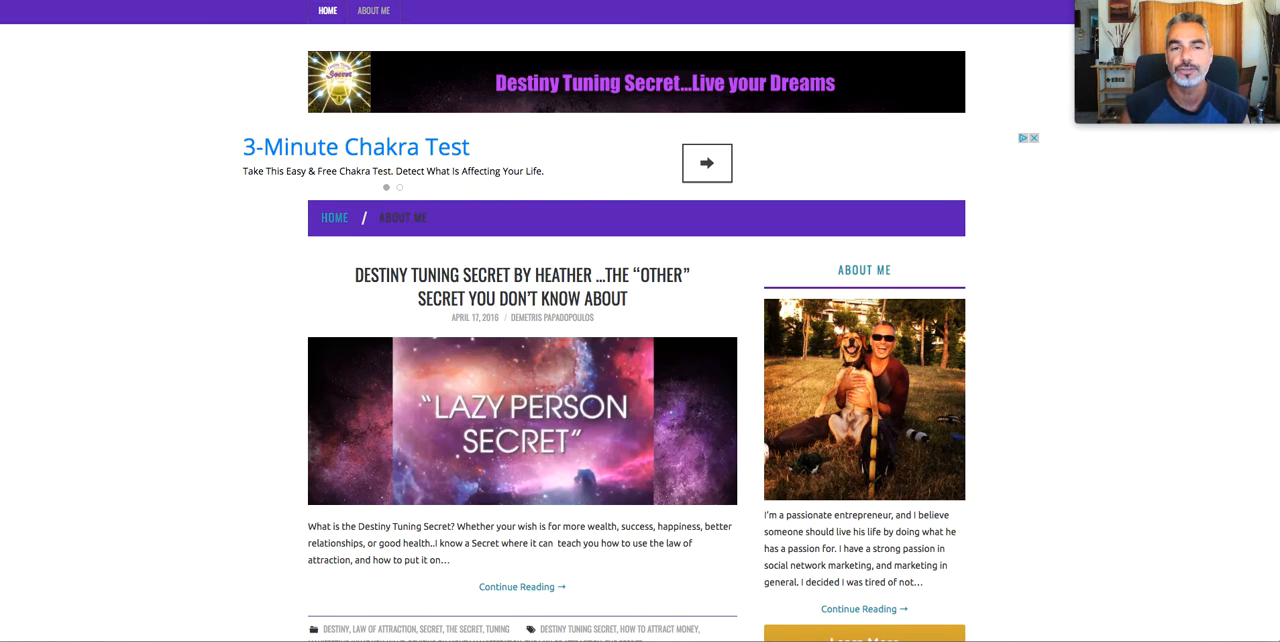
- Browse the ClickBank account page and go to the Marketplace of products to promote
{"action": "scroll", "scroll_direction": "down", "scroll_amount": 3}
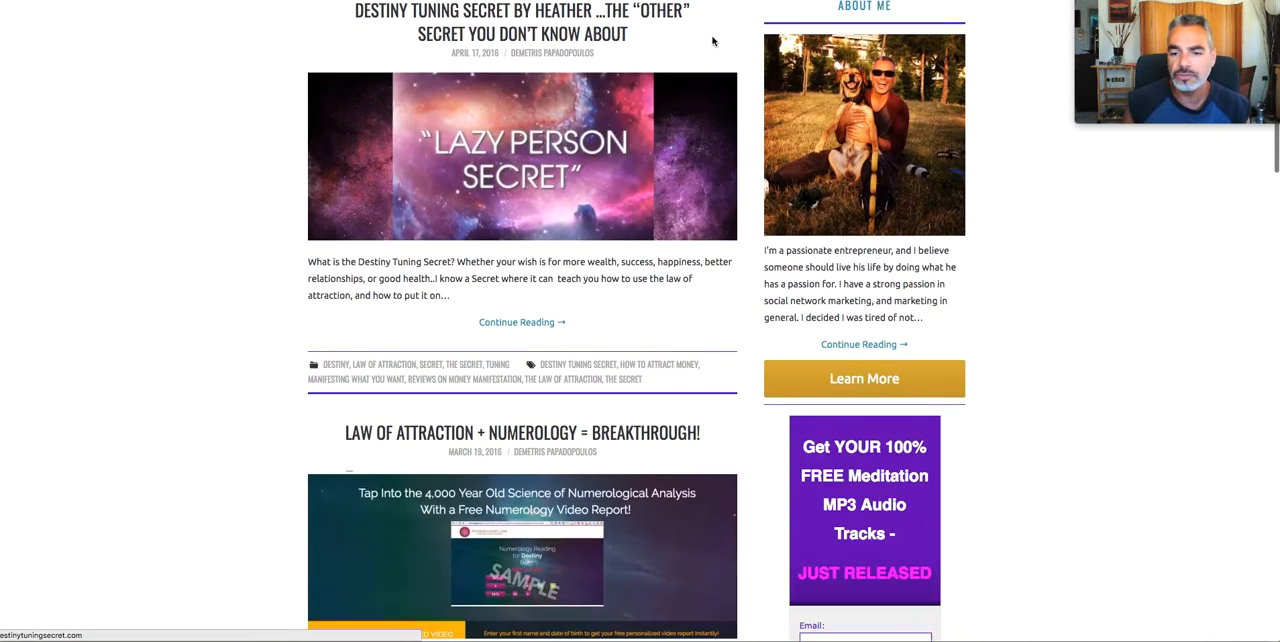
{"action": "scroll", "scroll_direction": "down", "scroll_amount": 3}
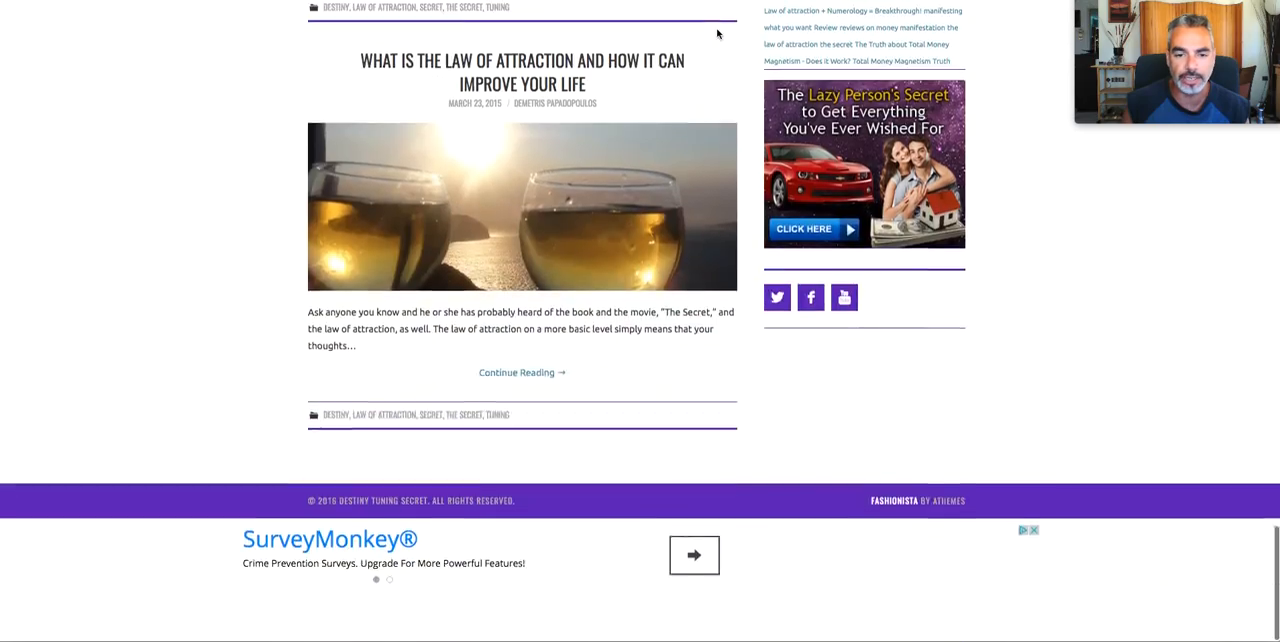
{"action": "scroll", "scroll_direction": "up", "scroll_amount": 3}
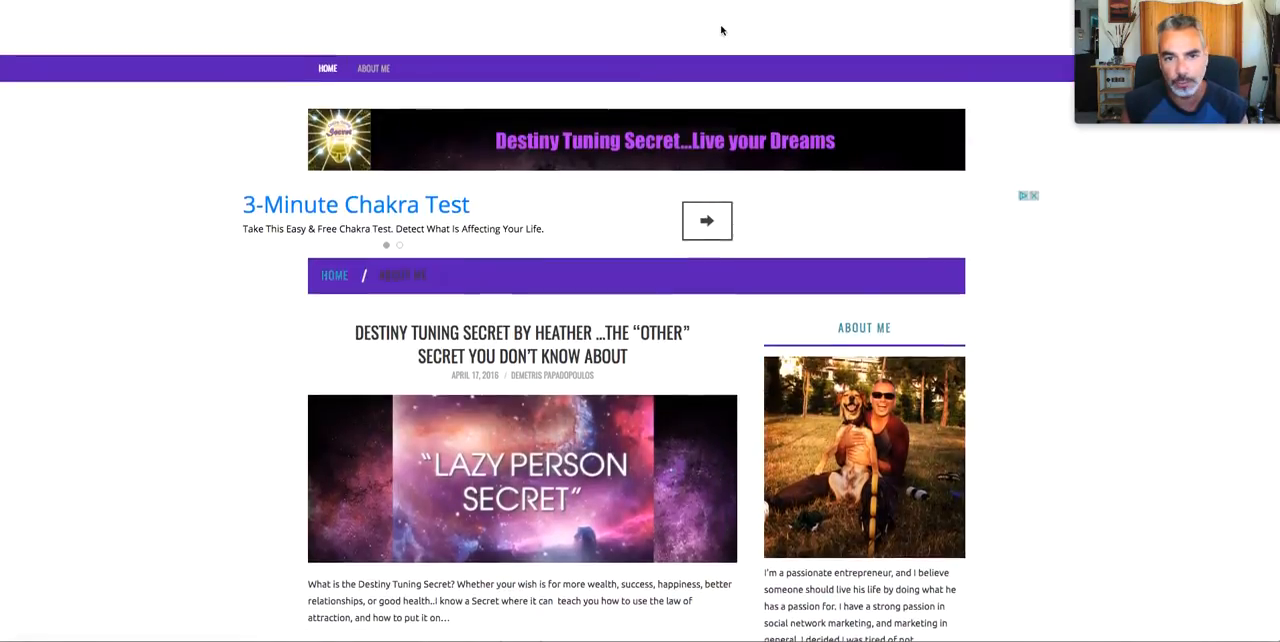
{"action": "scroll", "scroll_direction": "down", "scroll_amount": 3}
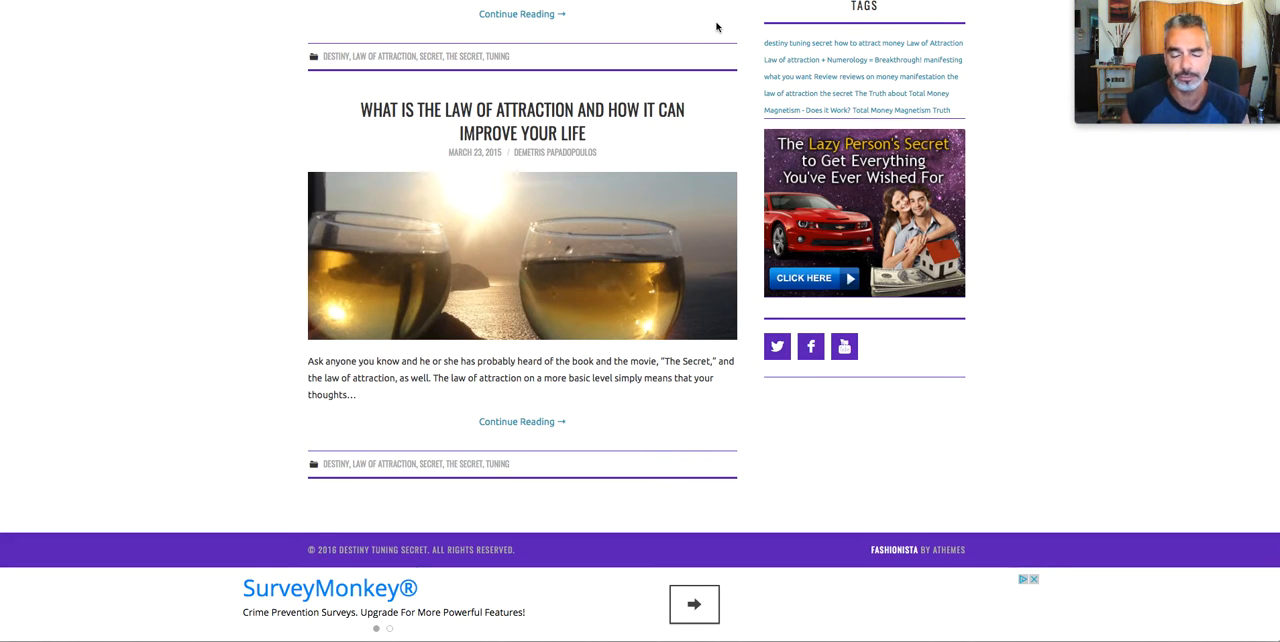
{"action": "mouse_move", "coordinate": [380, 120]}
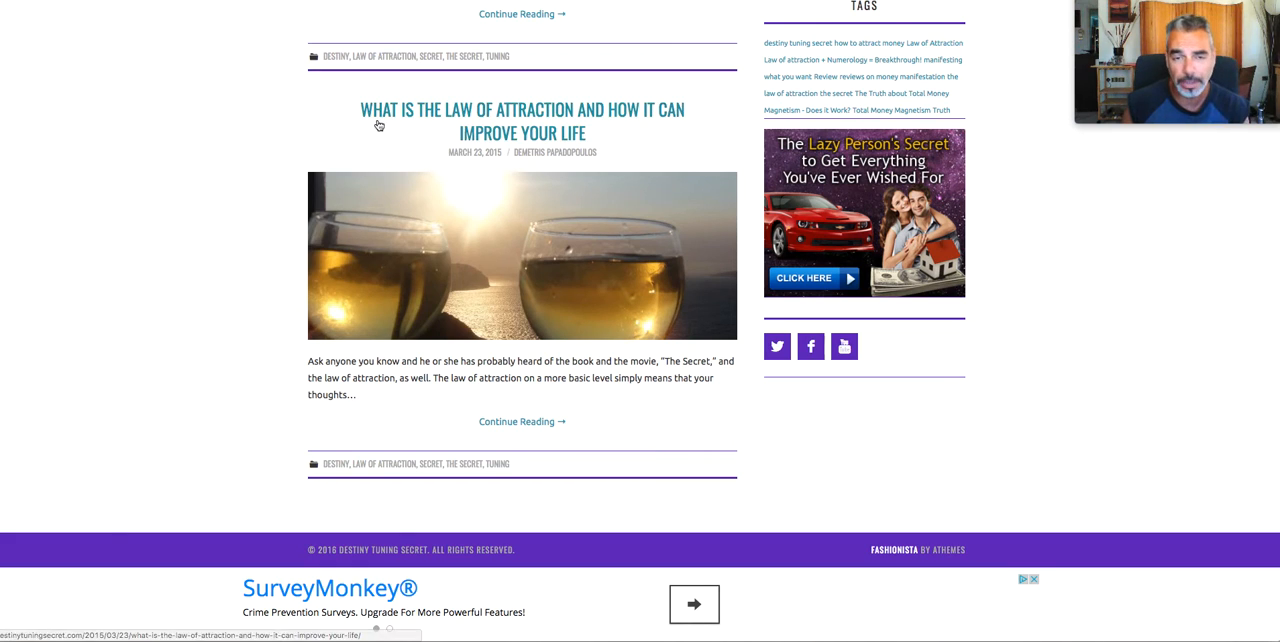
{"action": "scroll", "scroll_direction": "up", "scroll_amount": 3}
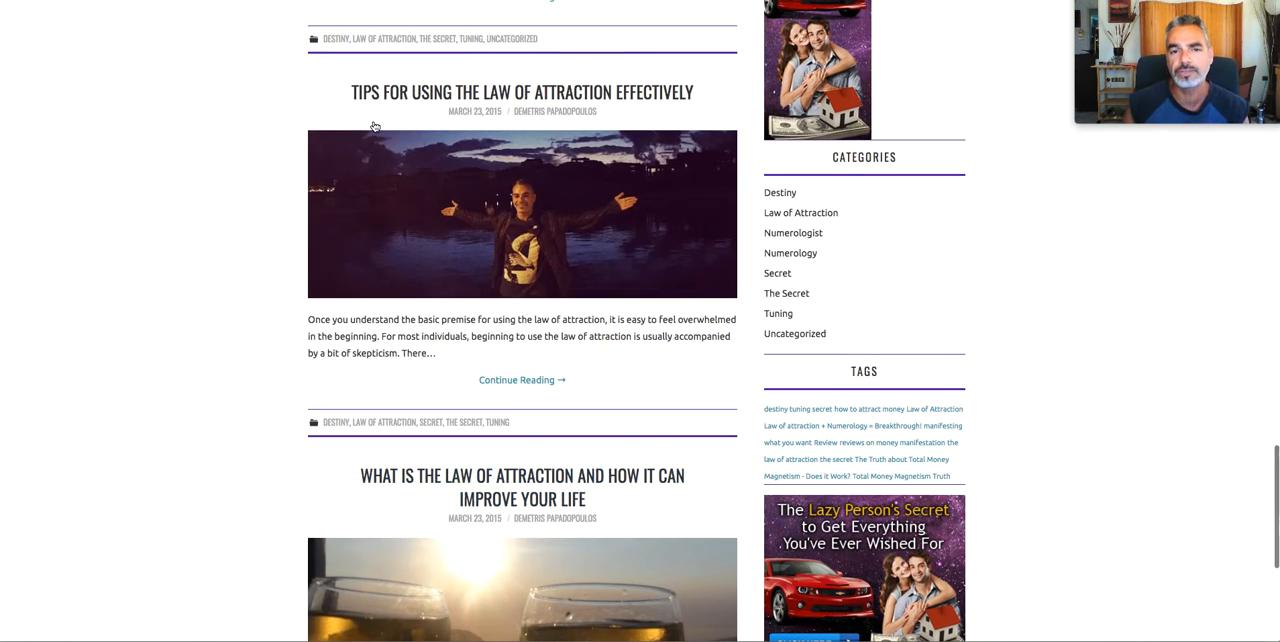
{"action": "mouse_move", "coordinate": [376, 124]}
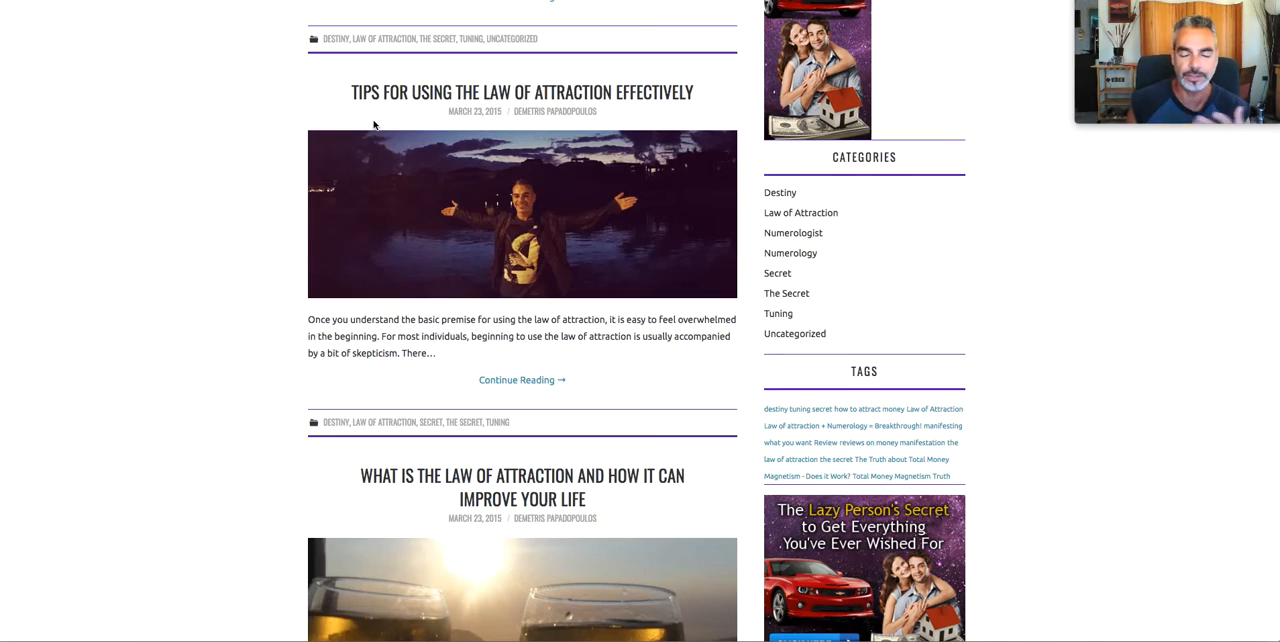
{"action": "scroll", "scroll_direction": "down", "scroll_amount": 3}
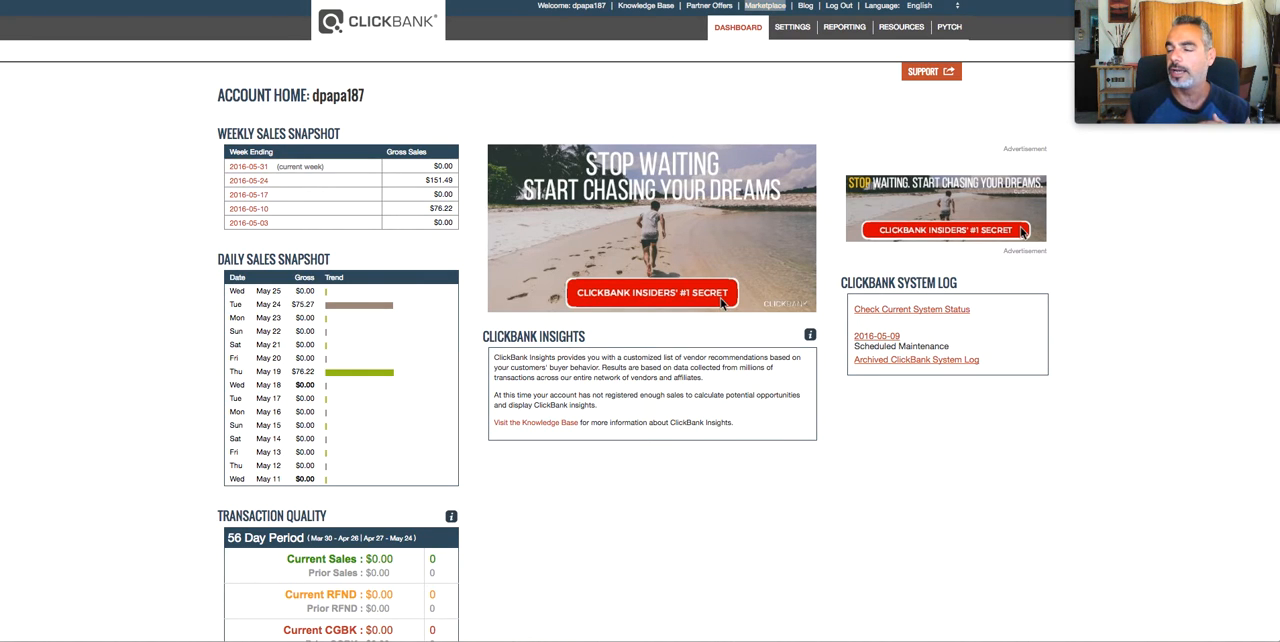
{"action": "left_click", "coordinate": [652, 292]}
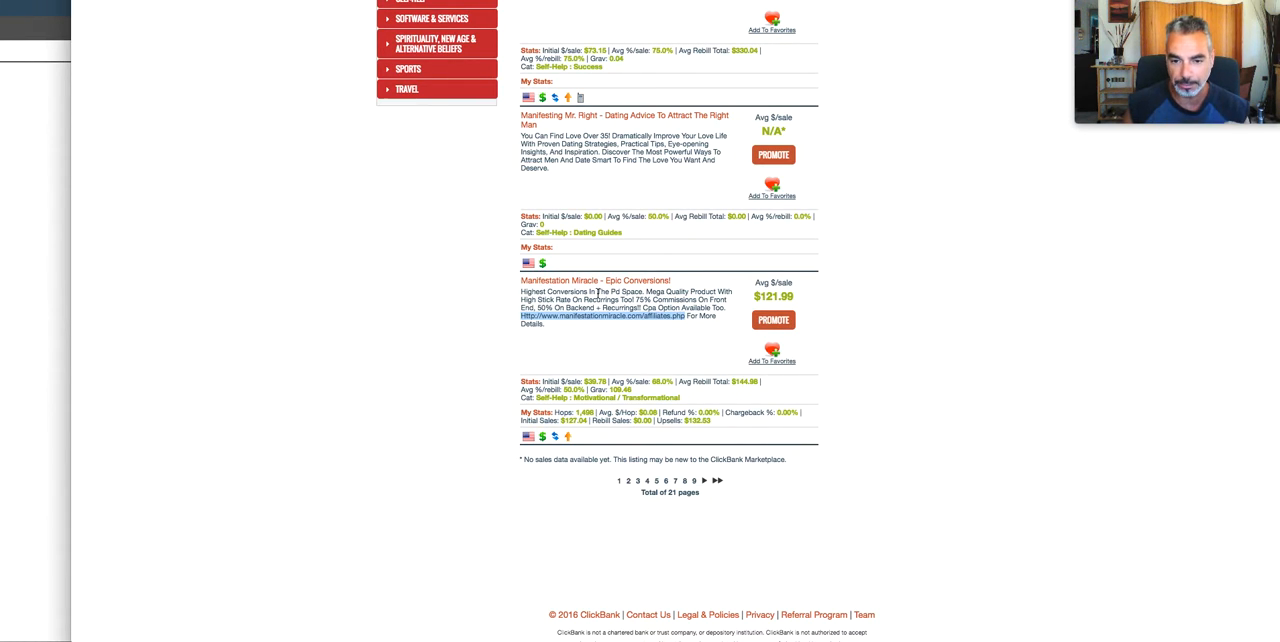
- Follow the Manifestation Miracle listing's link to manifestationmiracle.com/affiliates.php
{"action": "right_click", "coordinate": [600, 316]}
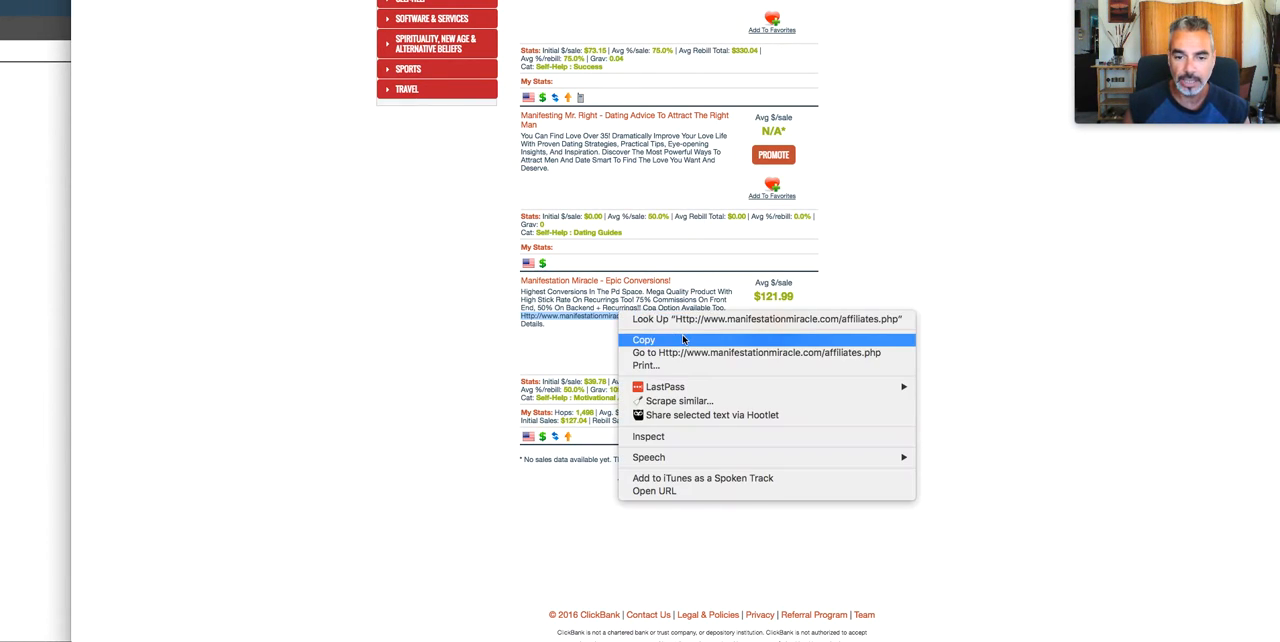
{"action": "left_click", "coordinate": [744, 352]}
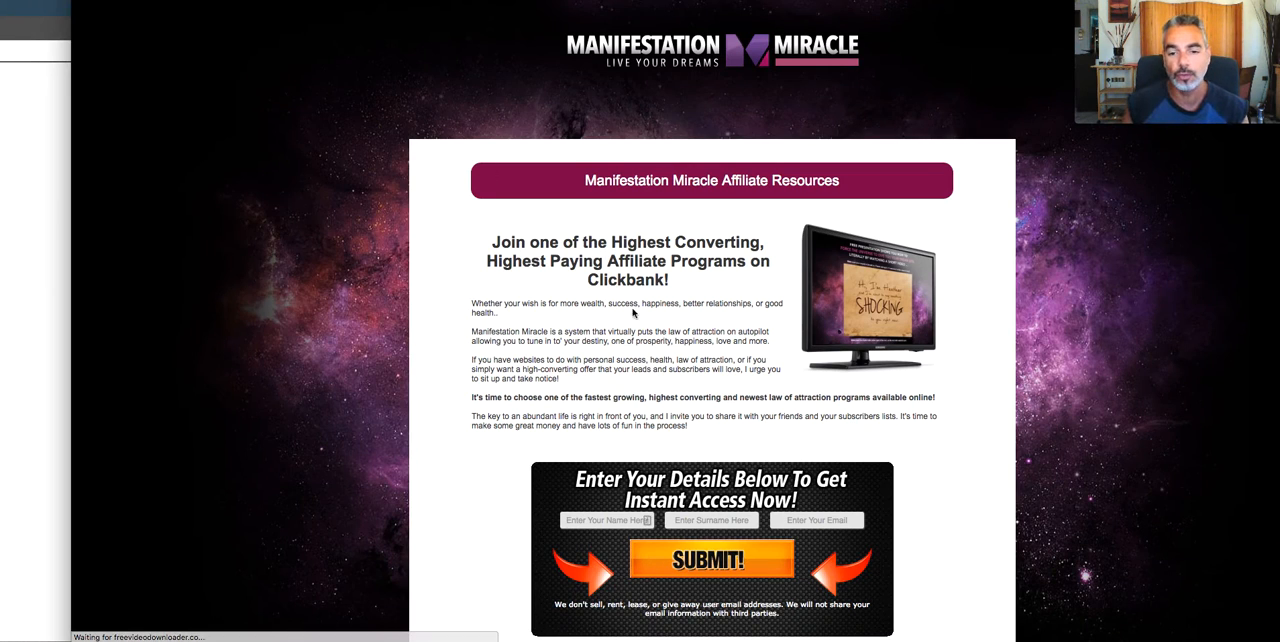
- Skip sign-up to the Affiliate Tools page and review the affiliate links and swipe copy emails
{"action": "scroll", "scroll_direction": "down", "scroll_amount": 3}
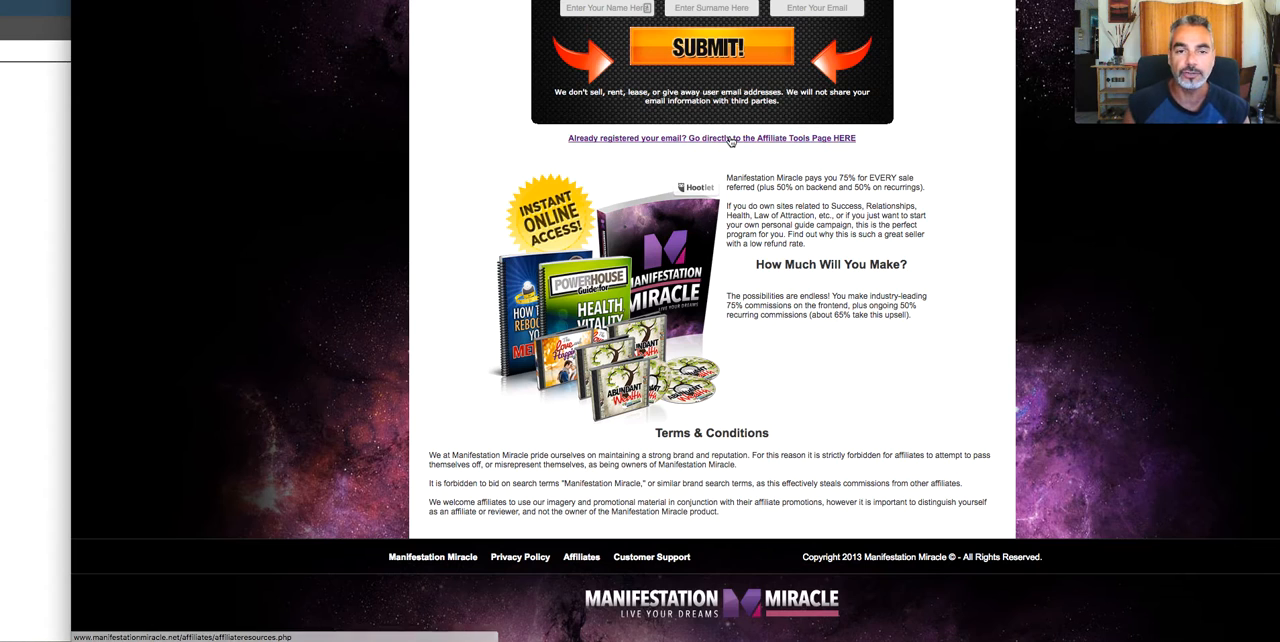
{"action": "left_click", "coordinate": [710, 138]}
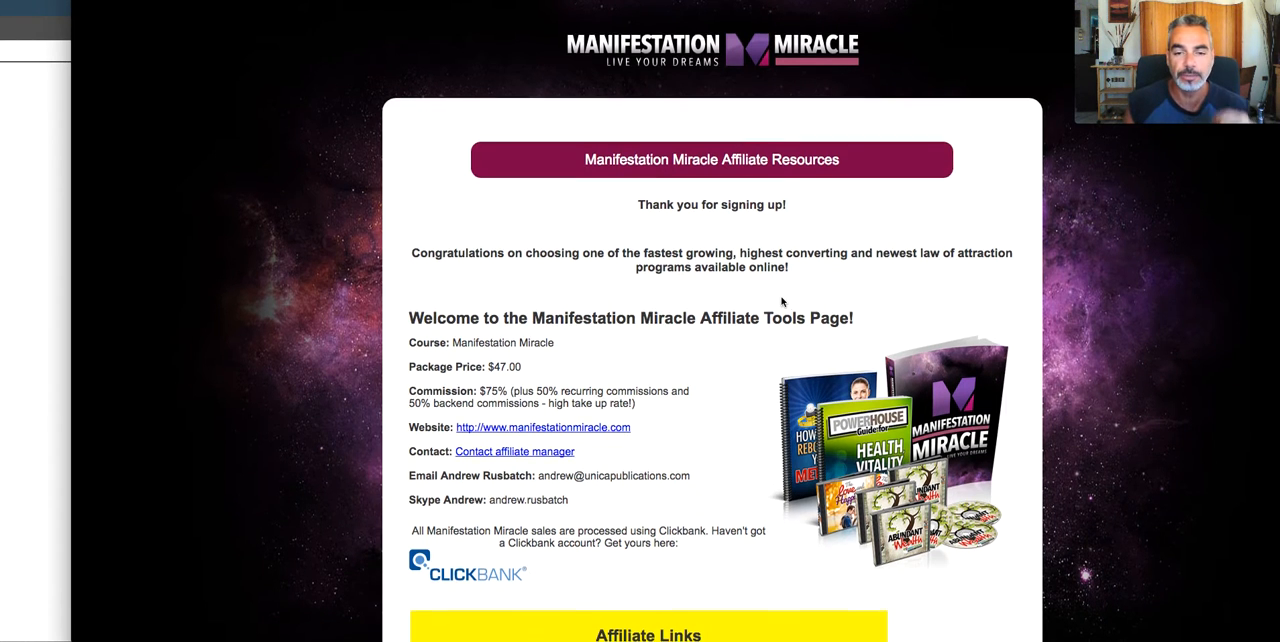
{"action": "scroll", "scroll_direction": "down", "scroll_amount": 3}
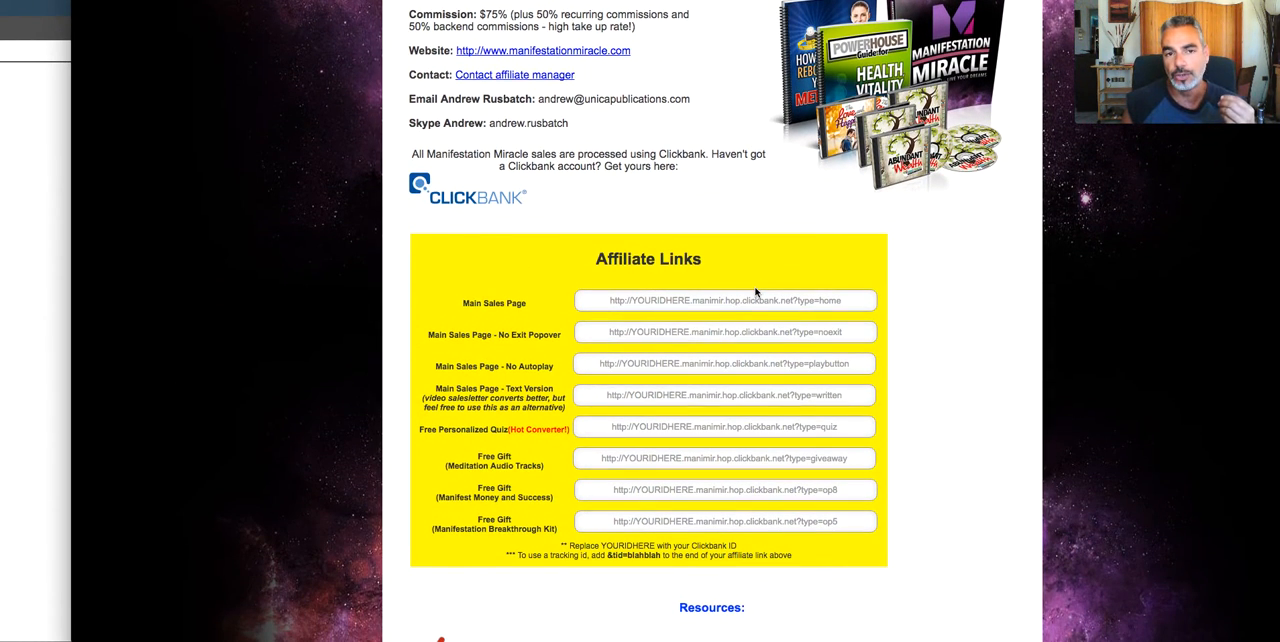
{"action": "scroll", "scroll_direction": "down", "scroll_amount": 3}
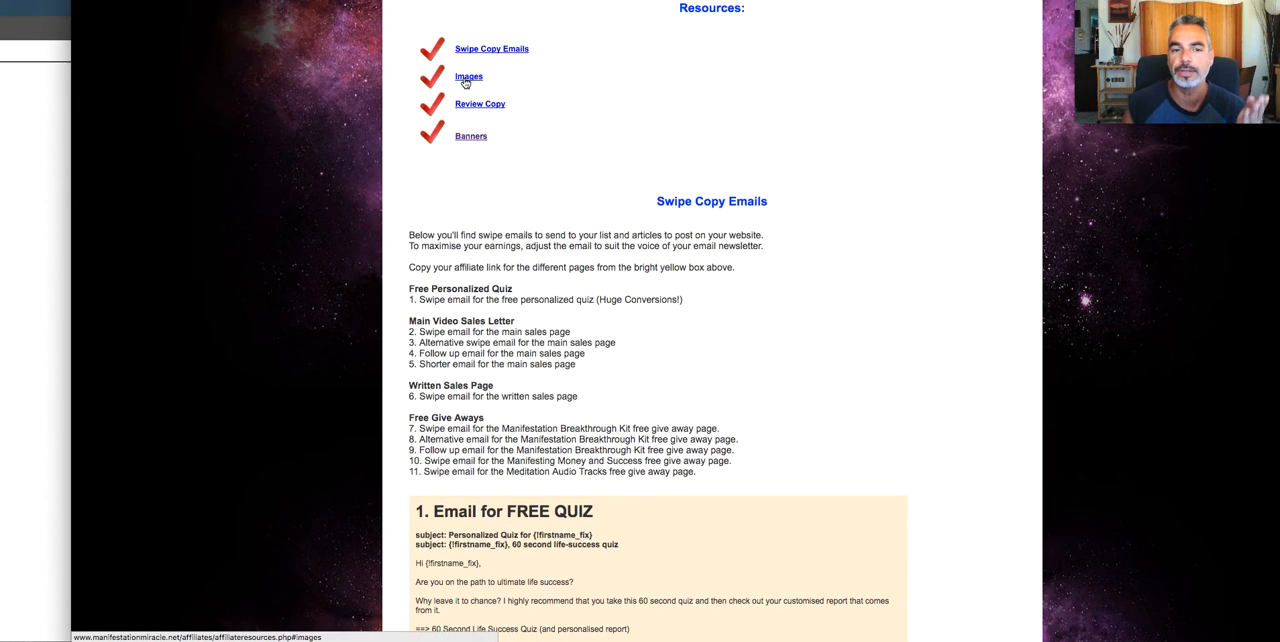
{"action": "scroll", "scroll_direction": "down", "scroll_amount": 3}
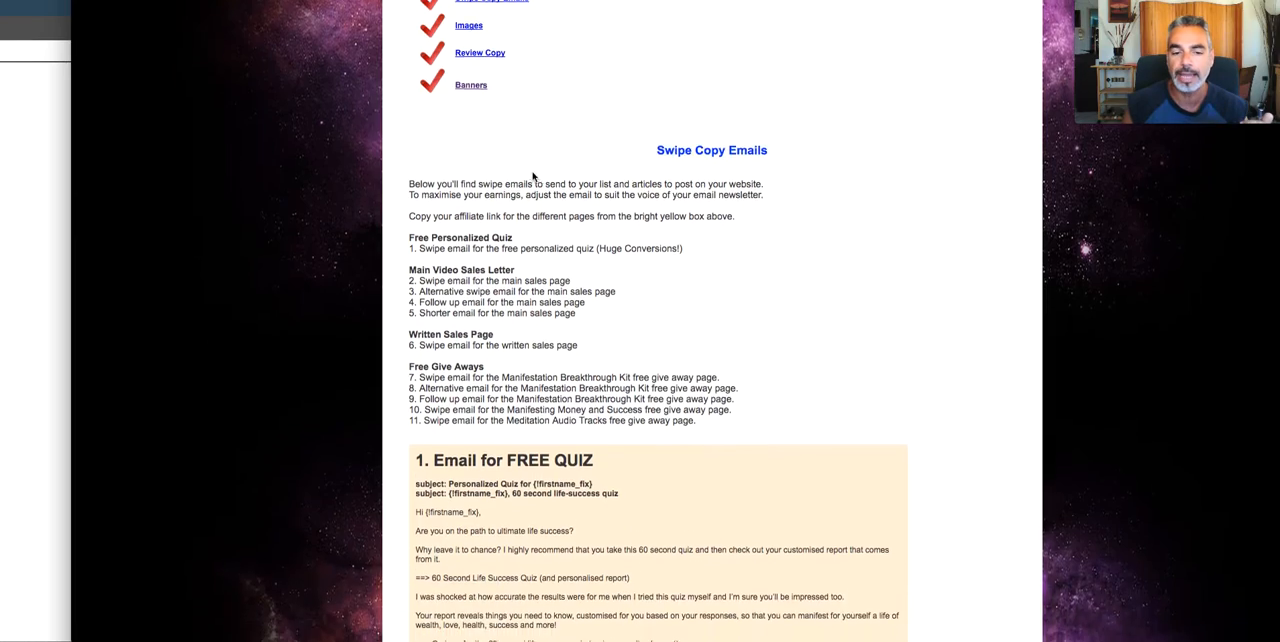
{"action": "scroll", "scroll_direction": "down", "scroll_amount": 3}
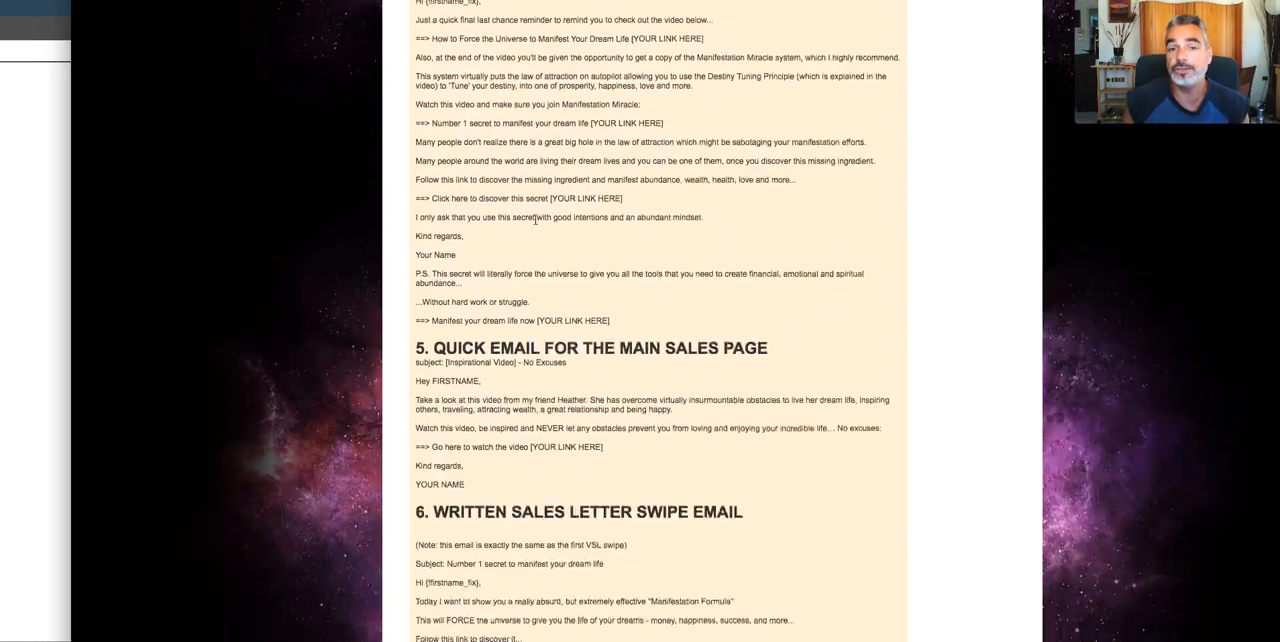
{"action": "scroll", "scroll_direction": "down", "scroll_amount": 3}
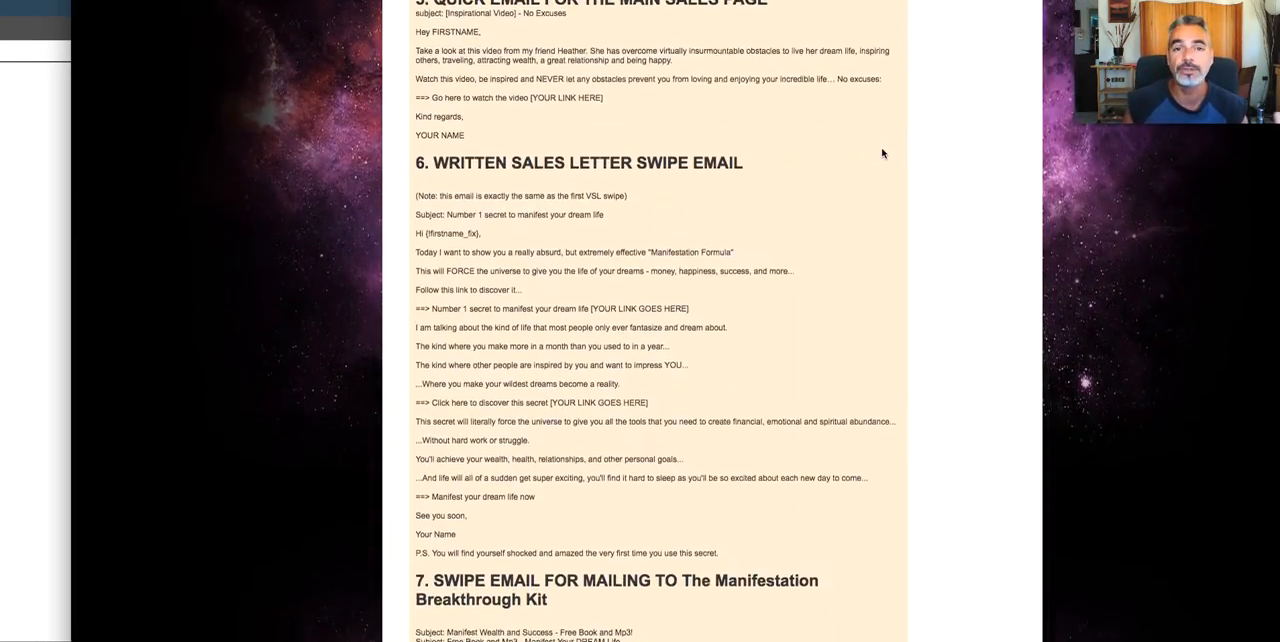
{"action": "scroll", "scroll_direction": "down", "scroll_amount": 3}
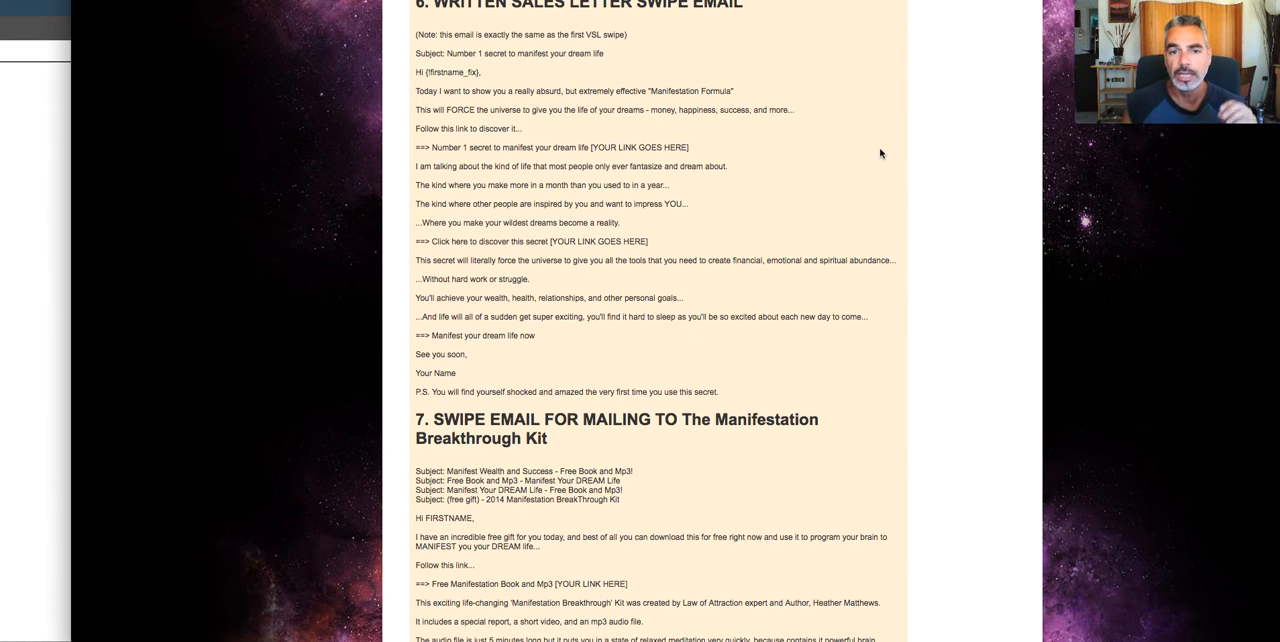
- Scroll on through the product images, review copy and banner sets
{"action": "scroll", "scroll_direction": "down", "scroll_amount": 3}
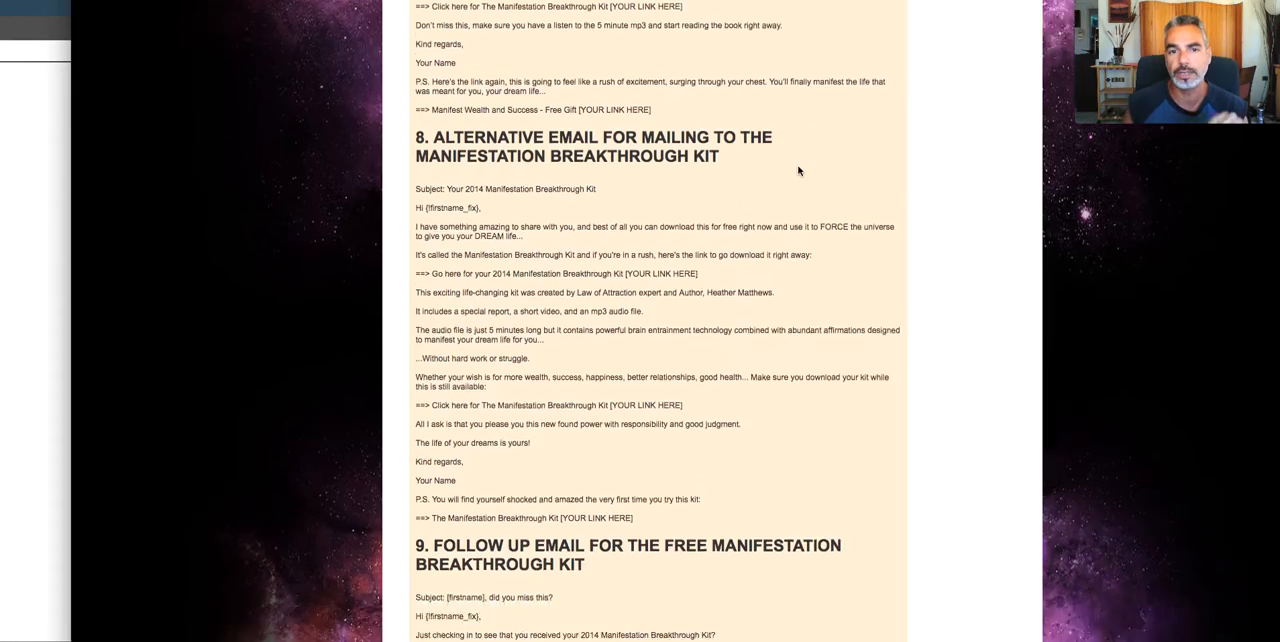
{"action": "scroll", "scroll_direction": "down", "scroll_amount": 3}
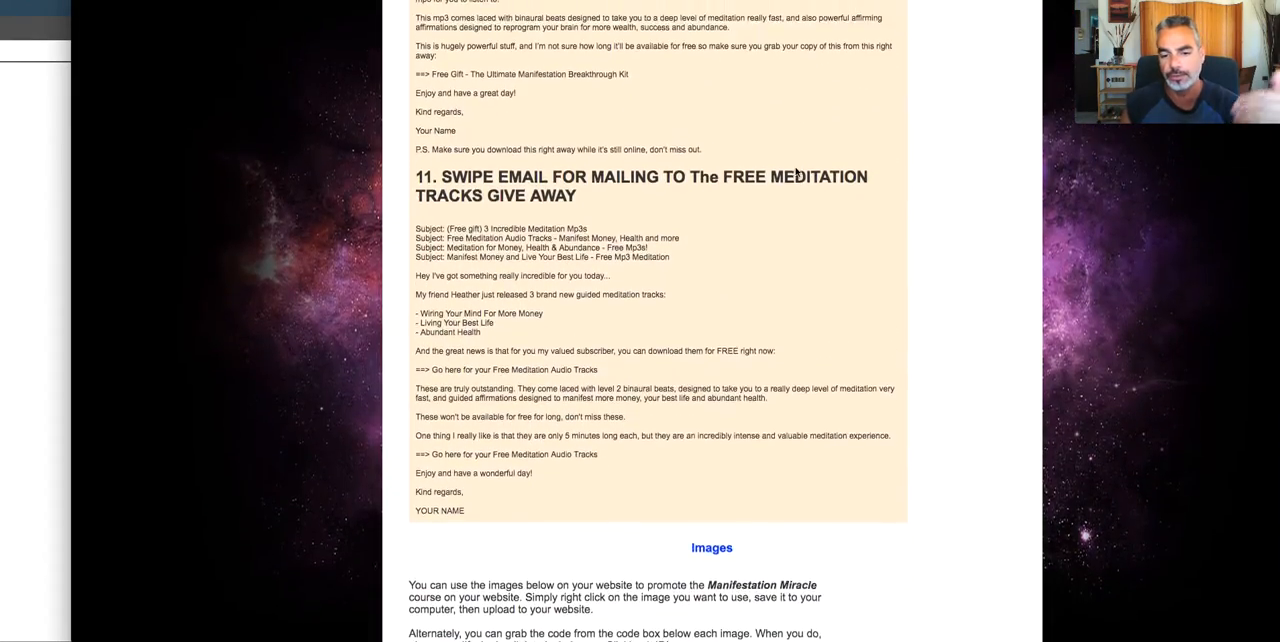
{"action": "scroll", "scroll_direction": "down", "scroll_amount": 3}
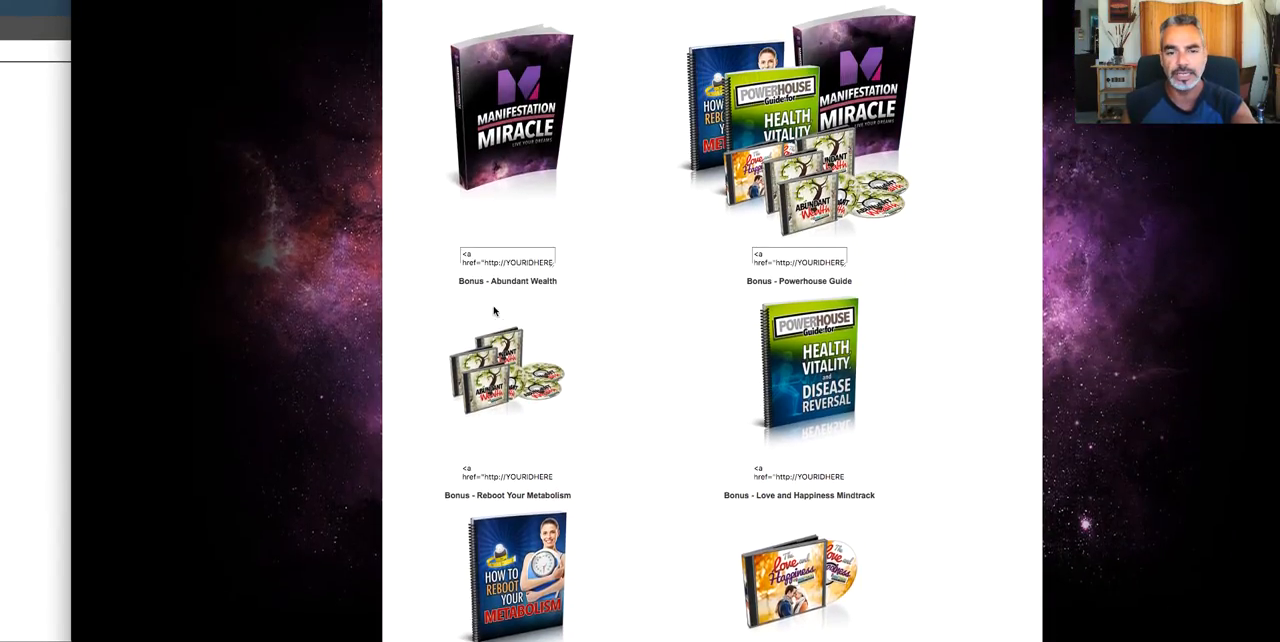
{"action": "scroll", "scroll_direction": "up", "scroll_amount": 3}
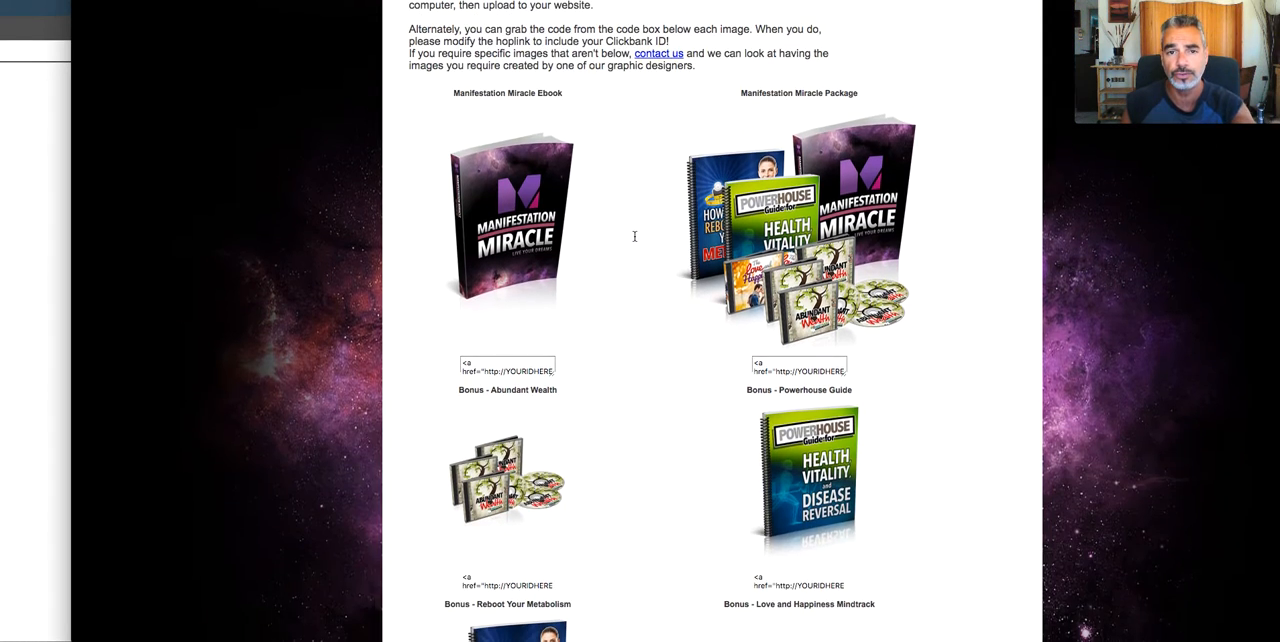
{"action": "scroll", "scroll_direction": "down", "scroll_amount": 3}
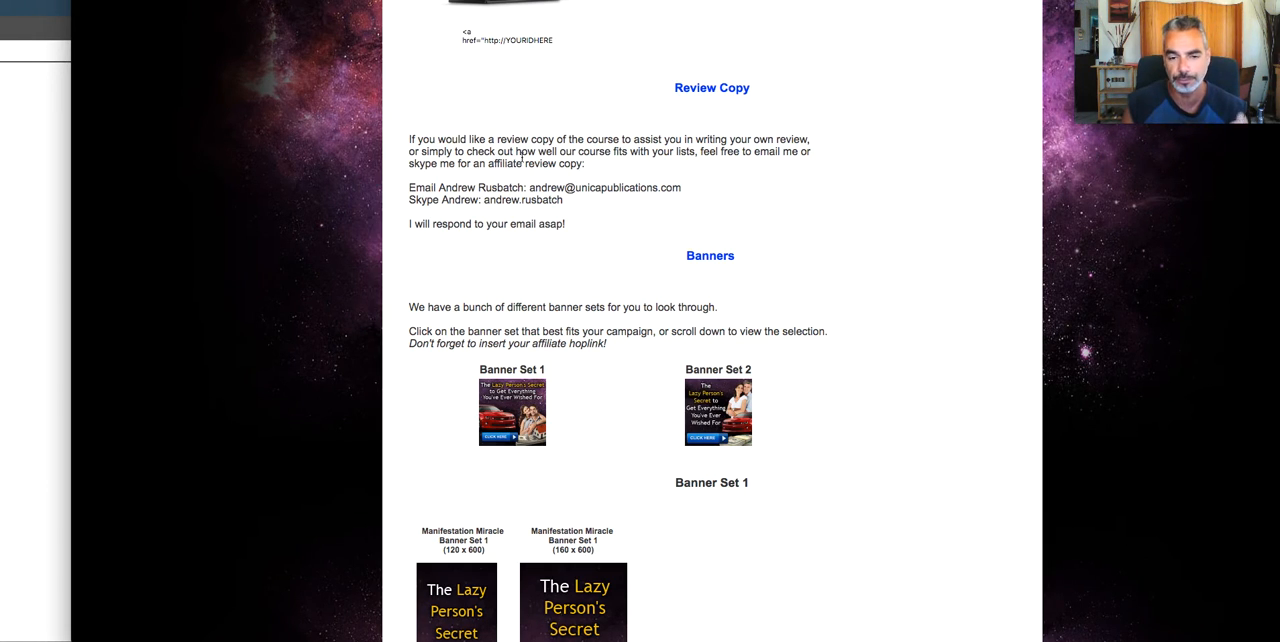
{"action": "scroll", "scroll_direction": "down", "scroll_amount": 3}
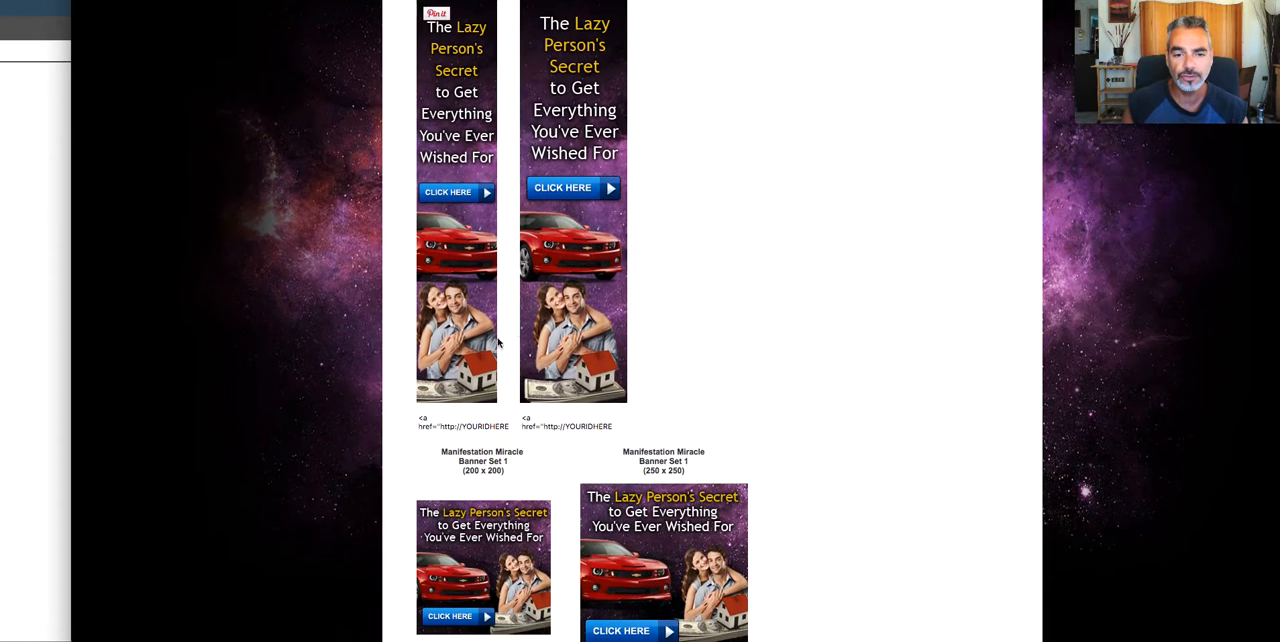
{"action": "scroll", "scroll_direction": "down", "scroll_amount": 3}
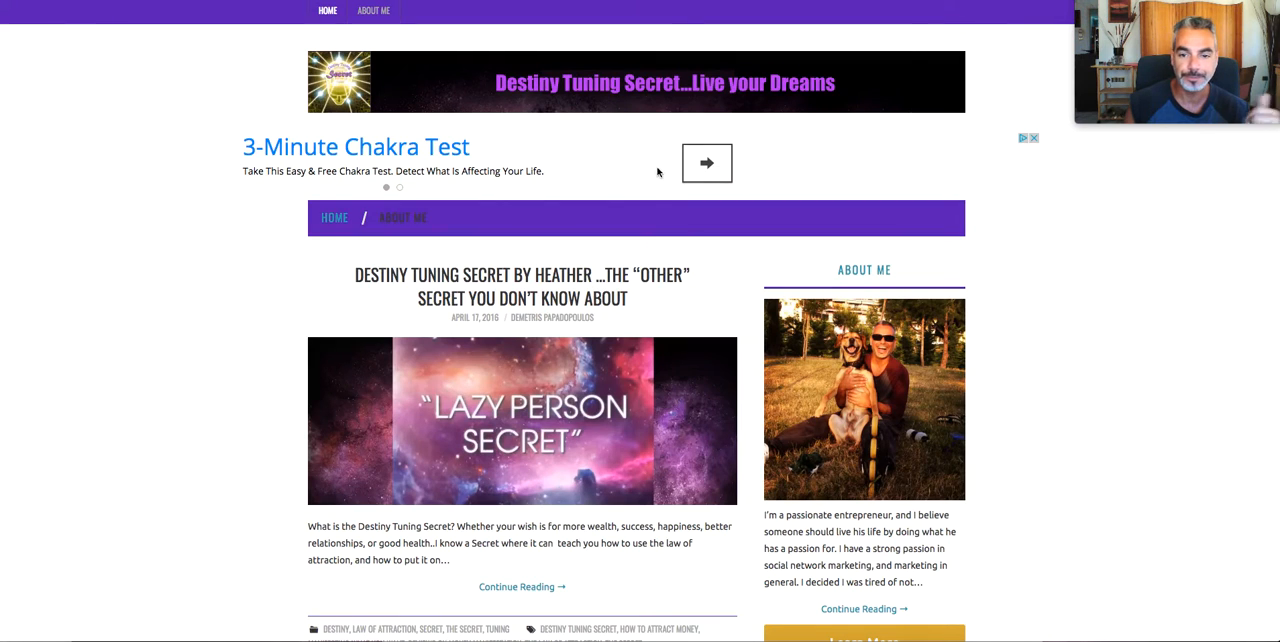
{"action": "scroll", "scroll_direction": "down", "scroll_amount": 3}
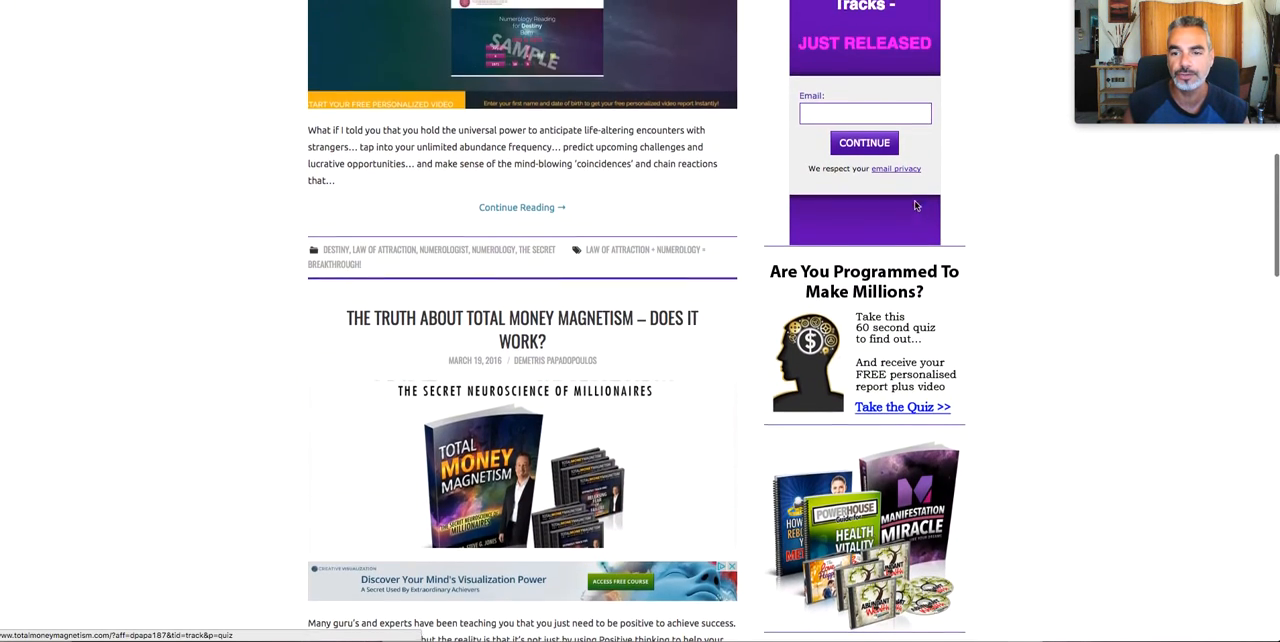
{"action": "scroll", "scroll_direction": "down", "scroll_amount": 3}
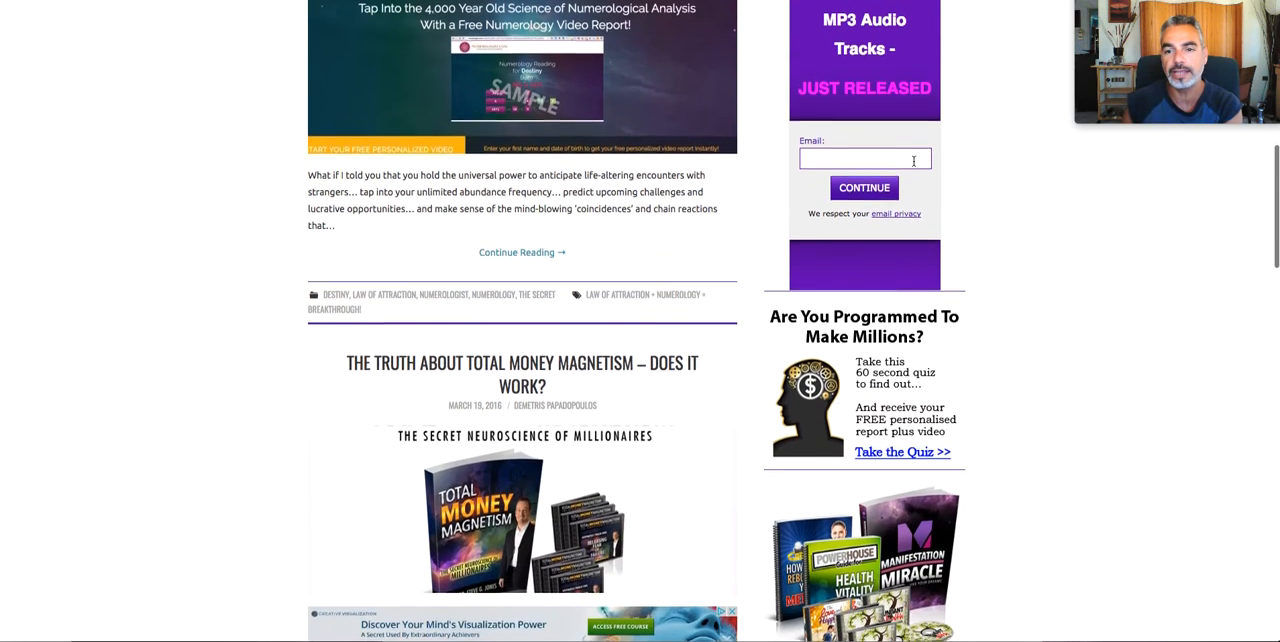
{"action": "scroll", "scroll_direction": "down", "scroll_amount": 3}
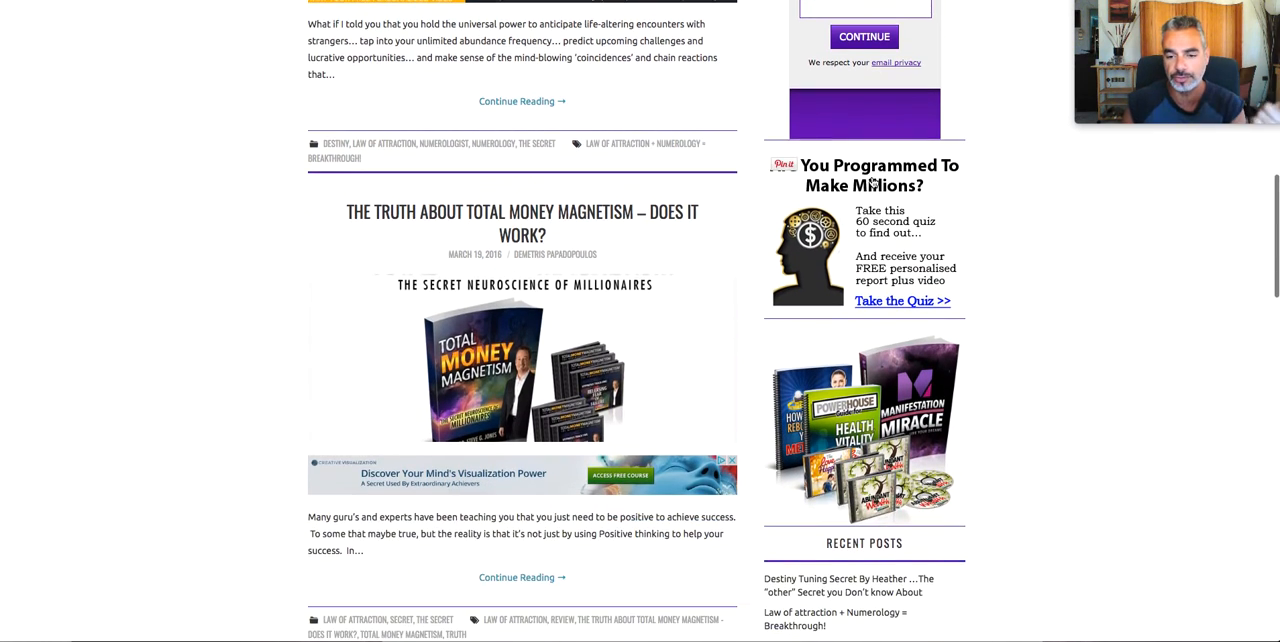
{"action": "scroll", "scroll_direction": "down", "scroll_amount": 3}
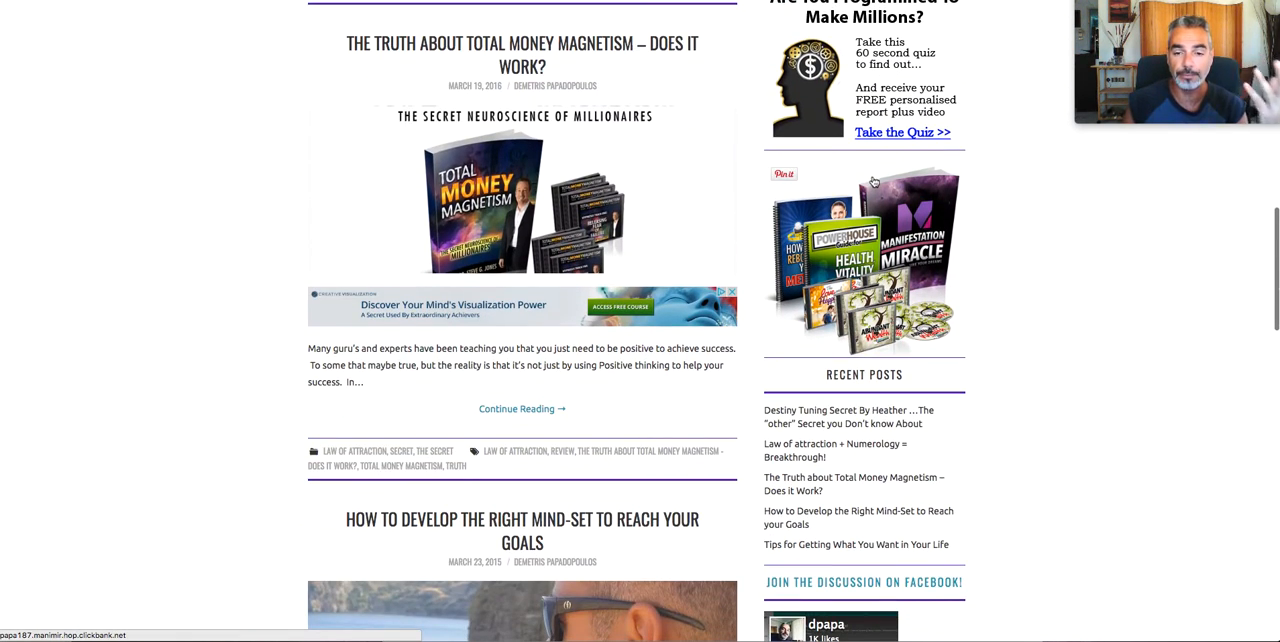
{"action": "scroll", "scroll_direction": "down", "scroll_amount": 3}
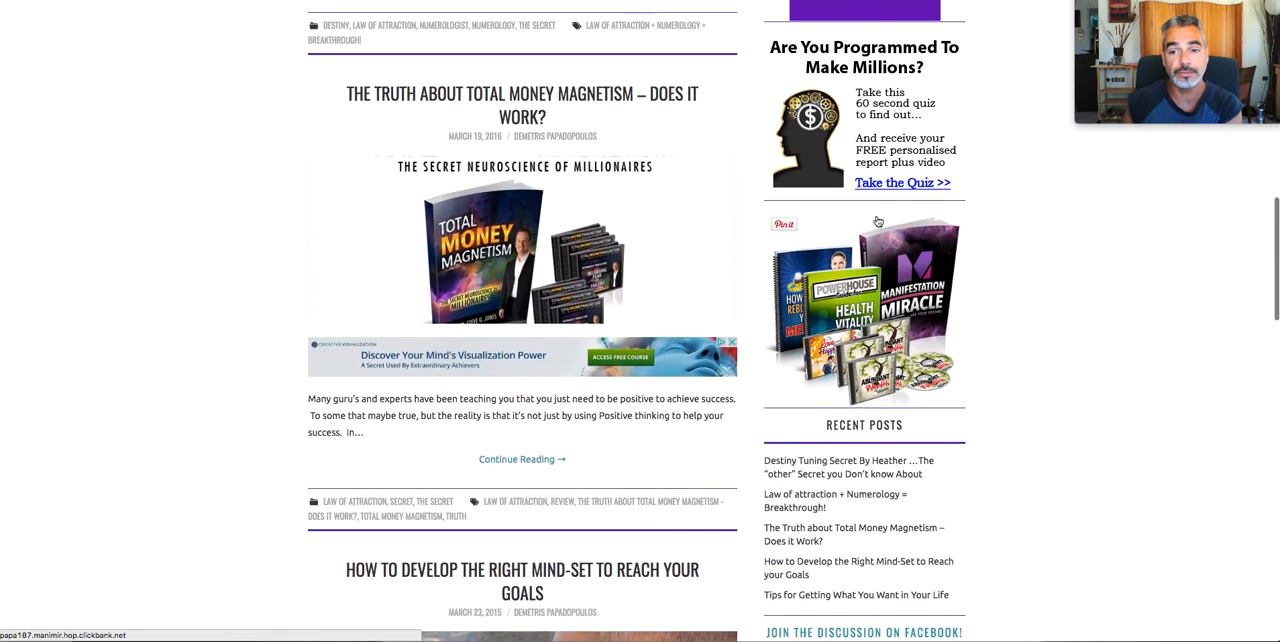
{"action": "scroll", "scroll_direction": "down", "scroll_amount": 3}
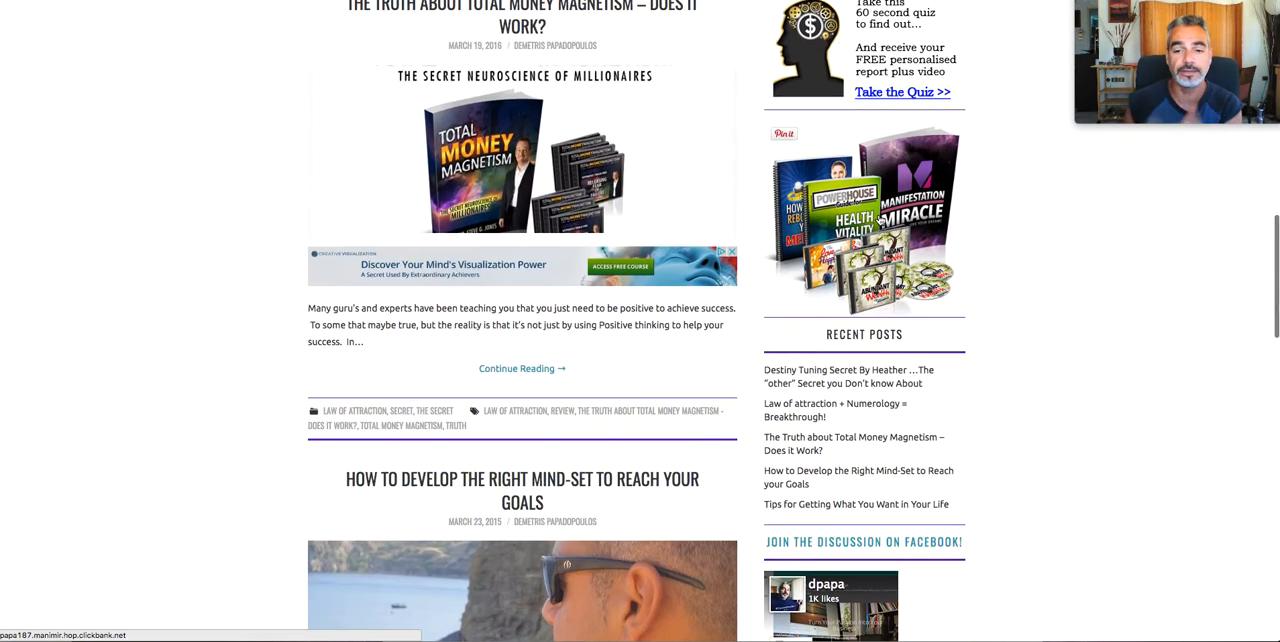
{"action": "scroll", "scroll_direction": "down", "scroll_amount": 3}
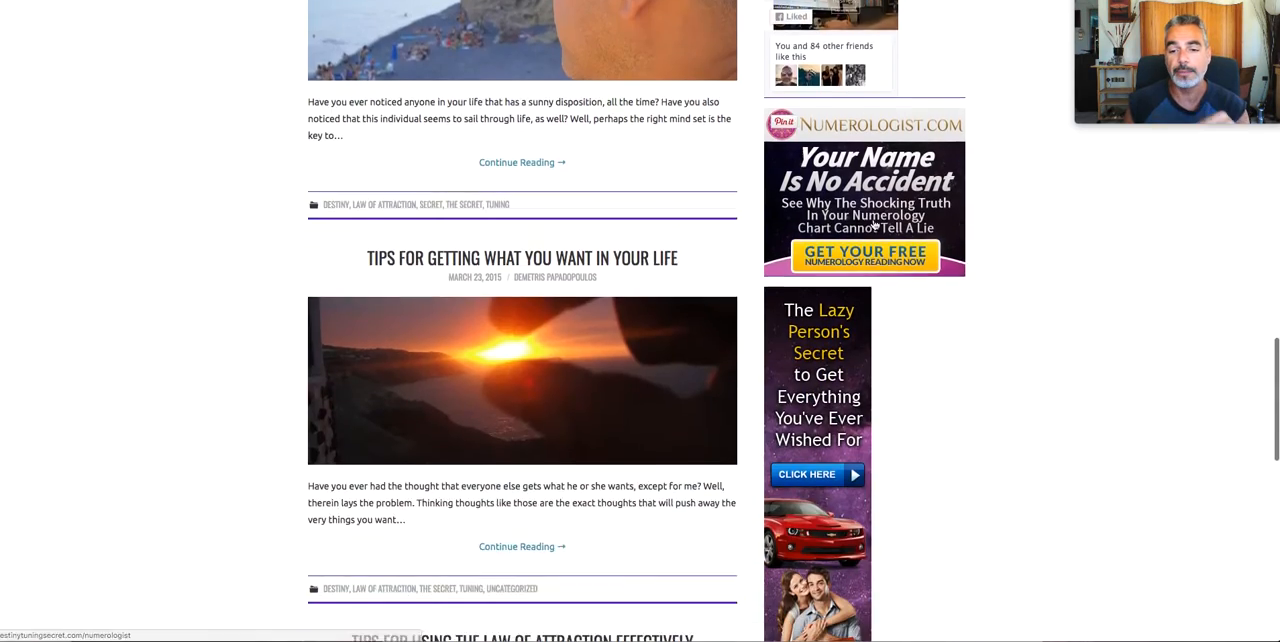
{"action": "scroll", "scroll_direction": "down", "scroll_amount": 3}
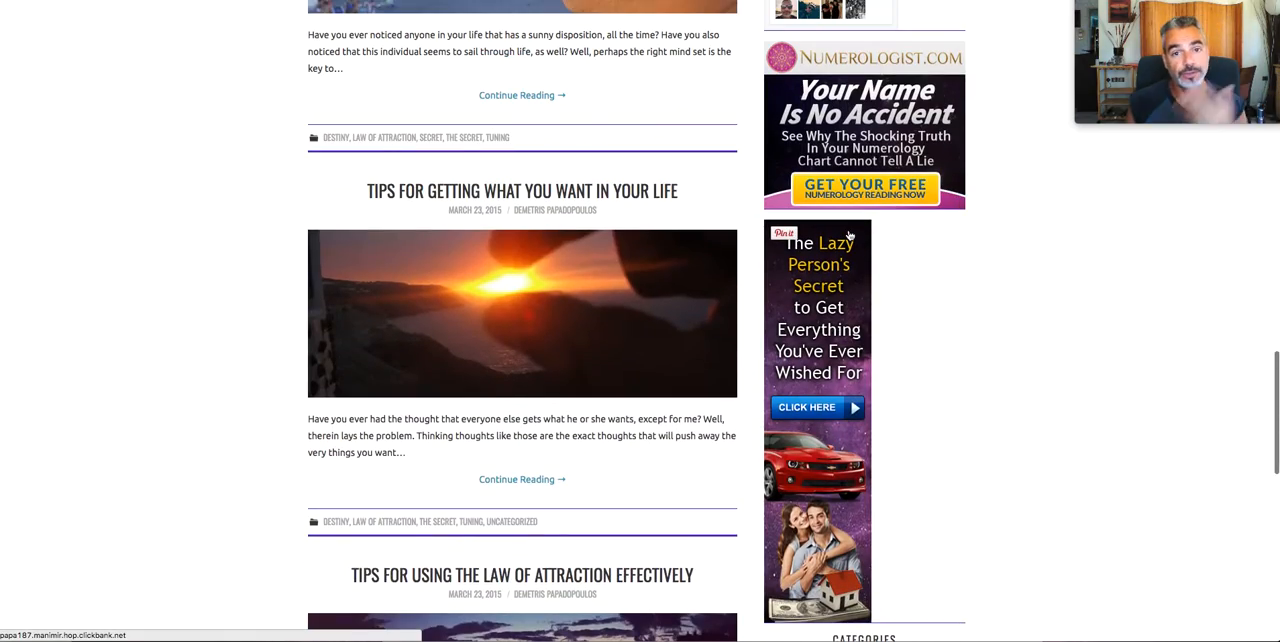
{"action": "scroll", "scroll_direction": "down", "scroll_amount": 3}
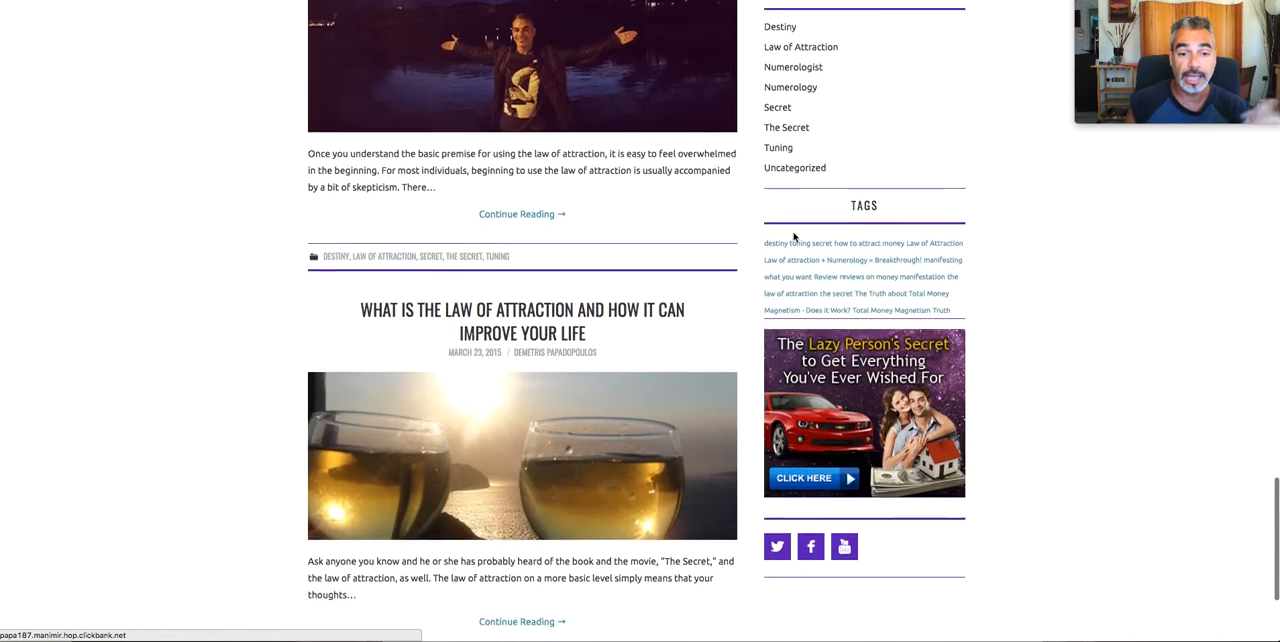
{"action": "scroll", "scroll_direction": "down", "scroll_amount": 3}
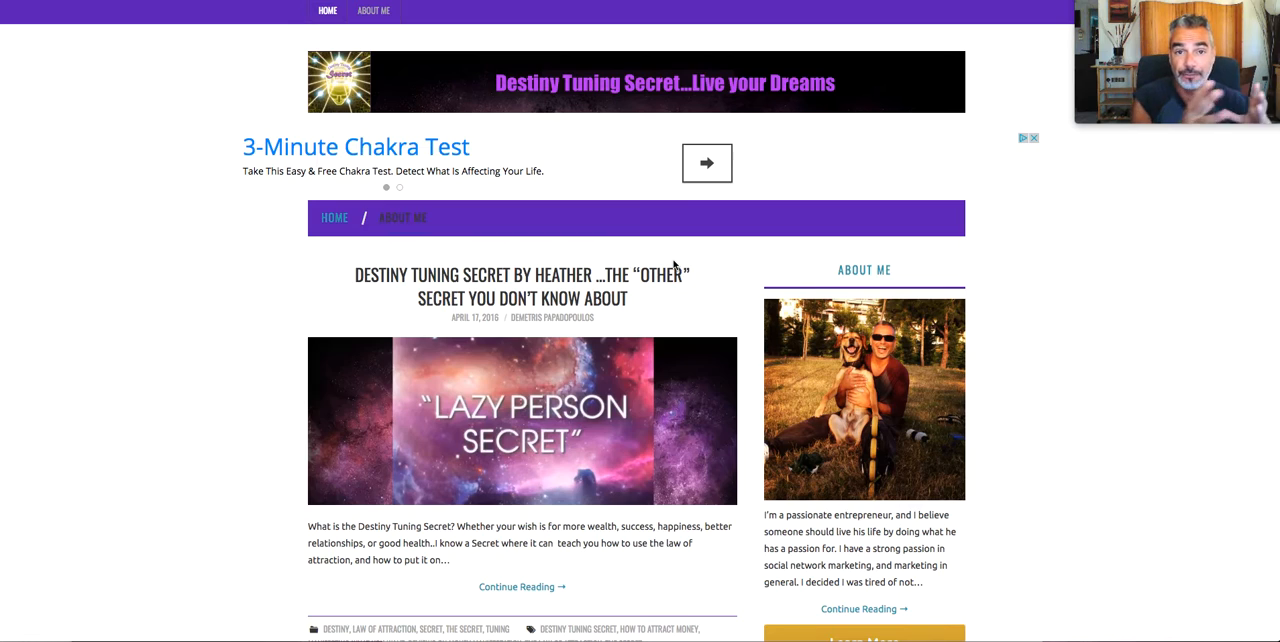
{"action": "mouse_move", "coordinate": [796, 238]}
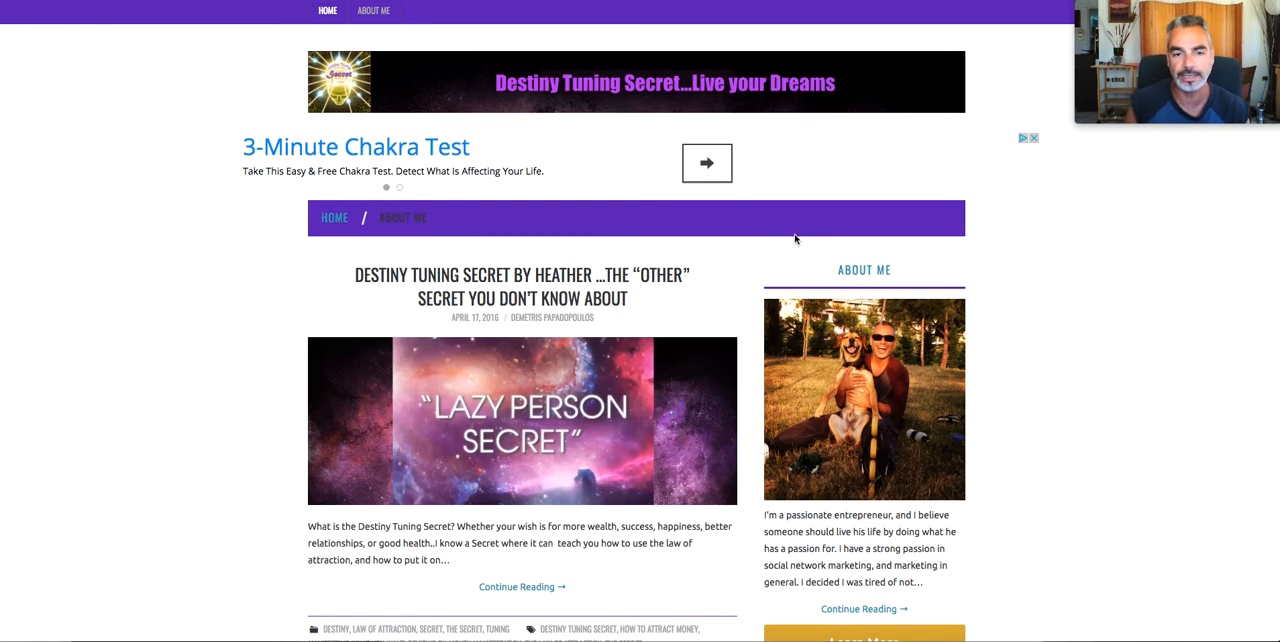
{"action": "scroll", "scroll_direction": "down", "scroll_amount": 3}
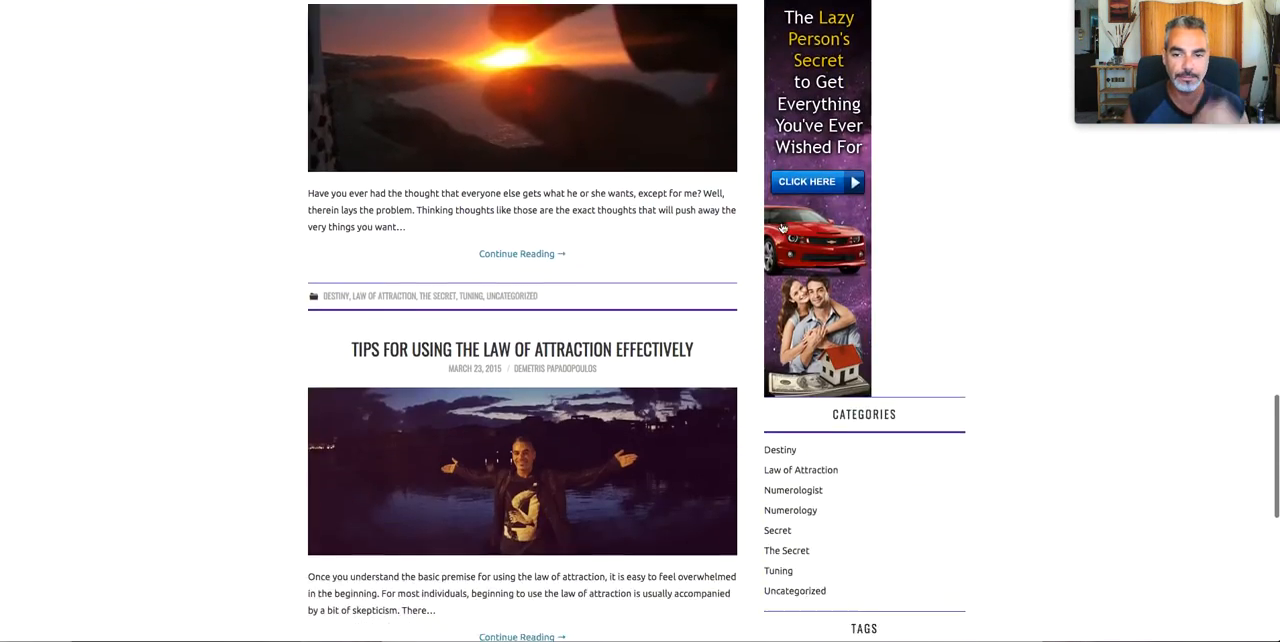
{"action": "scroll", "scroll_direction": "down", "scroll_amount": 3}
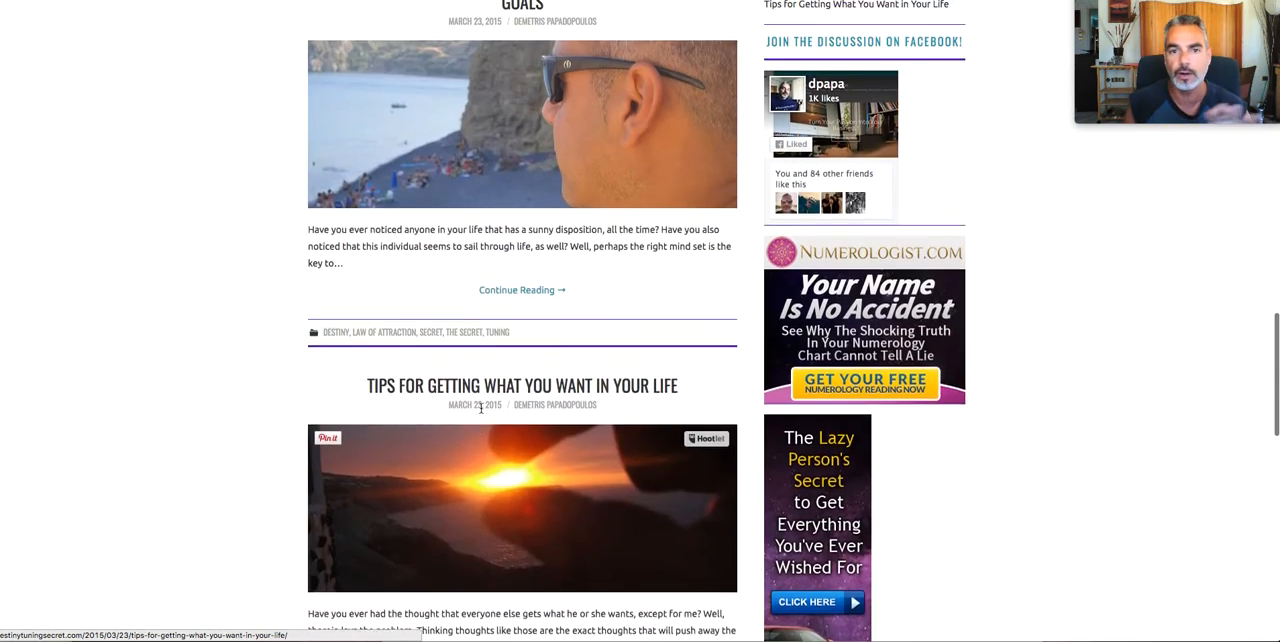
{"action": "scroll", "scroll_direction": "up", "scroll_amount": 3}
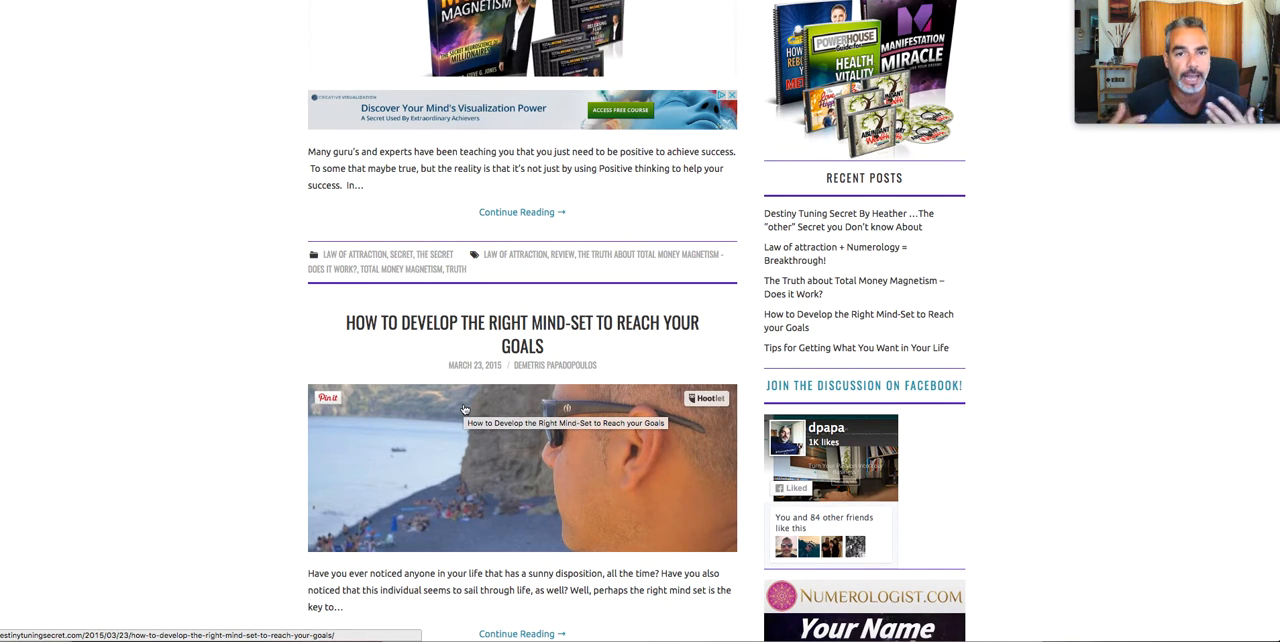
{"action": "scroll", "scroll_direction": "down", "scroll_amount": 3}
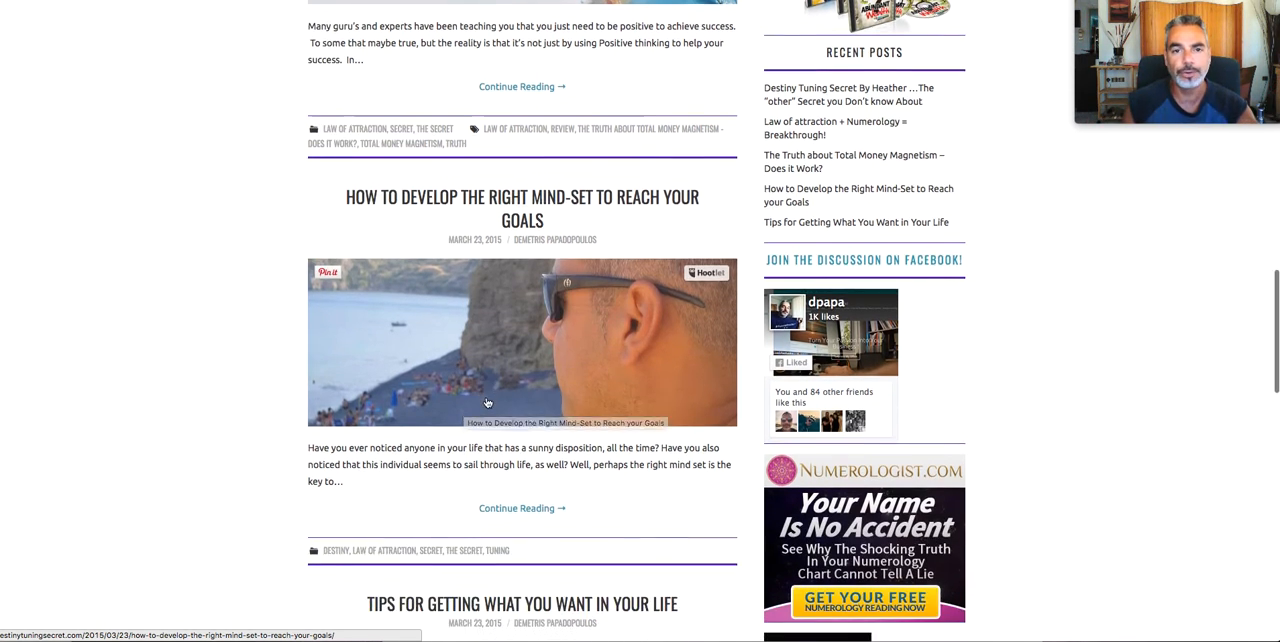
{"action": "scroll", "scroll_direction": "down", "scroll_amount": 3}
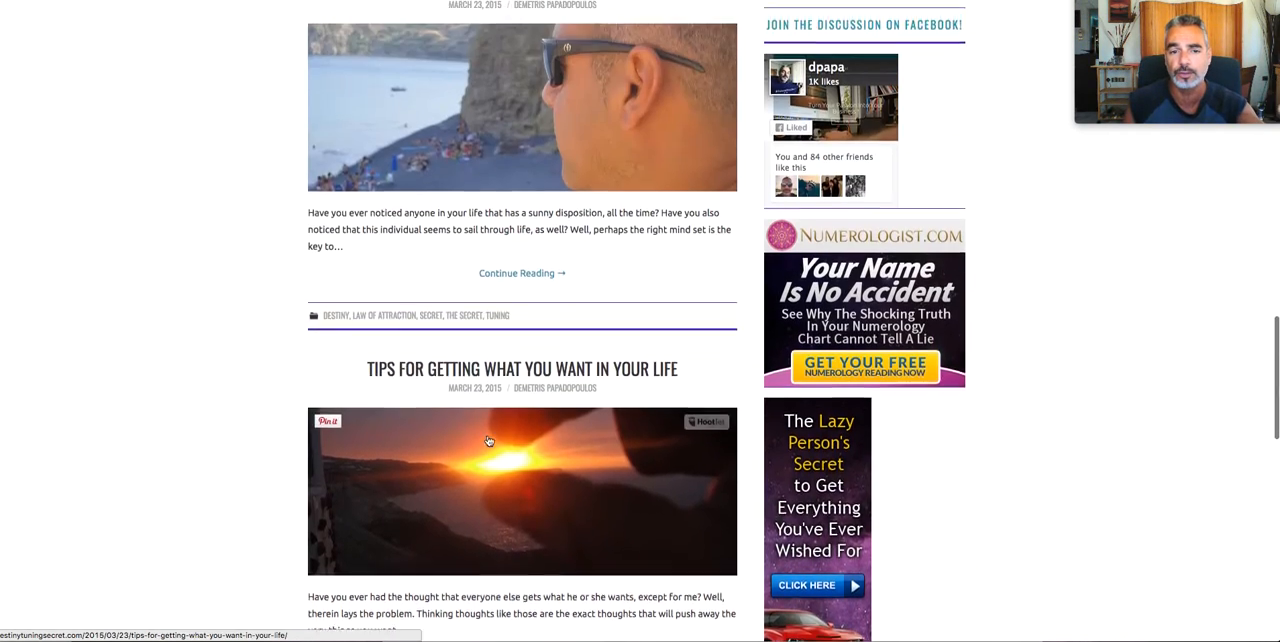
{"action": "scroll", "scroll_direction": "up", "scroll_amount": 3}
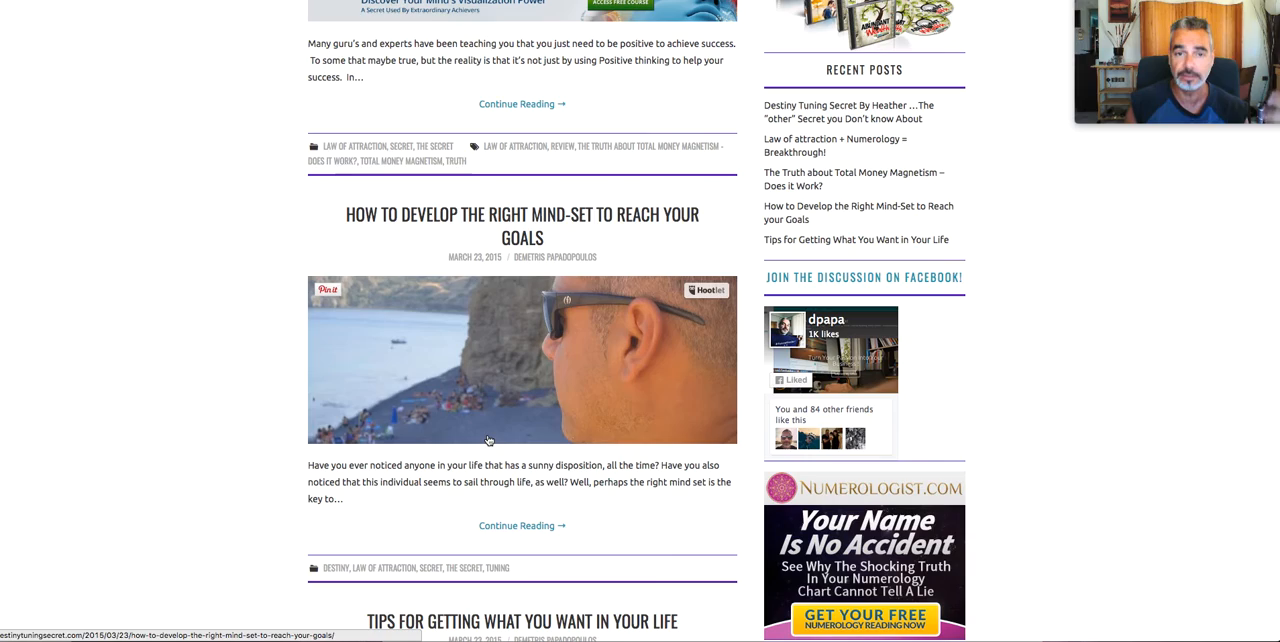
{"action": "scroll", "scroll_direction": "down", "scroll_amount": 3}
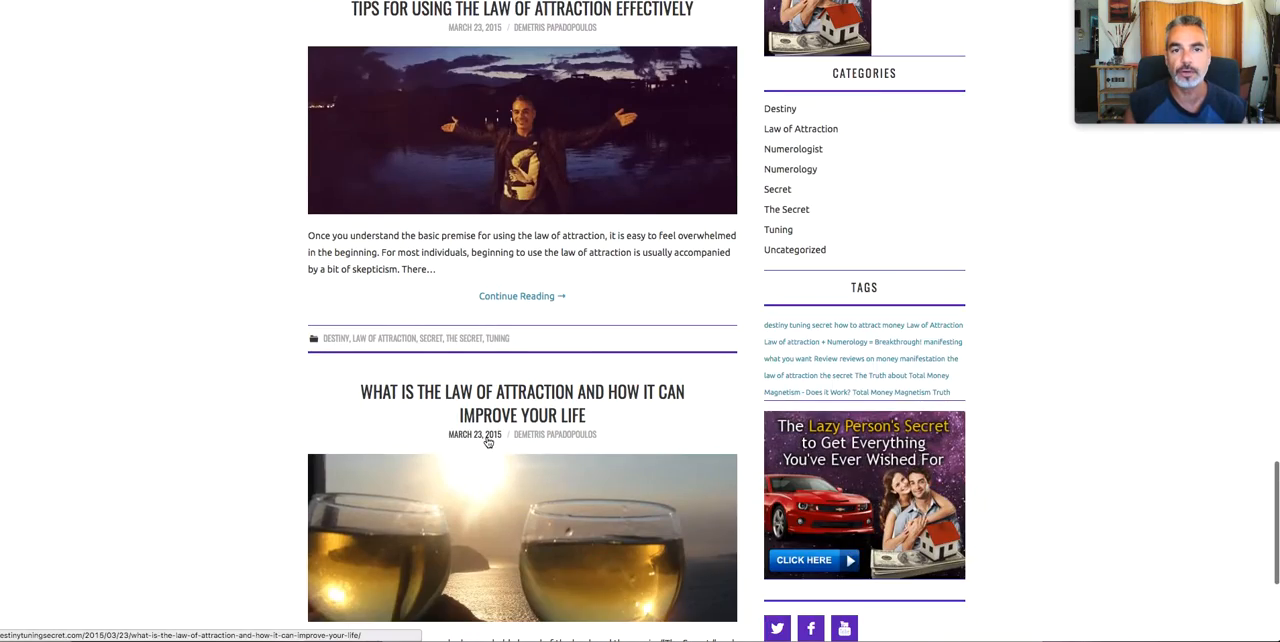
{"action": "scroll", "scroll_direction": "up", "scroll_amount": 3}
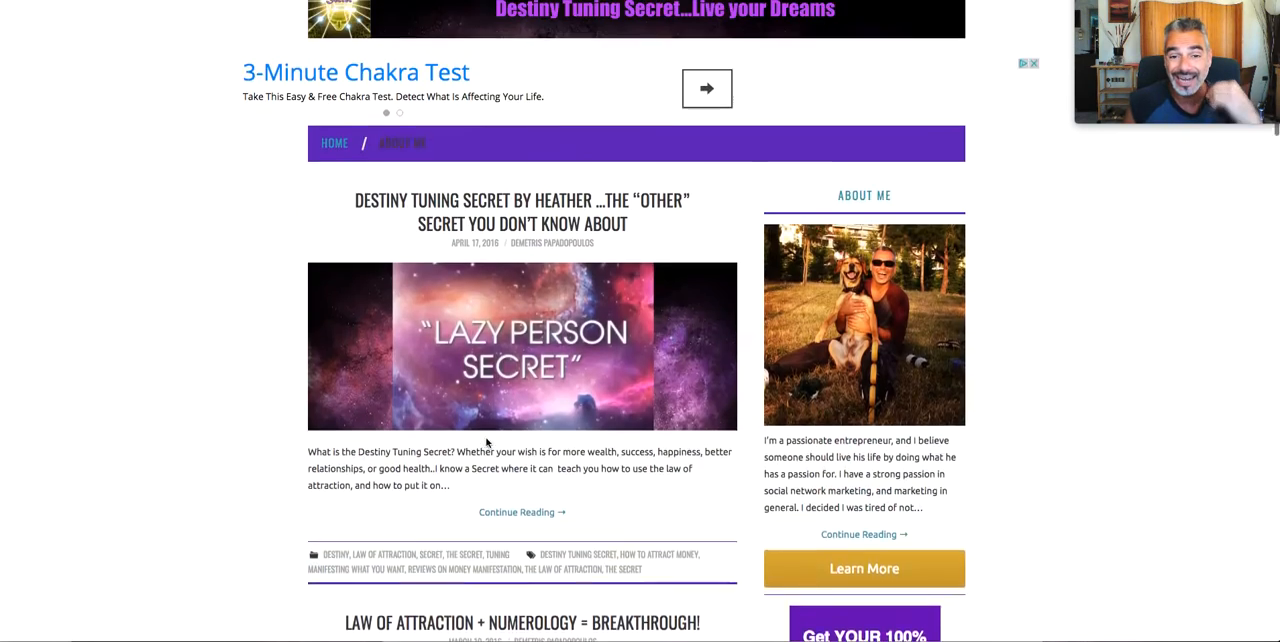
{"action": "scroll", "scroll_direction": "down", "scroll_amount": 3}
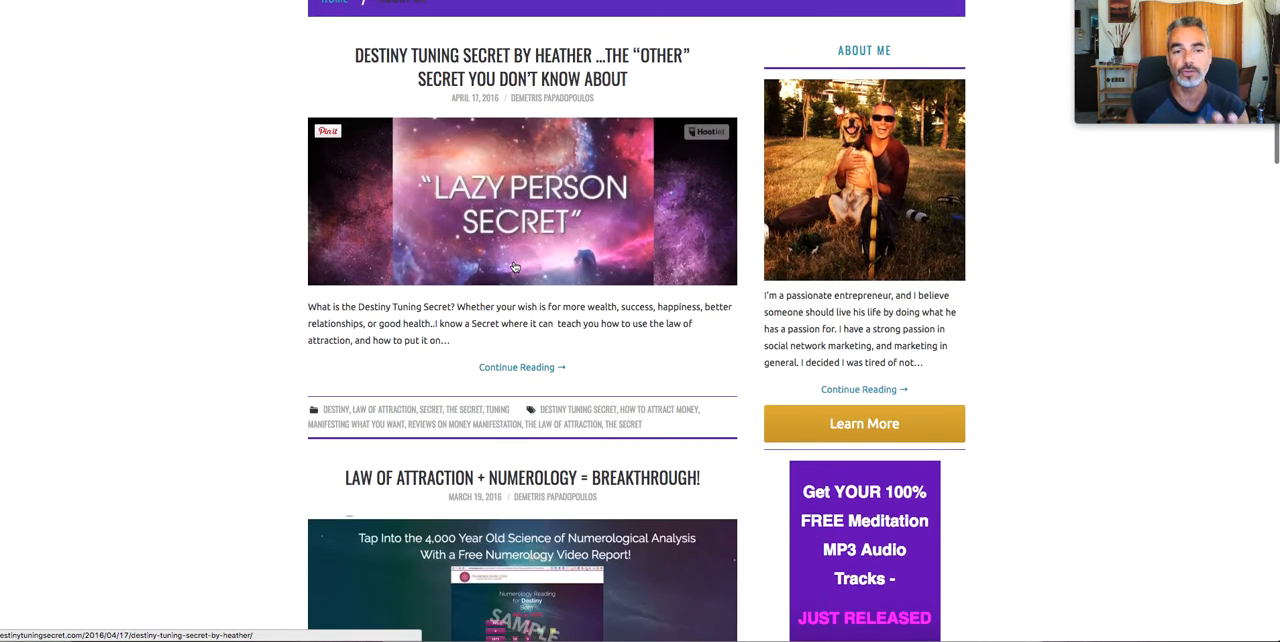
{"action": "mouse_move", "coordinate": [516, 268]}
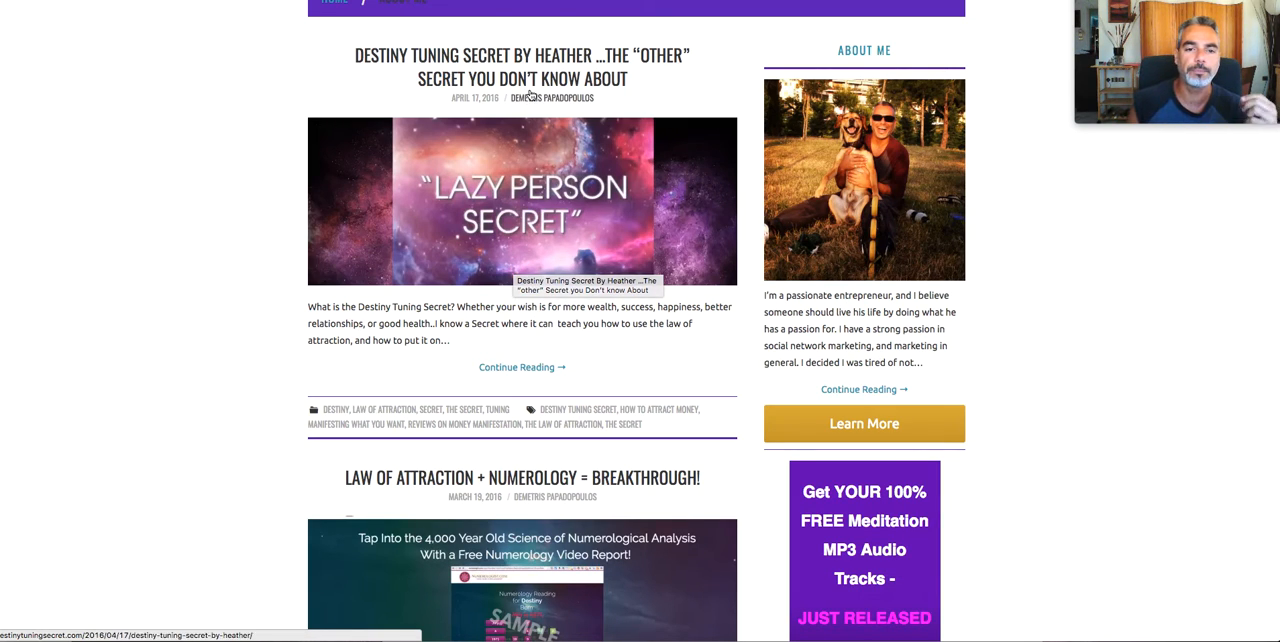
{"action": "scroll", "scroll_direction": "up", "scroll_amount": 3}
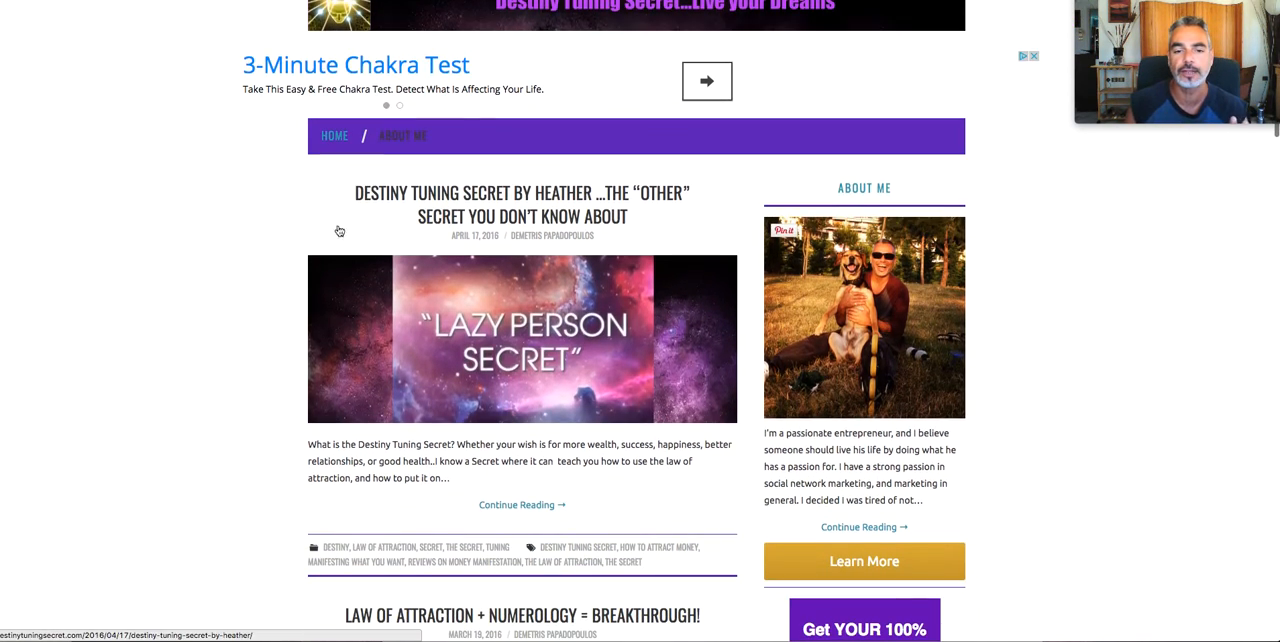
{"action": "mouse_move", "coordinate": [480, 332]}
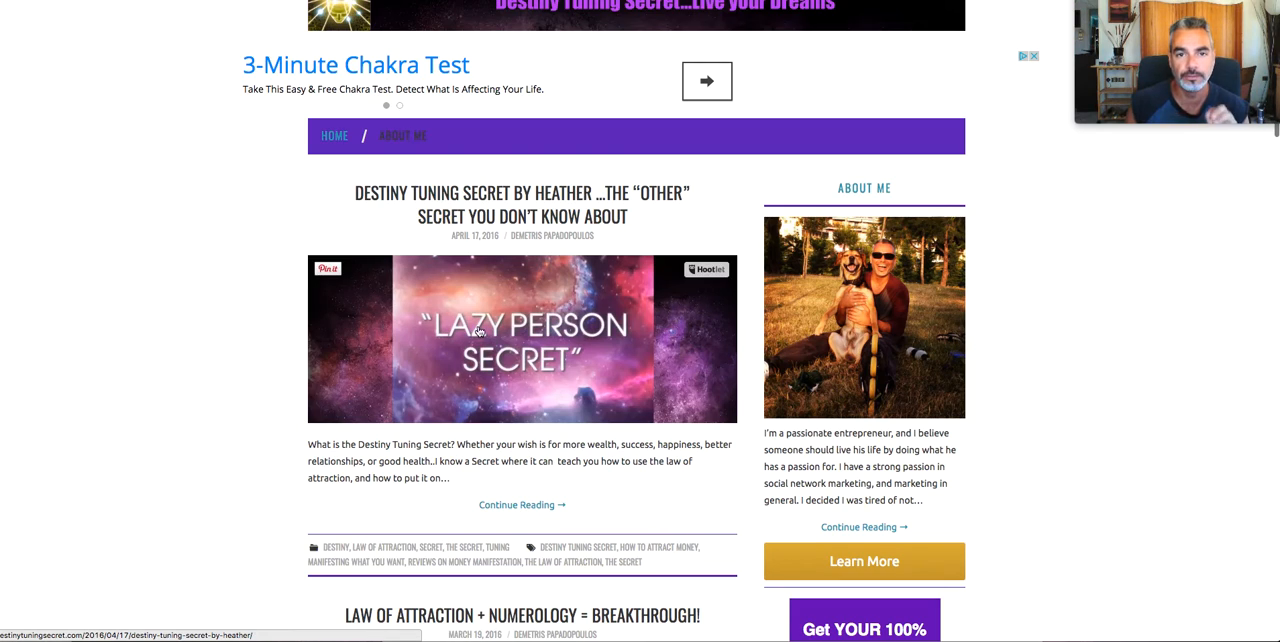
{"action": "scroll", "scroll_direction": "down", "scroll_amount": 3}
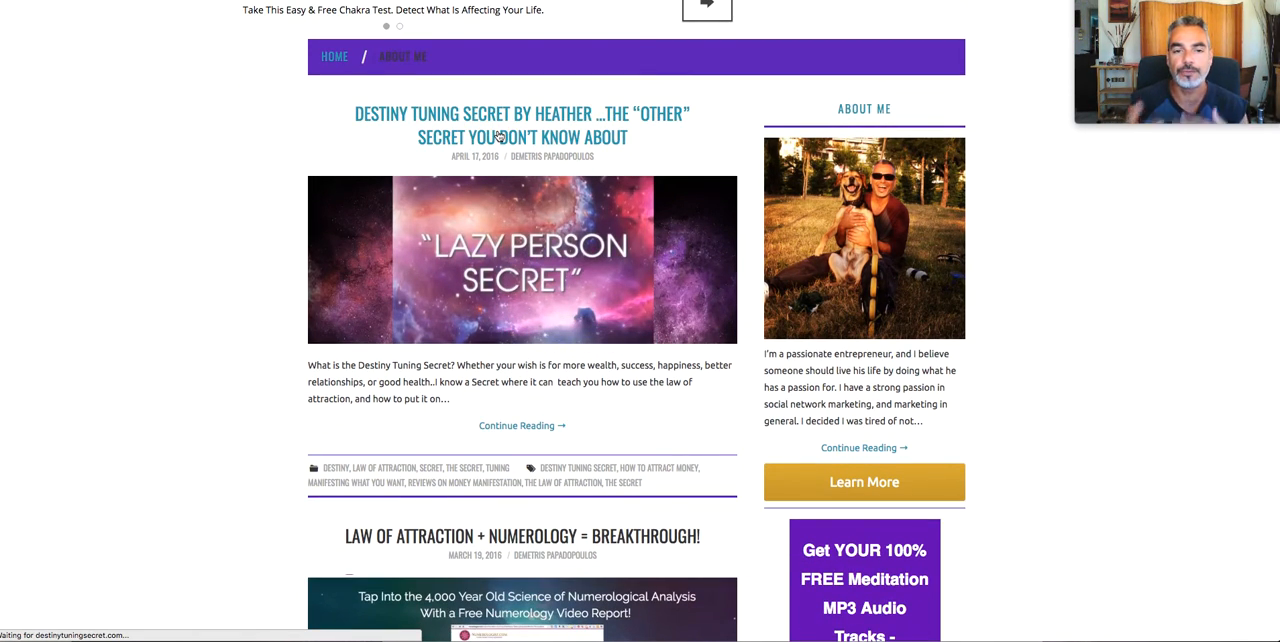
- Read through the Heather review post with its 'Click here to visit' link, then return to ClickBank
{"action": "left_click", "coordinate": [520, 112]}
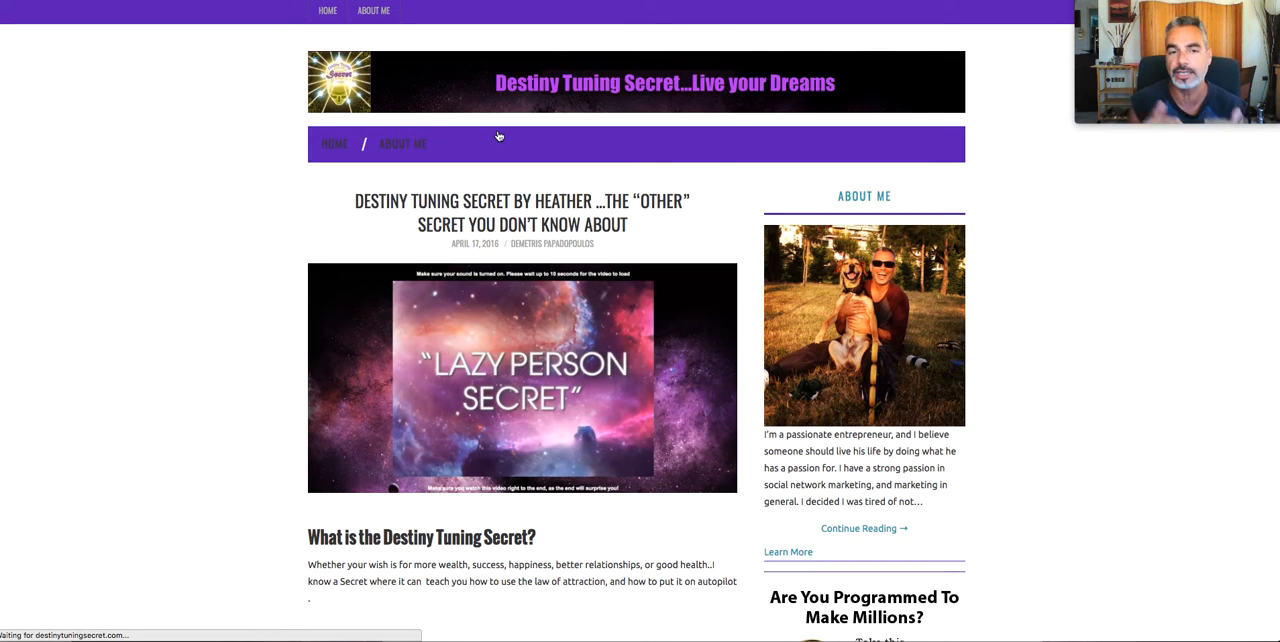
{"action": "scroll", "scroll_direction": "down", "scroll_amount": 3}
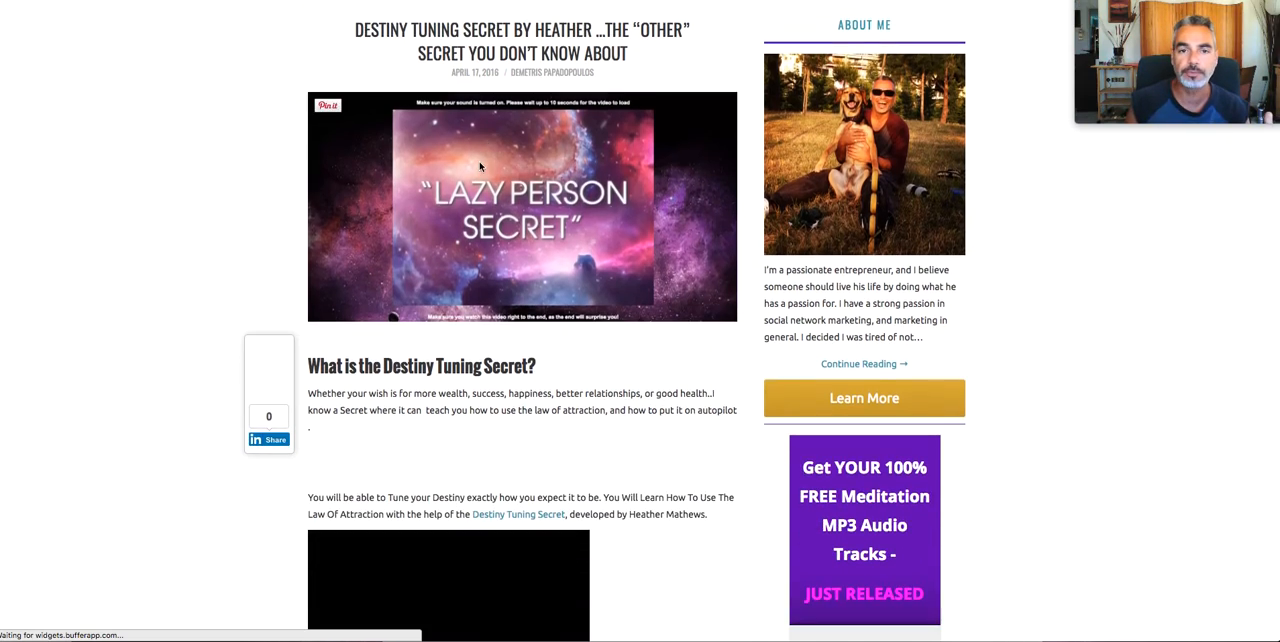
{"action": "scroll", "scroll_direction": "down", "scroll_amount": 3}
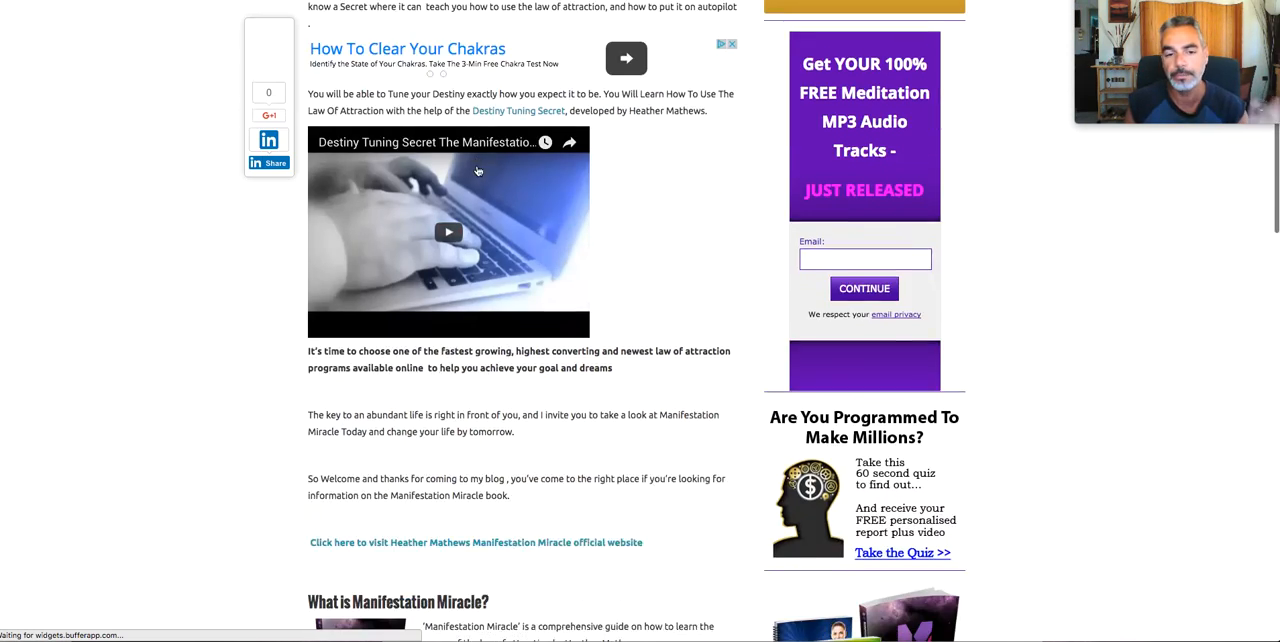
{"action": "scroll", "scroll_direction": "down", "scroll_amount": 3}
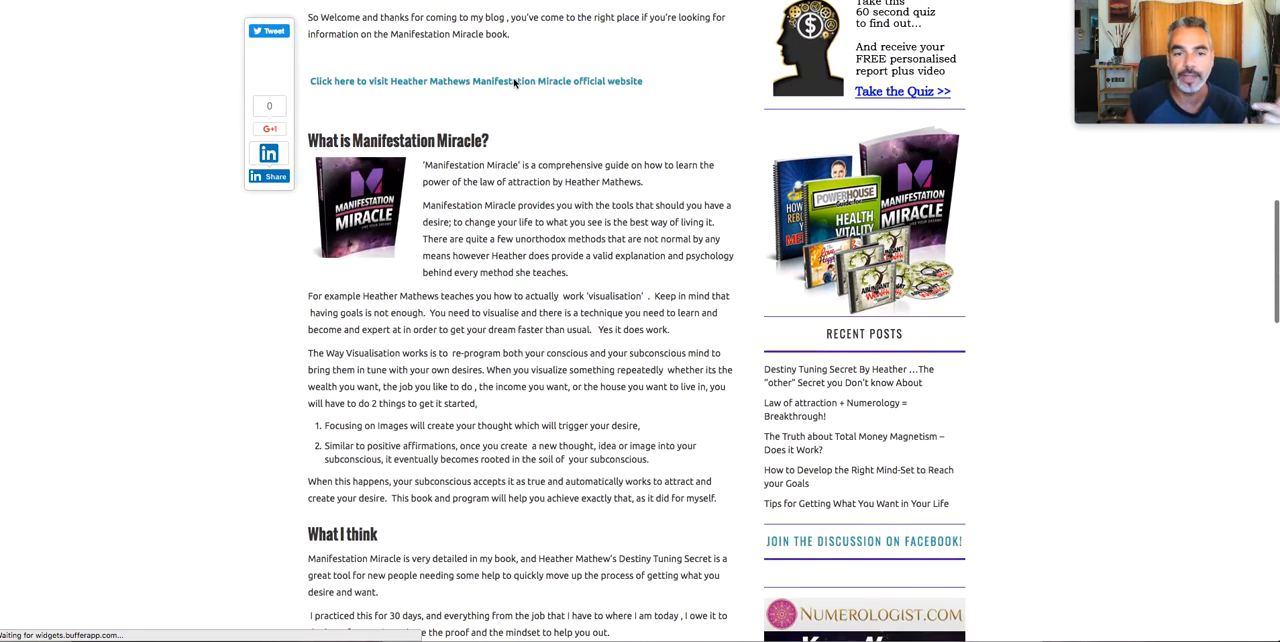
{"action": "left_click", "coordinate": [476, 80]}
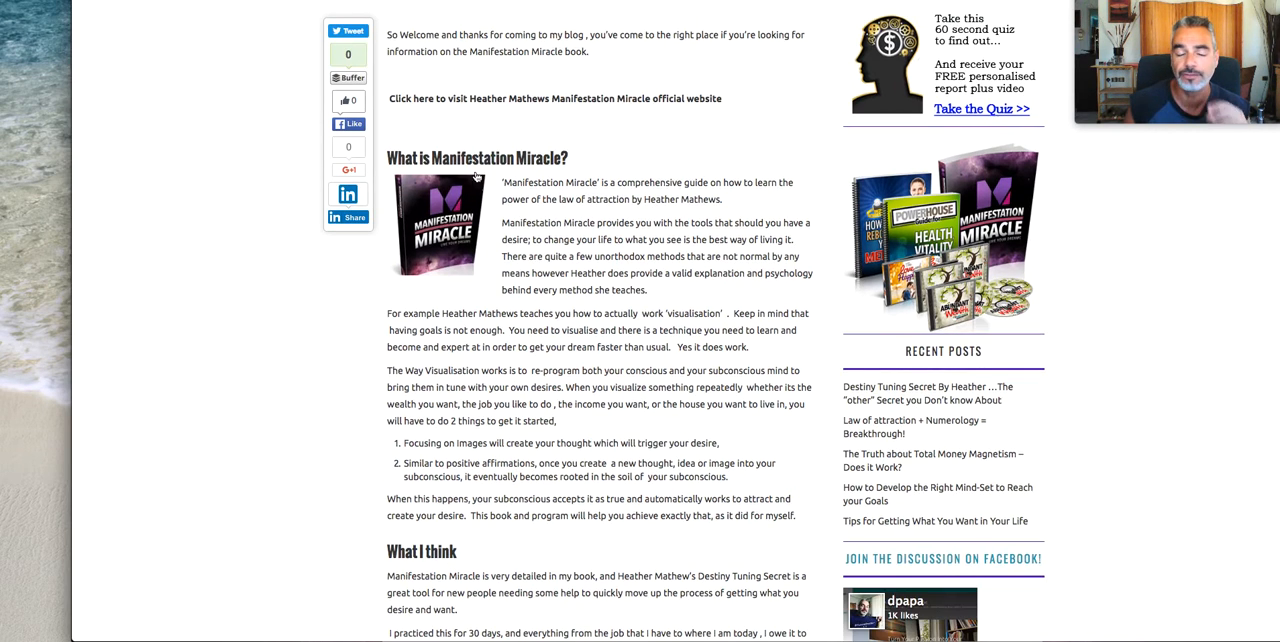
{"action": "left_click", "coordinate": [928, 392]}
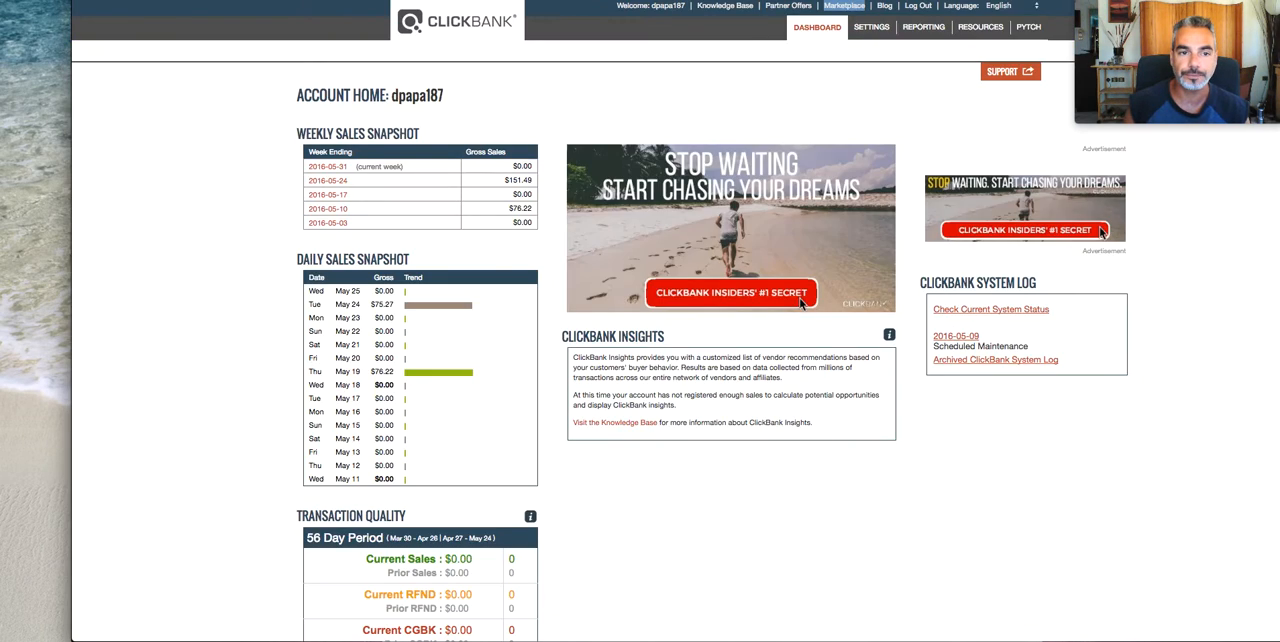
- Show the ClickBank Dashboard's Weekly and Daily Sales Snapshot tables
{"action": "left_click", "coordinate": [732, 292]}
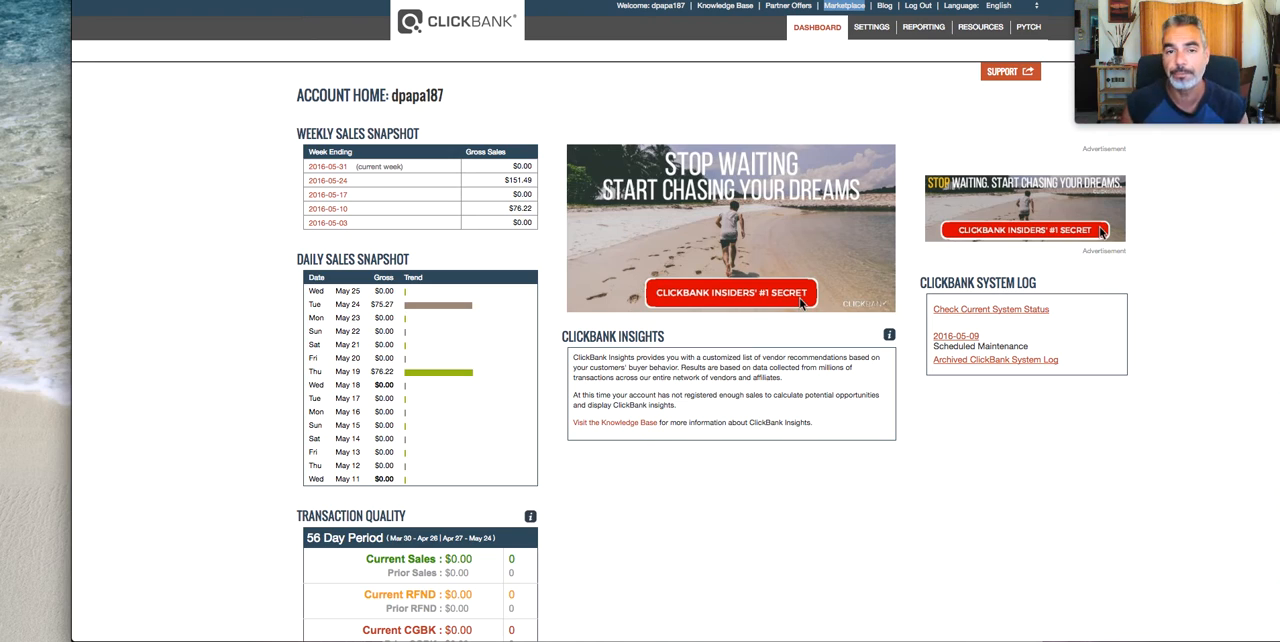
{"action": "left_click", "coordinate": [732, 292]}
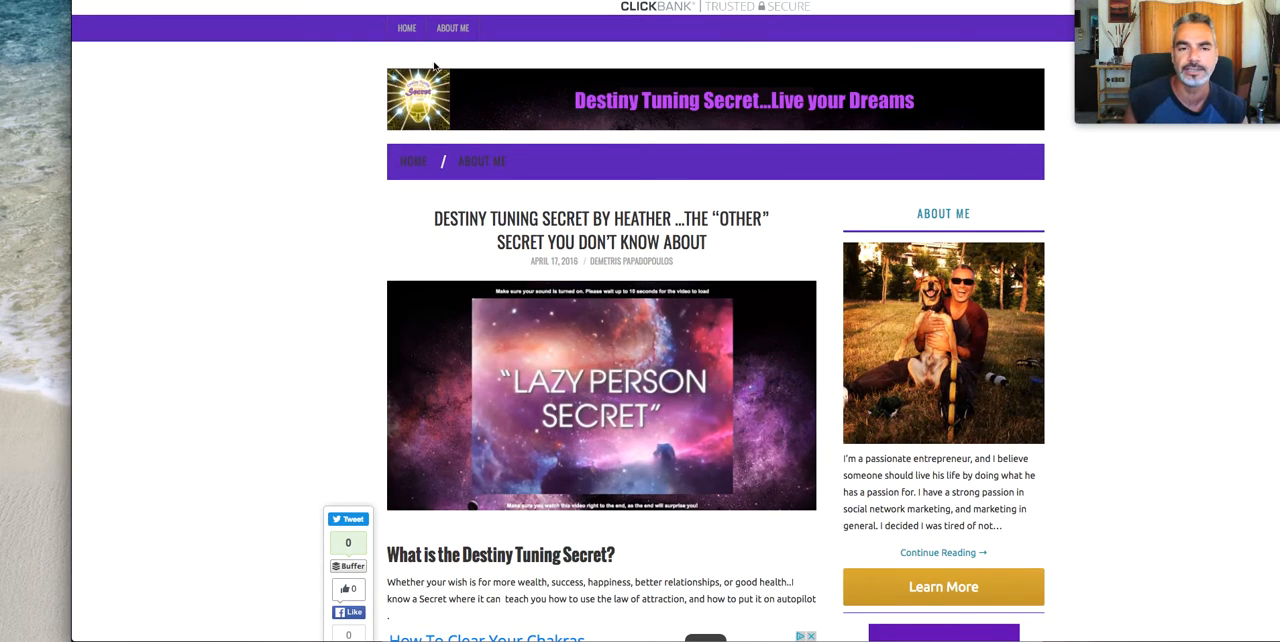
{"action": "mouse_move", "coordinate": [406, 28]}
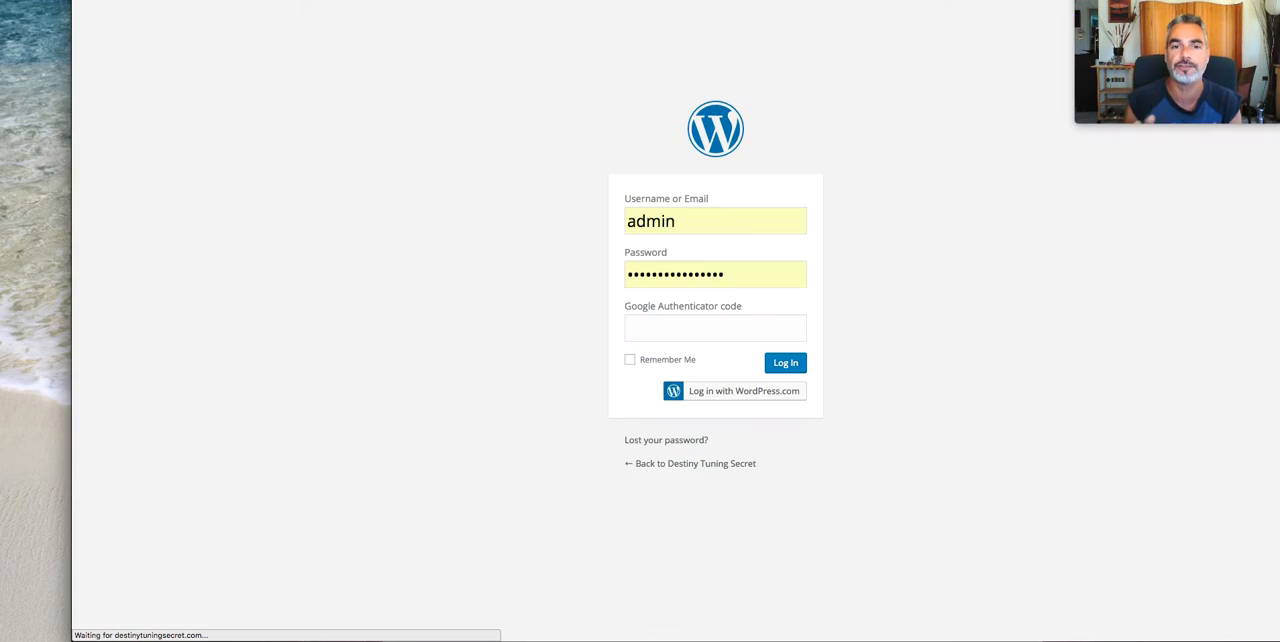
- Submit the filled-in wp-login credentials until the Destiny Tuning Secret dashboard loads
{"action": "left_click", "coordinate": [784, 362]}
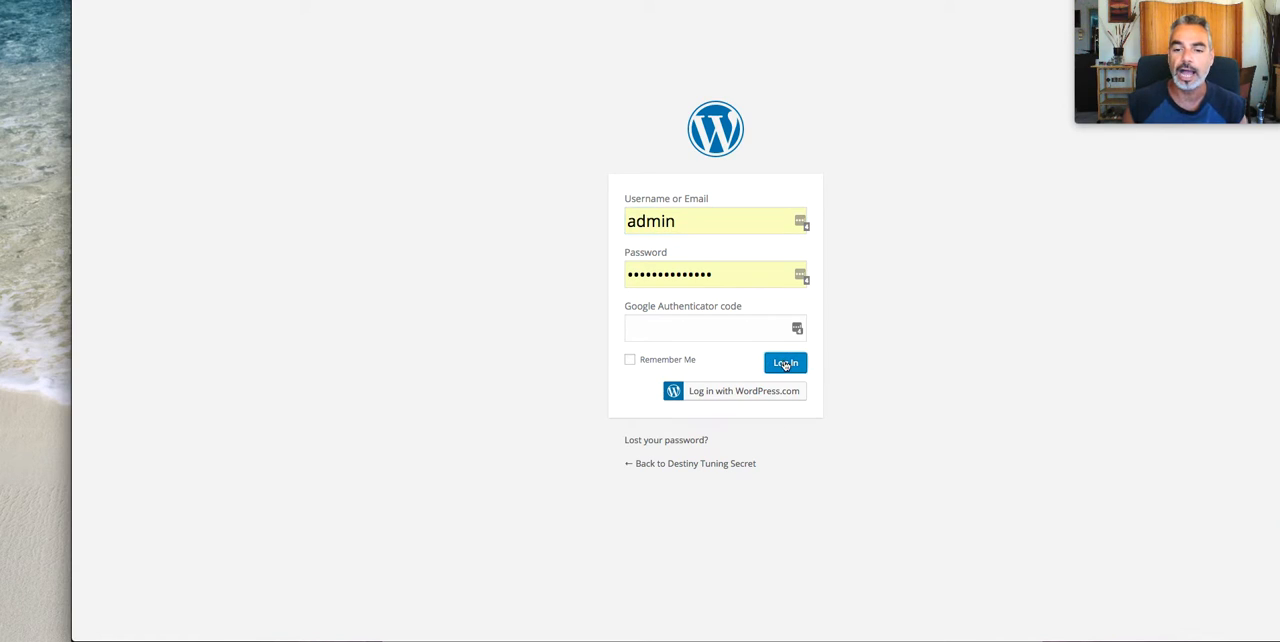
{"action": "left_click", "coordinate": [784, 364]}
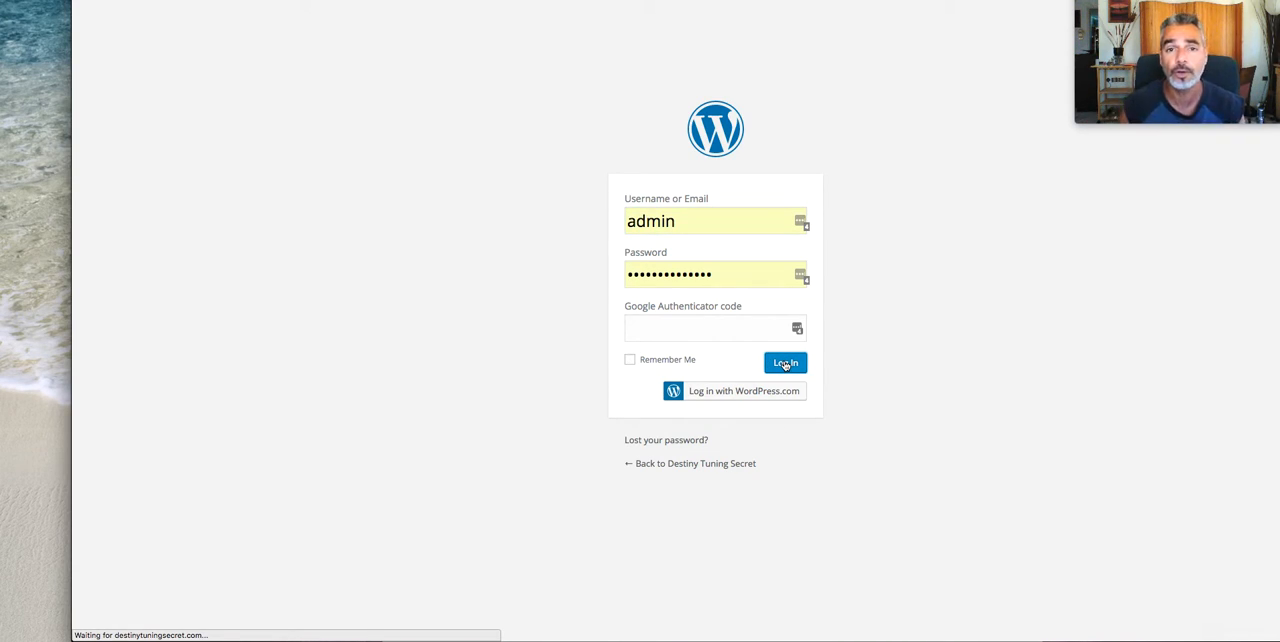
{"action": "left_click", "coordinate": [784, 364]}
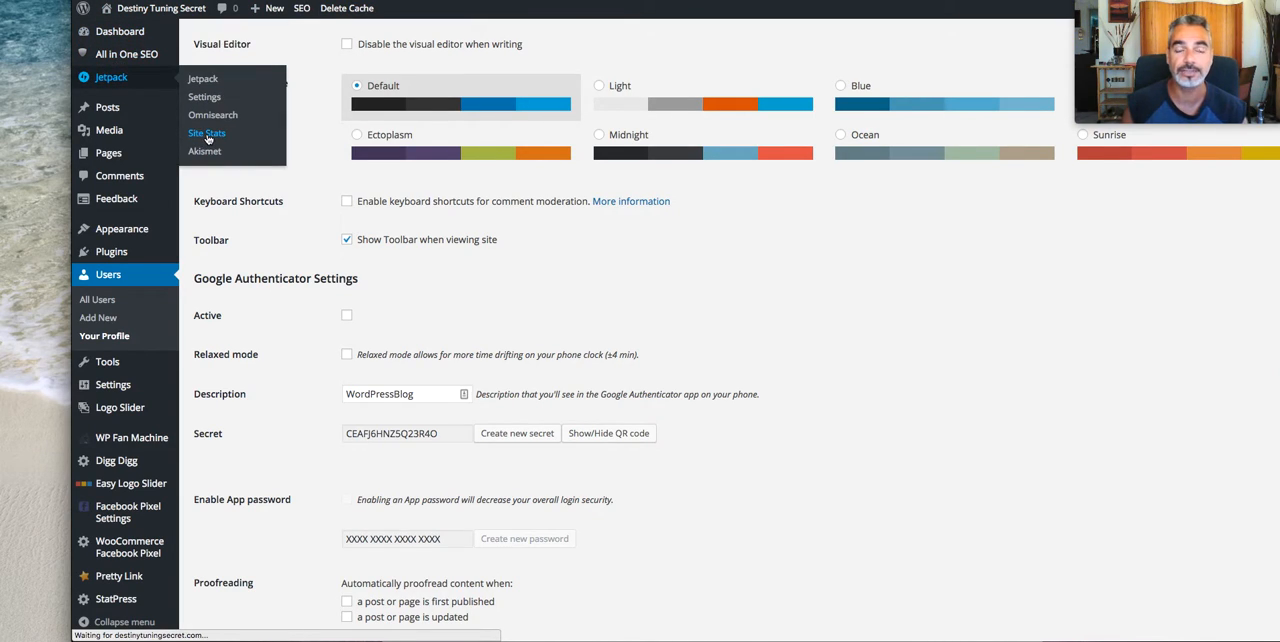
- View Jetpack Site Stats: daily views, all-time totals, referrers and top posts
{"action": "left_click", "coordinate": [208, 132]}
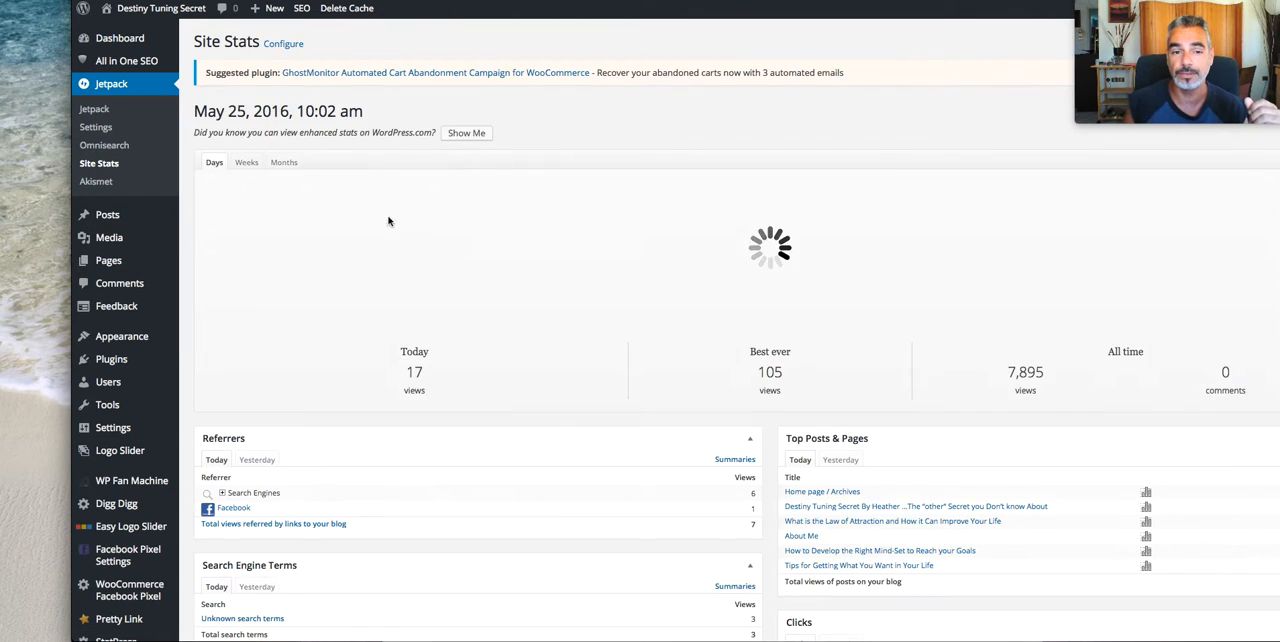
{"action": "scroll", "scroll_direction": "down", "scroll_amount": 3}
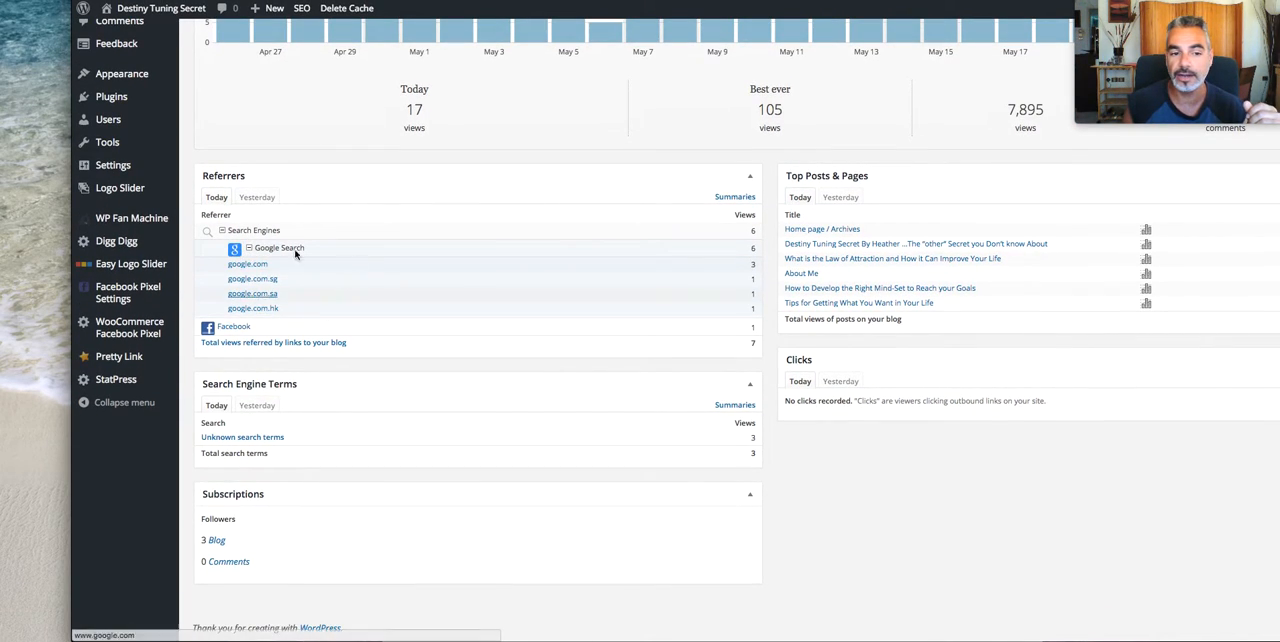
{"action": "scroll", "scroll_direction": "up", "scroll_amount": 3}
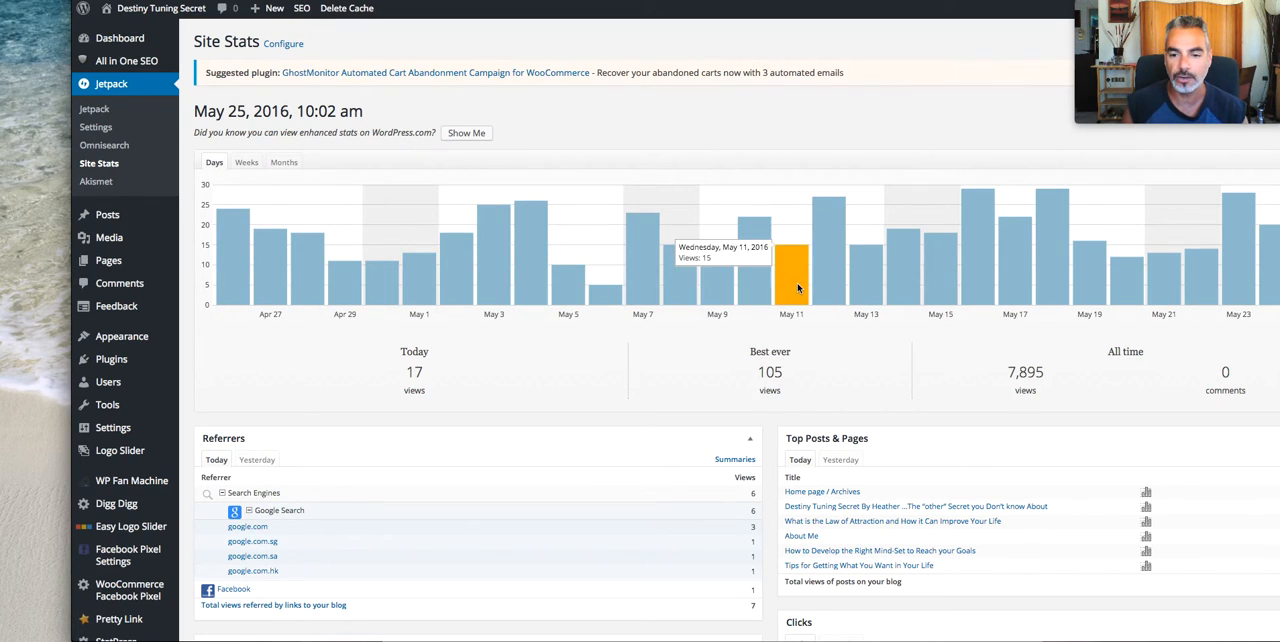
{"action": "mouse_move", "coordinate": [792, 270]}
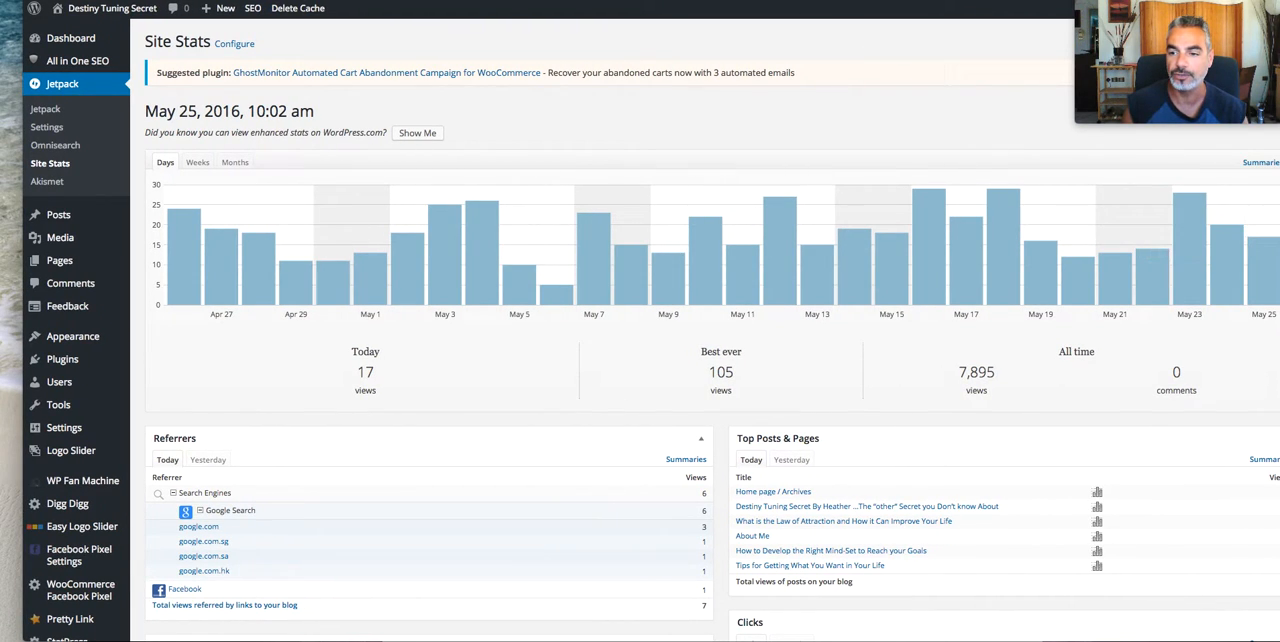
{"action": "scroll", "scroll_direction": "down", "scroll_amount": 3}
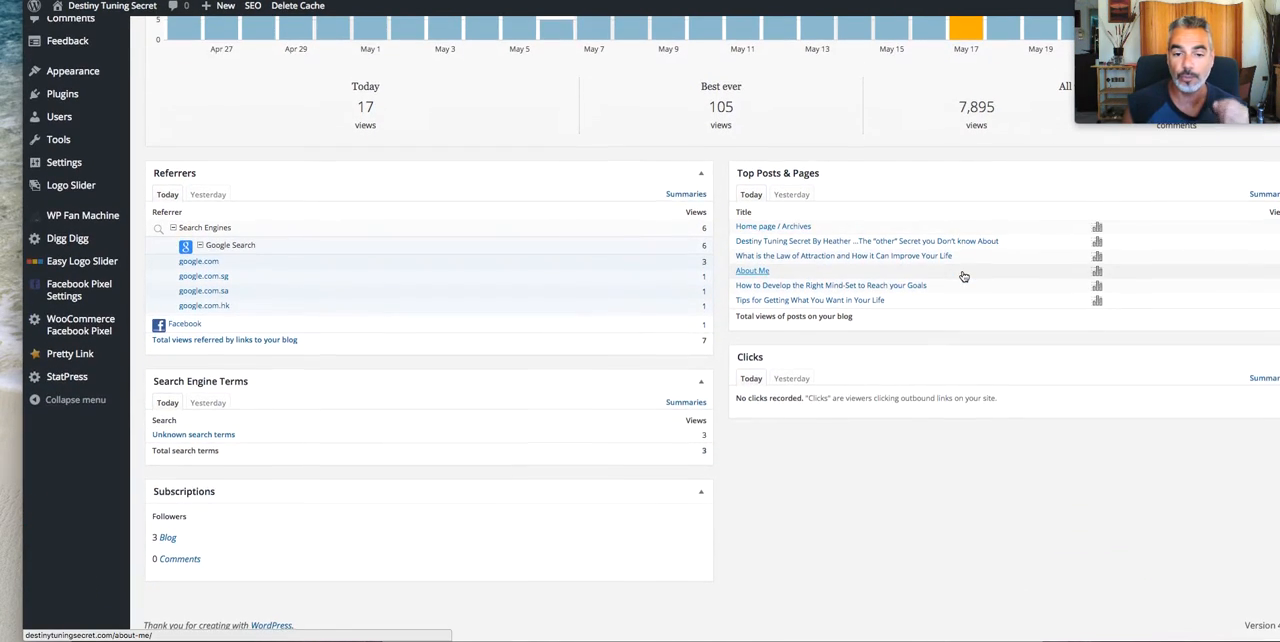
{"action": "scroll", "scroll_direction": "up", "scroll_amount": 3}
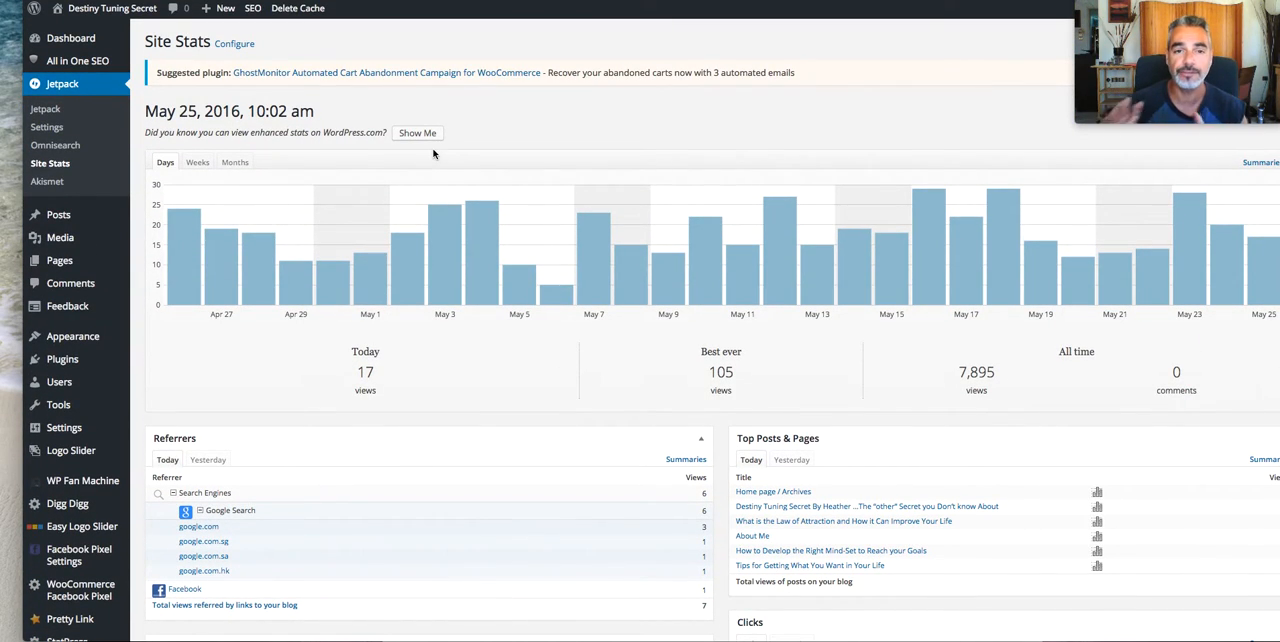
{"action": "mouse_move", "coordinate": [350, 86]}
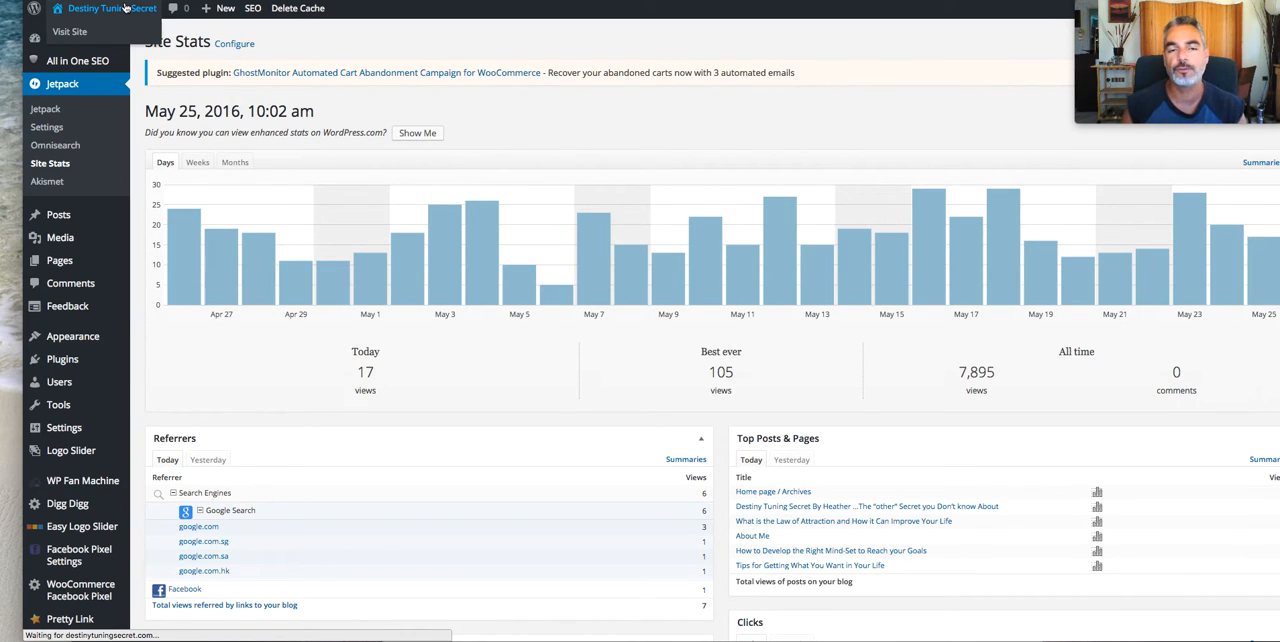
- Visit the live Destiny Tuning Secret home page and scroll through its posts and back up
{"action": "left_click", "coordinate": [68, 32]}
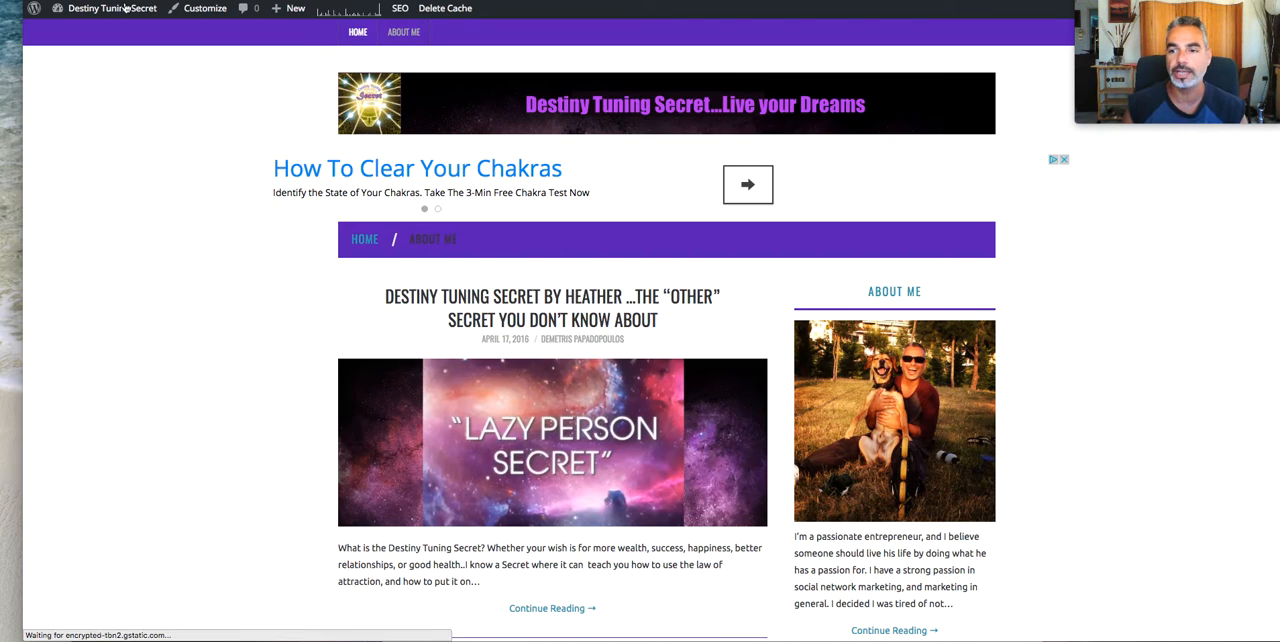
{"action": "scroll", "scroll_direction": "down", "scroll_amount": 3}
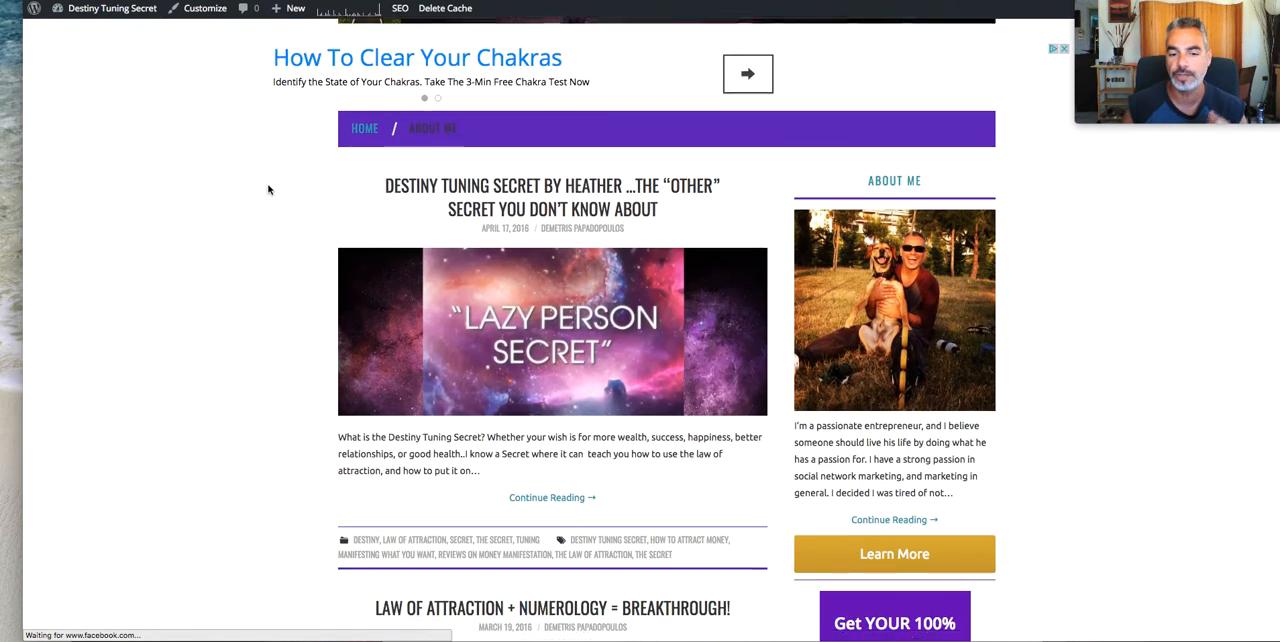
{"action": "scroll", "scroll_direction": "down", "scroll_amount": 3}
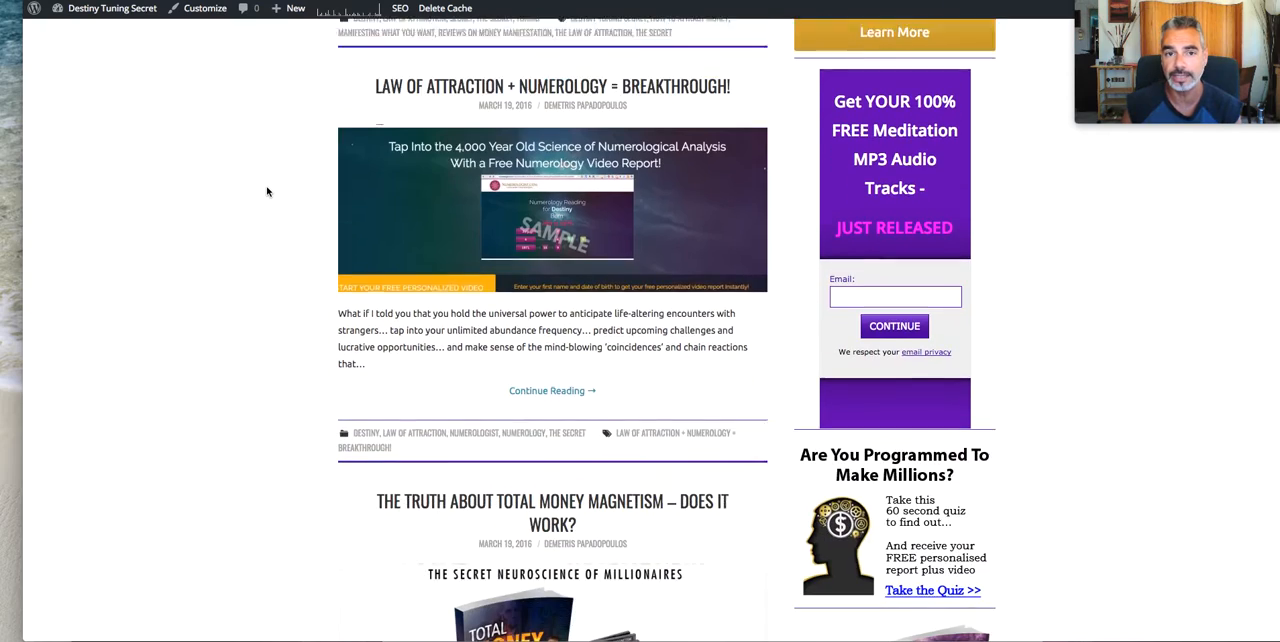
{"action": "scroll", "scroll_direction": "down", "scroll_amount": 3}
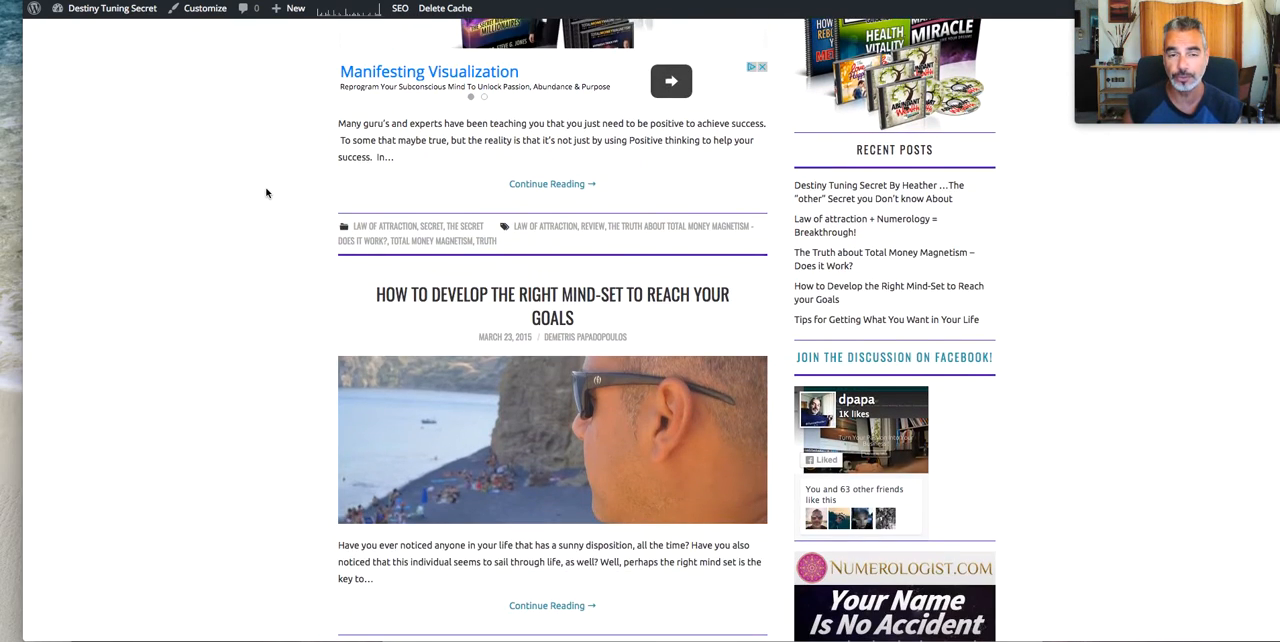
{"action": "scroll", "scroll_direction": "up", "scroll_amount": 3}
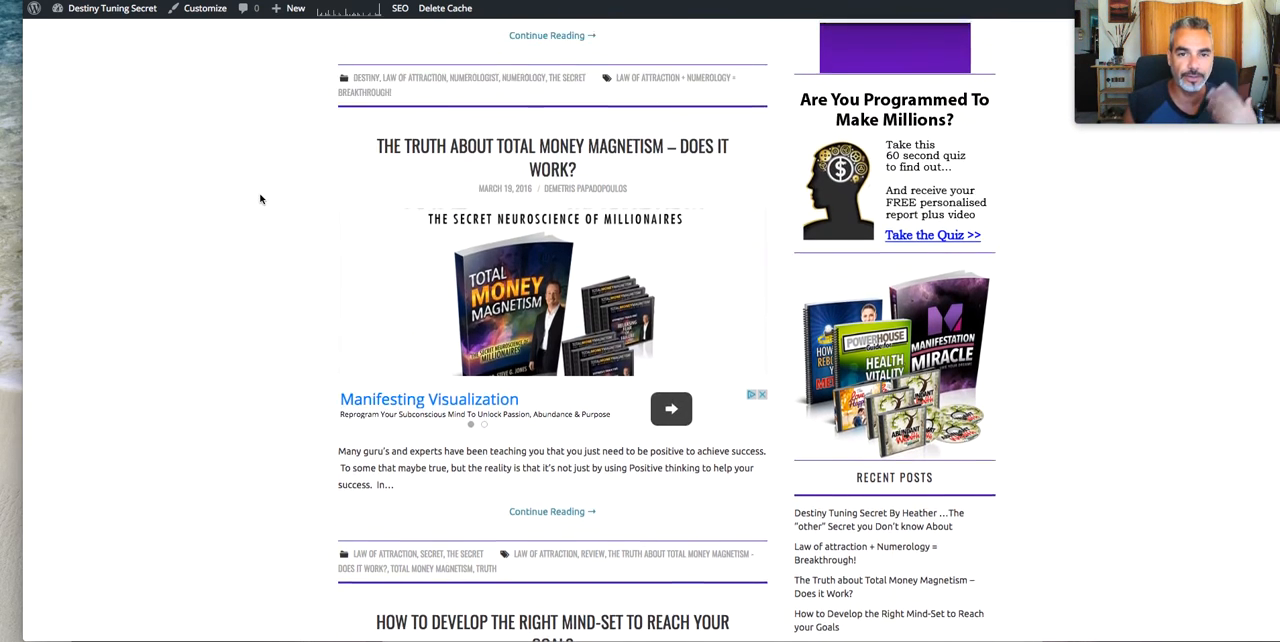
{"action": "scroll", "scroll_direction": "up", "scroll_amount": 3}
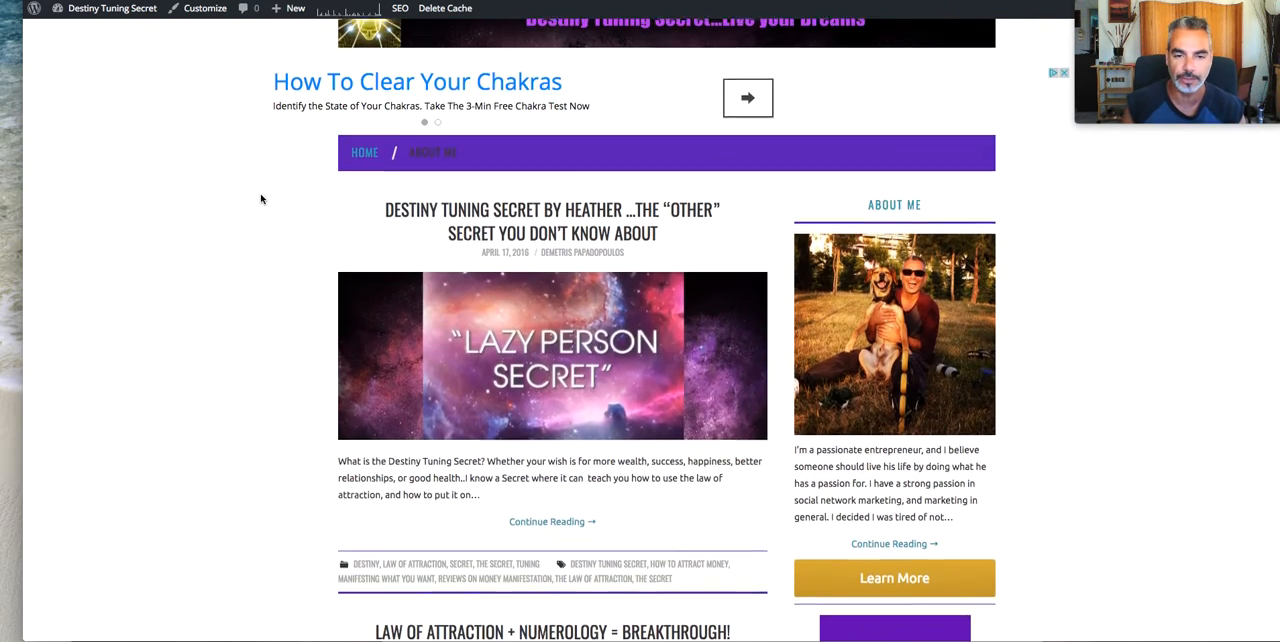
{"action": "scroll", "scroll_direction": "up", "scroll_amount": 3}
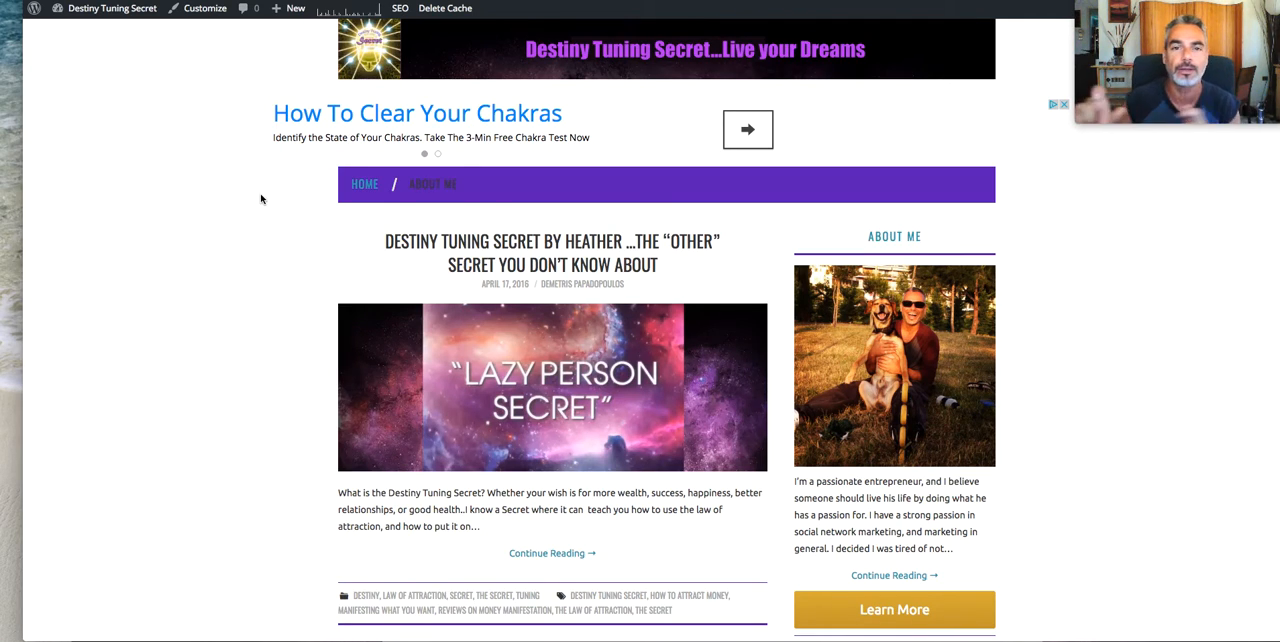
{"action": "mouse_move", "coordinate": [310, 216]}
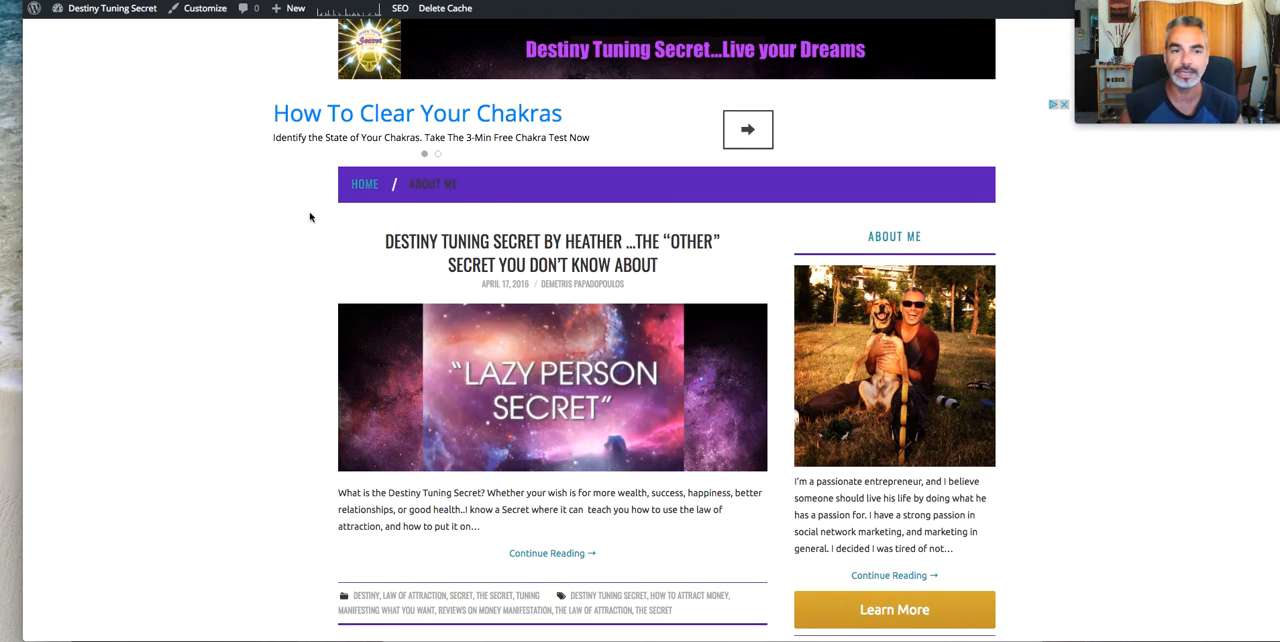
{"action": "mouse_move", "coordinate": [396, 52]}
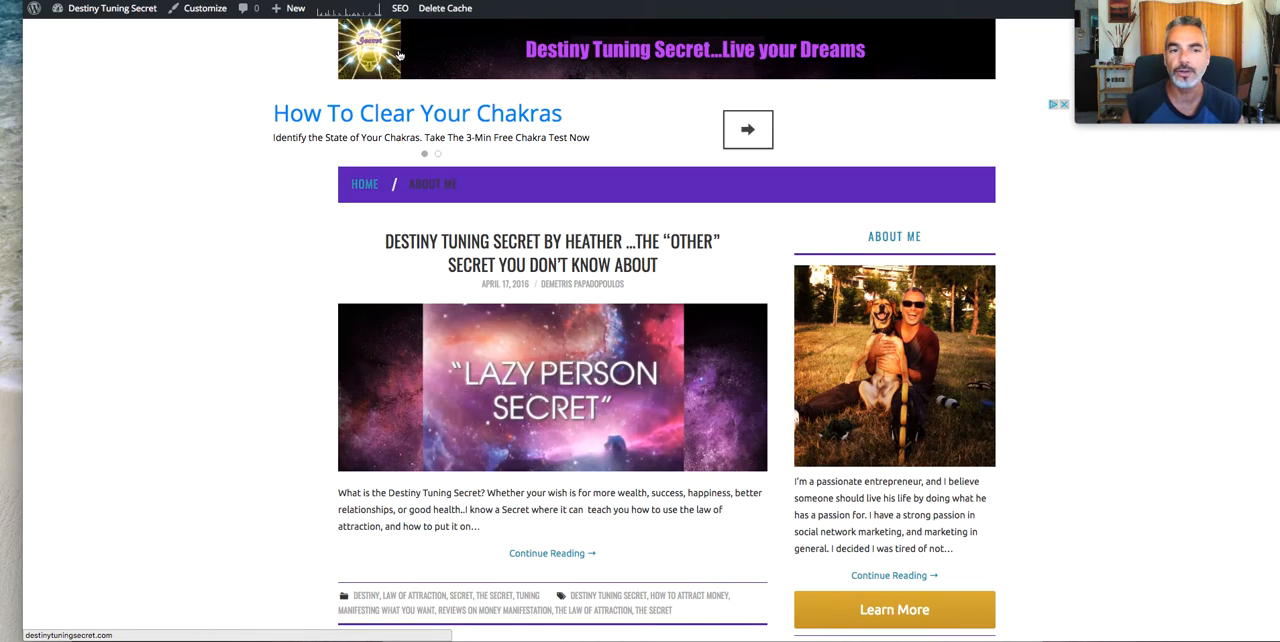
{"action": "mouse_move", "coordinate": [404, 46]}
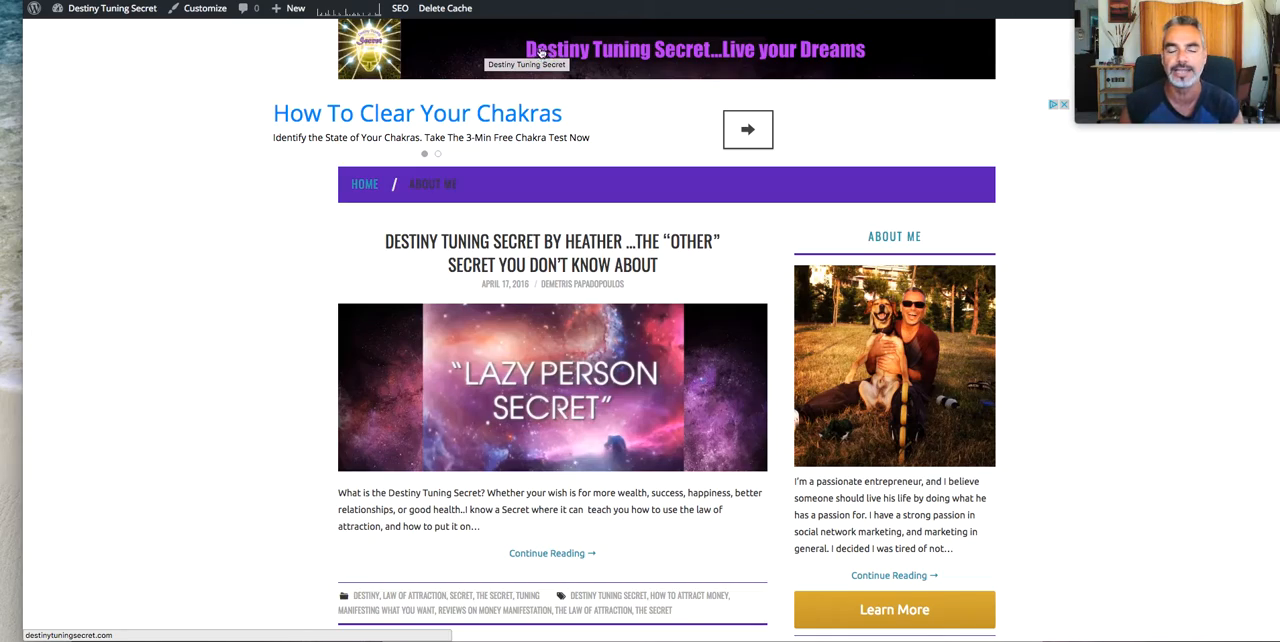
{"action": "scroll", "scroll_direction": "down", "scroll_amount": 3}
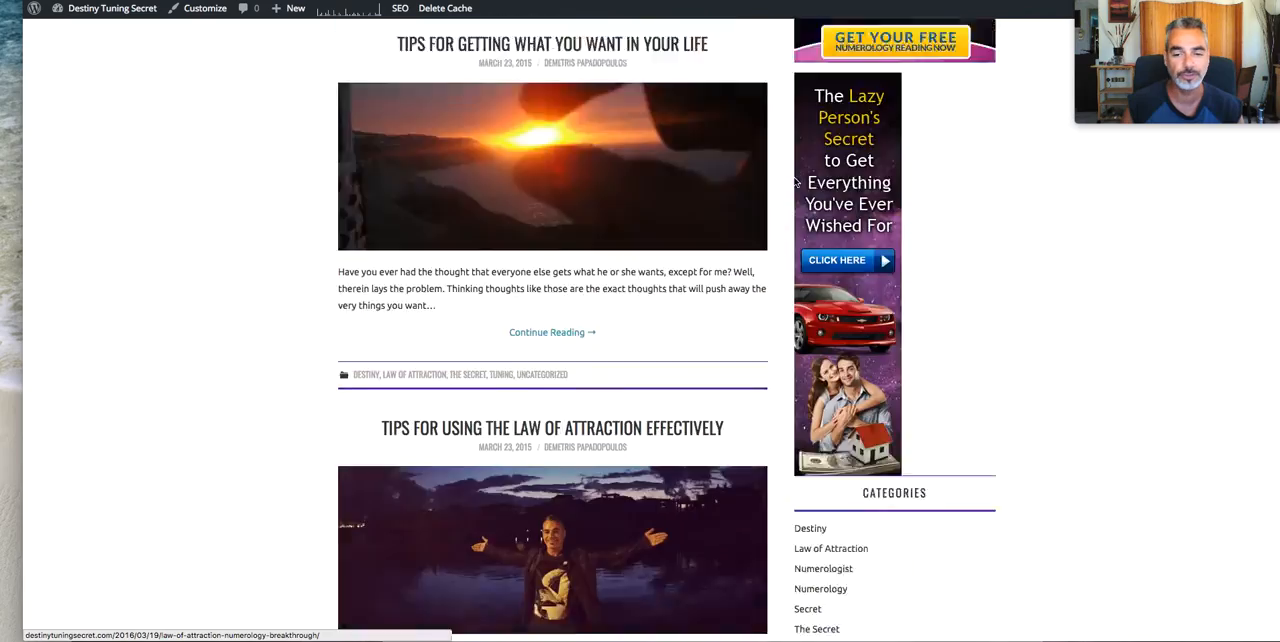
{"action": "scroll", "scroll_direction": "down", "scroll_amount": 3}
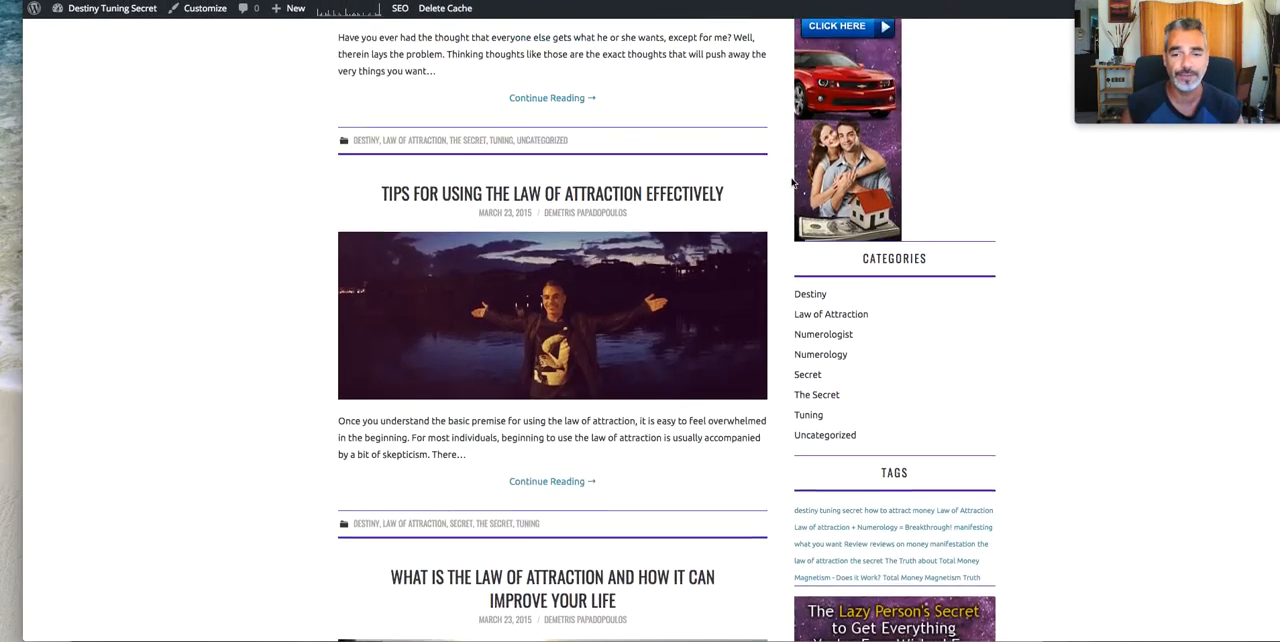
{"action": "scroll", "scroll_direction": "down", "scroll_amount": 3}
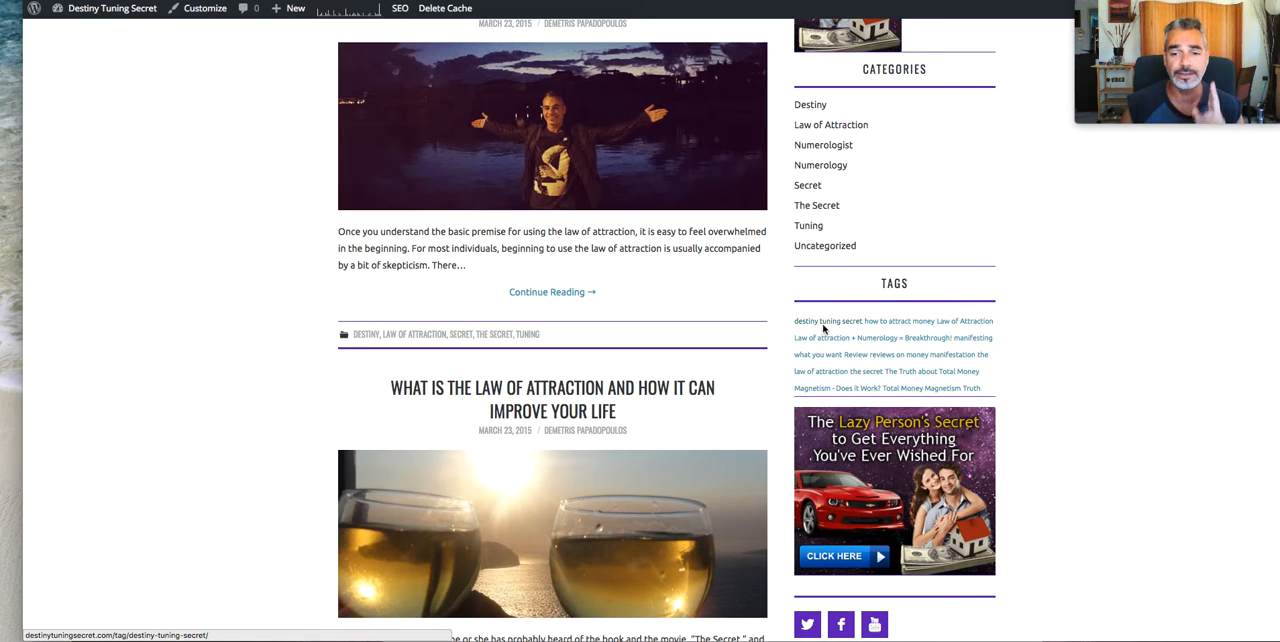
{"action": "mouse_move", "coordinate": [896, 320]}
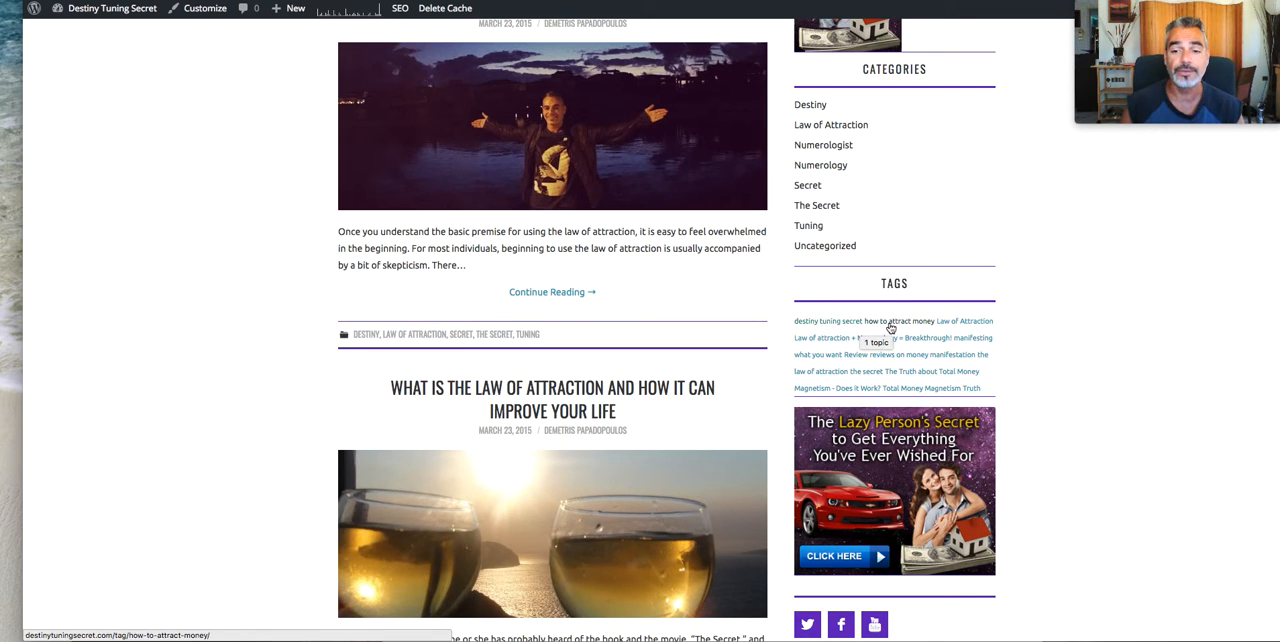
{"action": "scroll", "scroll_direction": "down", "scroll_amount": 3}
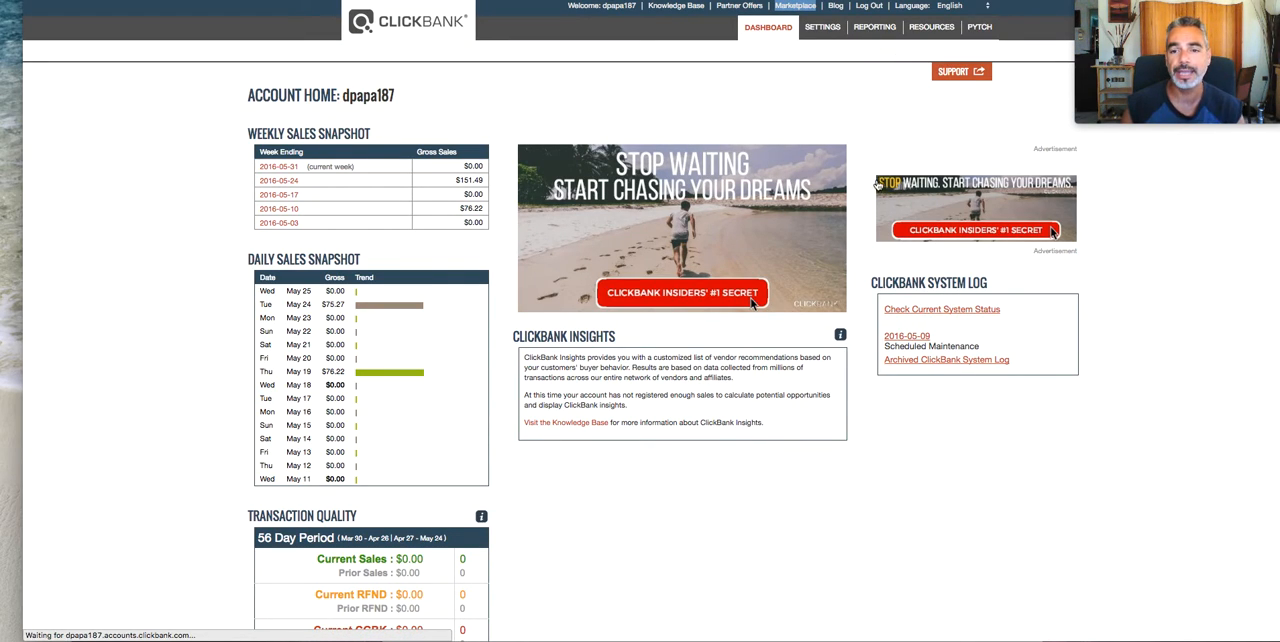
- Switch to the ClickBank tab to see the weekly and daily sales snapshots
{"action": "left_click", "coordinate": [872, 28]}
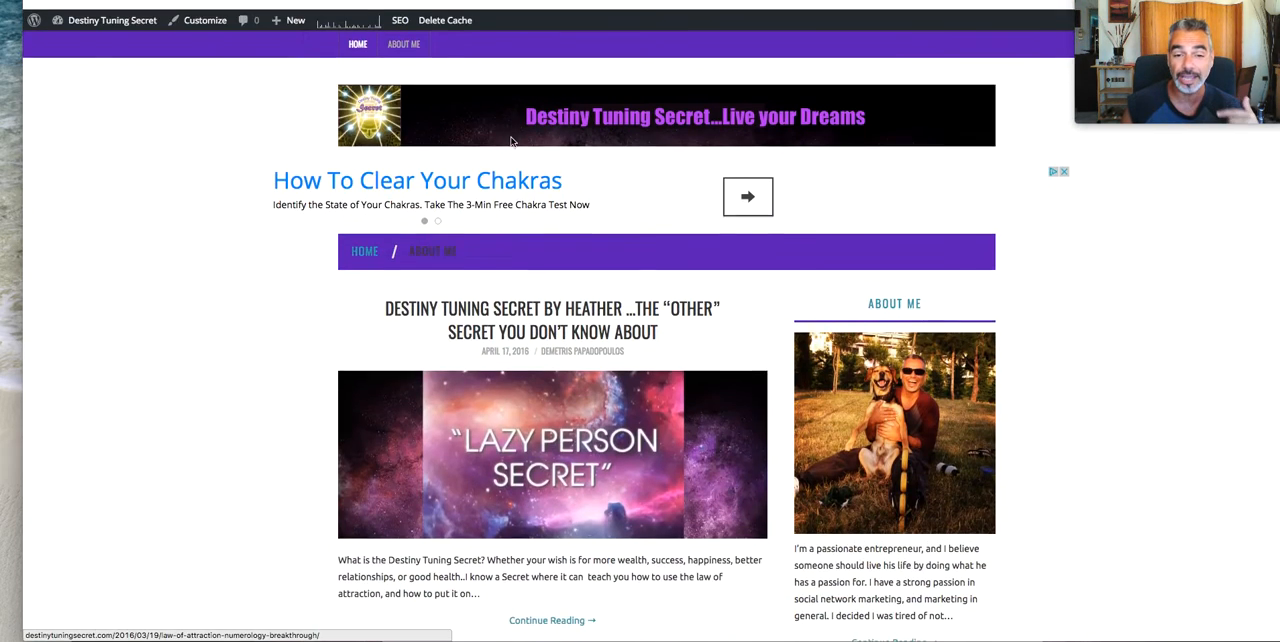
{"action": "scroll", "scroll_direction": "down", "scroll_amount": 3}
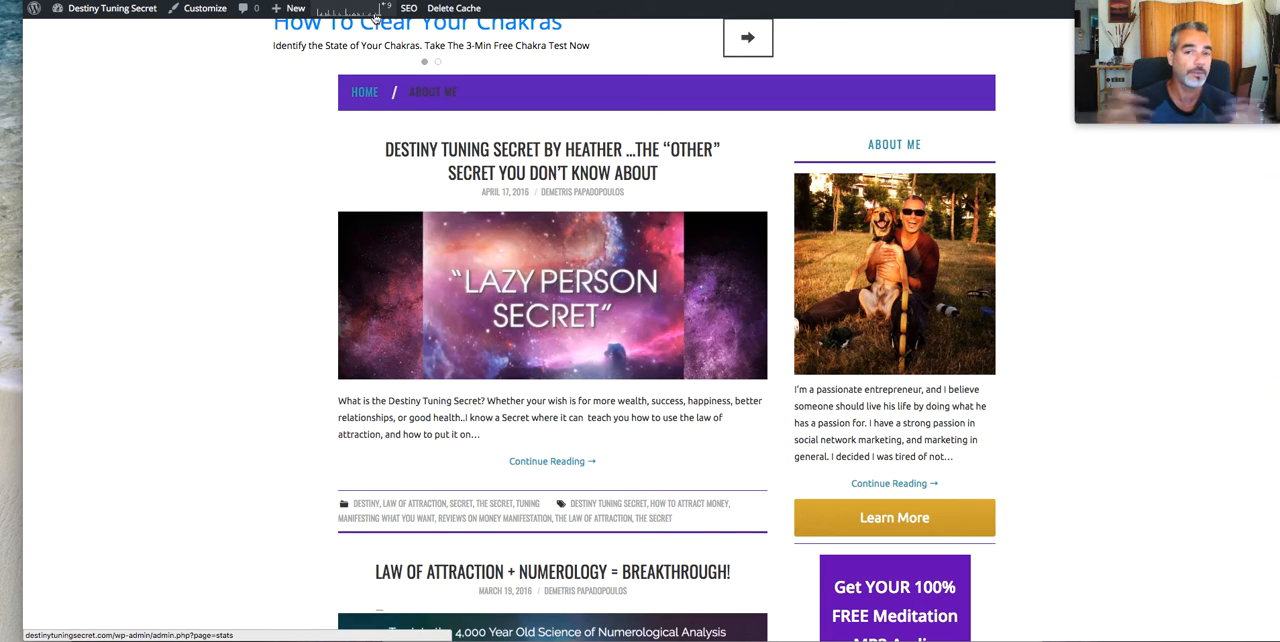
{"action": "scroll", "scroll_direction": "up", "scroll_amount": 3}
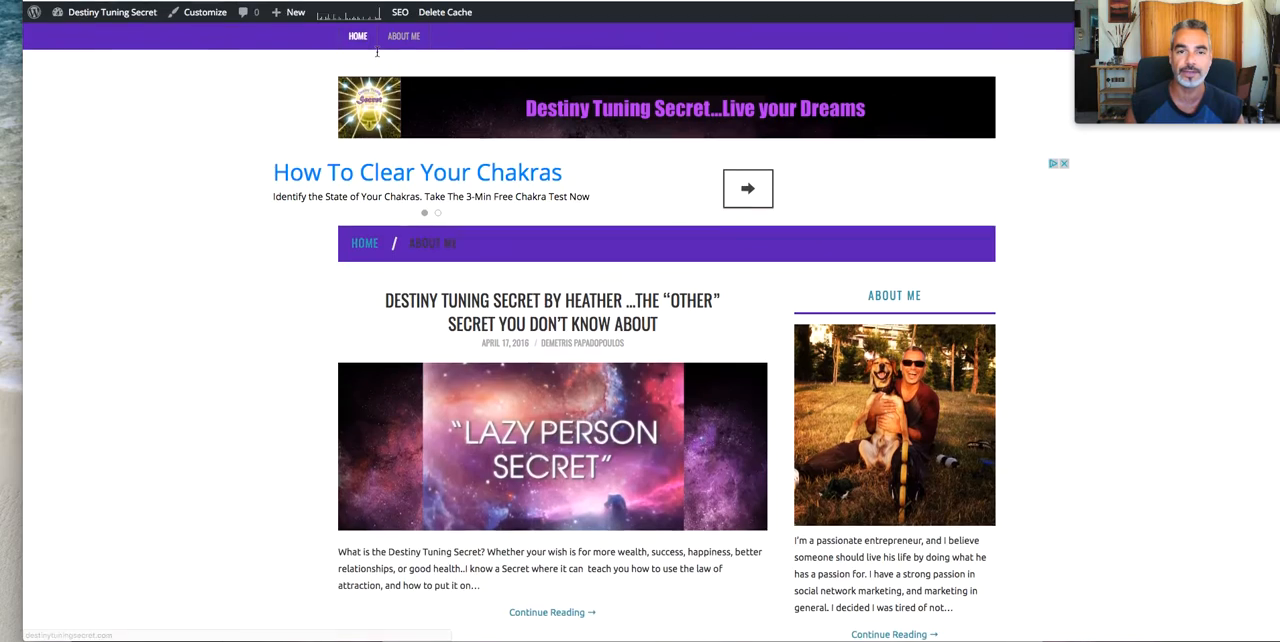
{"action": "scroll", "scroll_direction": "up", "scroll_amount": 3}
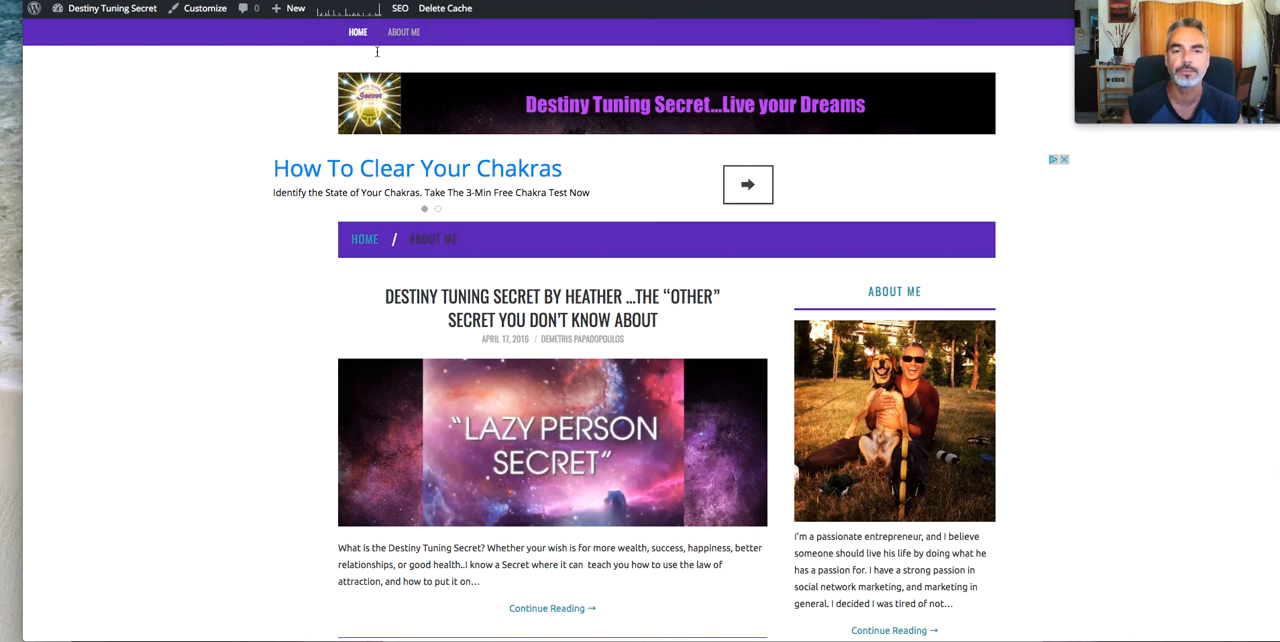
- Go from the admin bar site menu to the WordPress Dashboard and reveal the Plugins submenu
{"action": "left_click", "coordinate": [112, 8]}
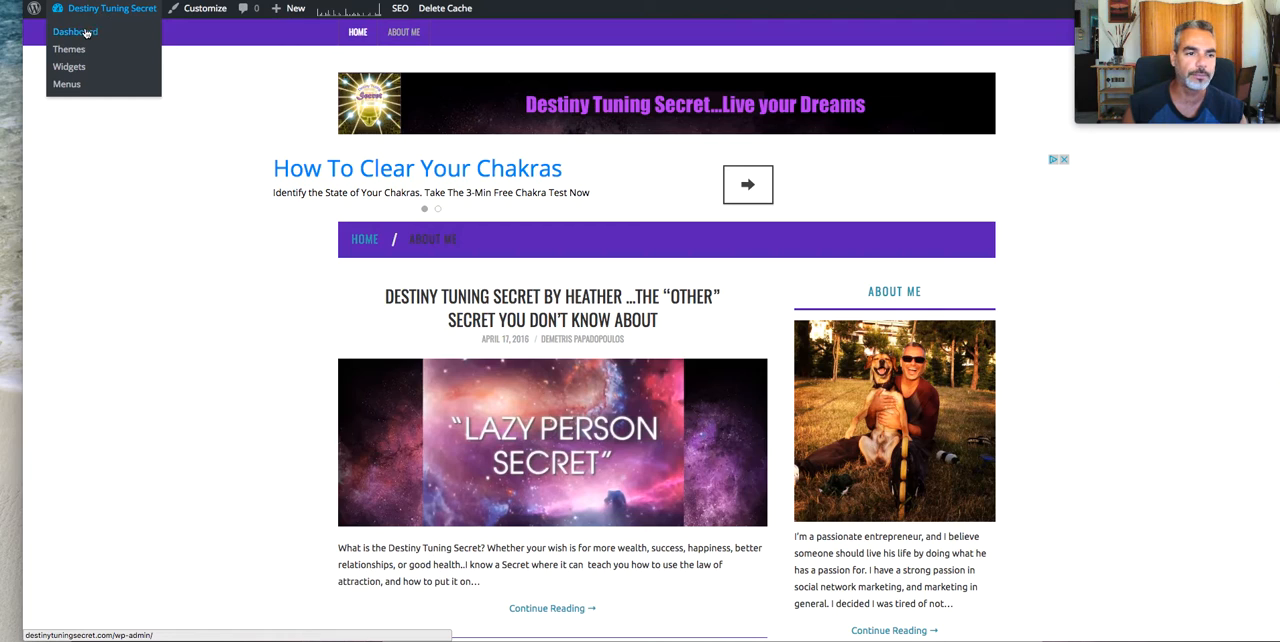
{"action": "left_click", "coordinate": [76, 32]}
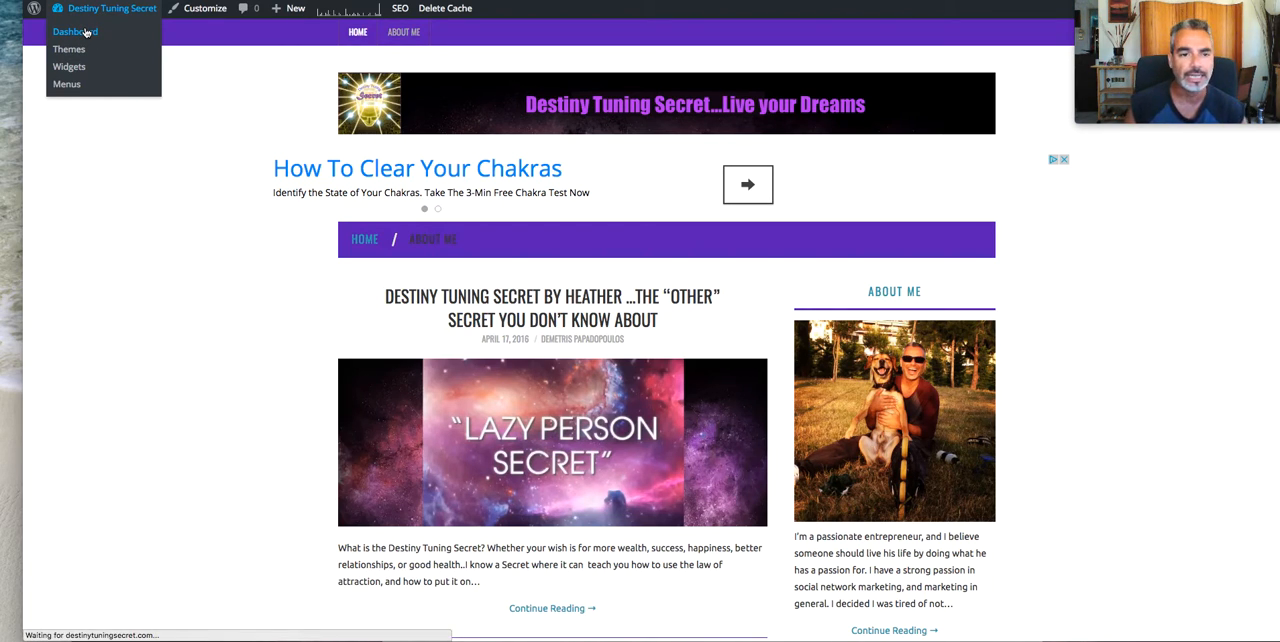
{"action": "left_click", "coordinate": [76, 32]}
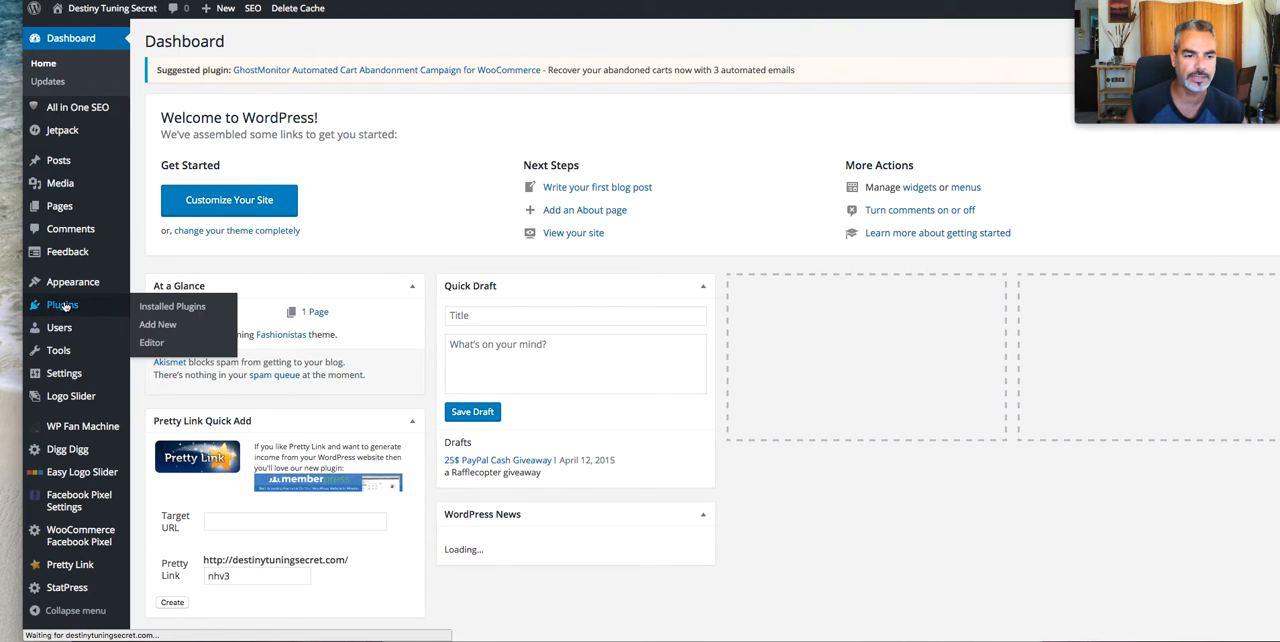
{"action": "mouse_move", "coordinate": [172, 306]}
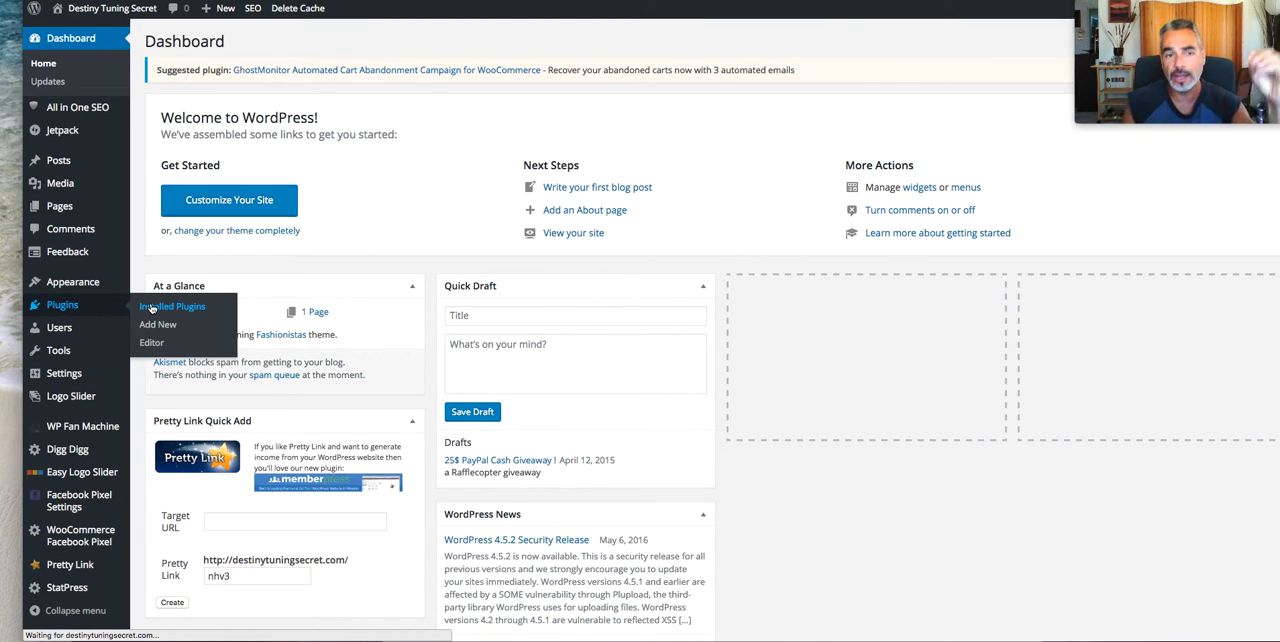
- Show the Installed Plugins list, scrolled to the end and back to the top
{"action": "left_click", "coordinate": [172, 306]}
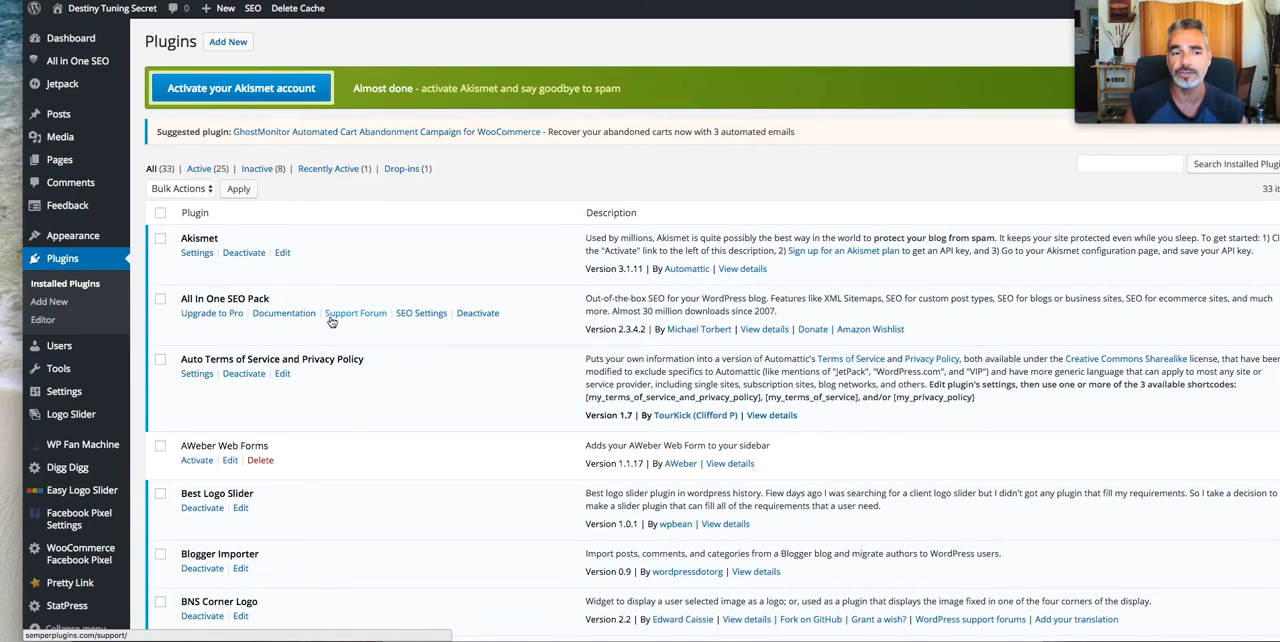
{"action": "scroll", "scroll_direction": "down", "scroll_amount": 3}
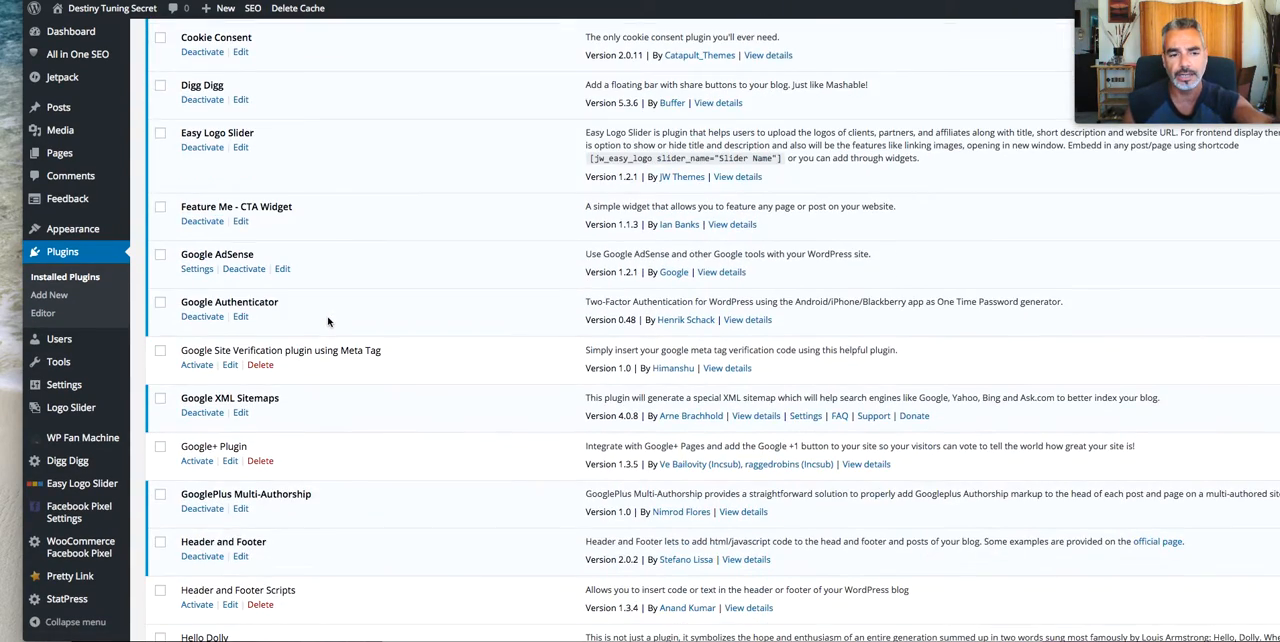
{"action": "scroll", "scroll_direction": "down", "scroll_amount": 3}
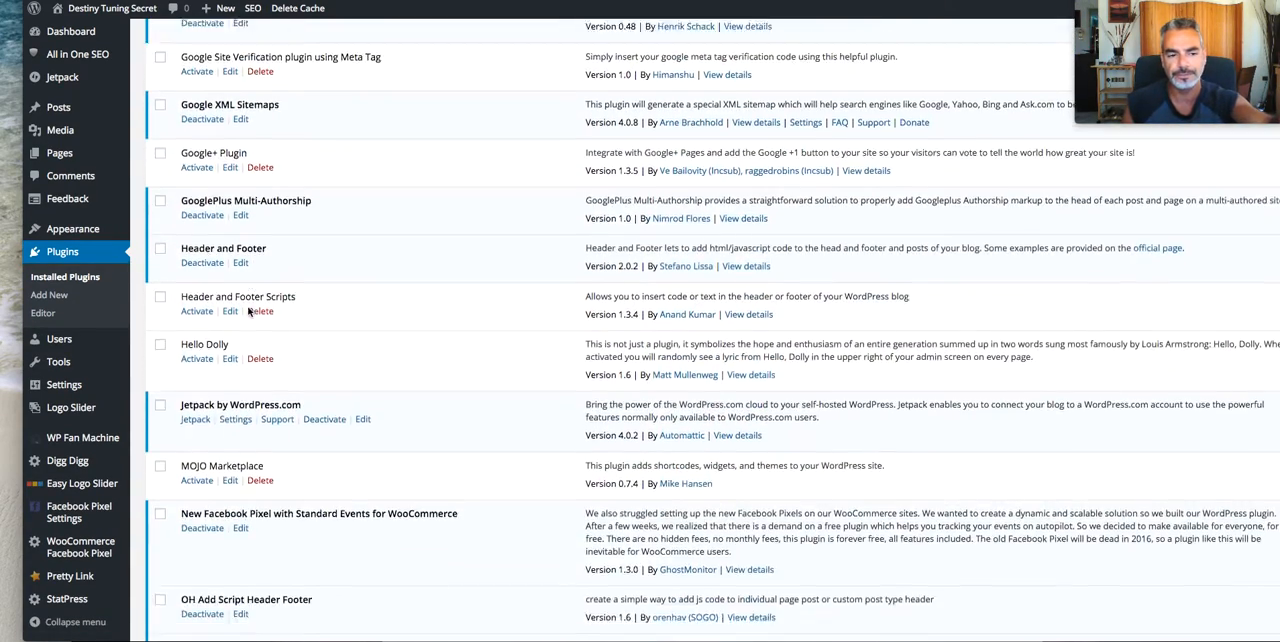
{"action": "scroll", "scroll_direction": "down", "scroll_amount": 3}
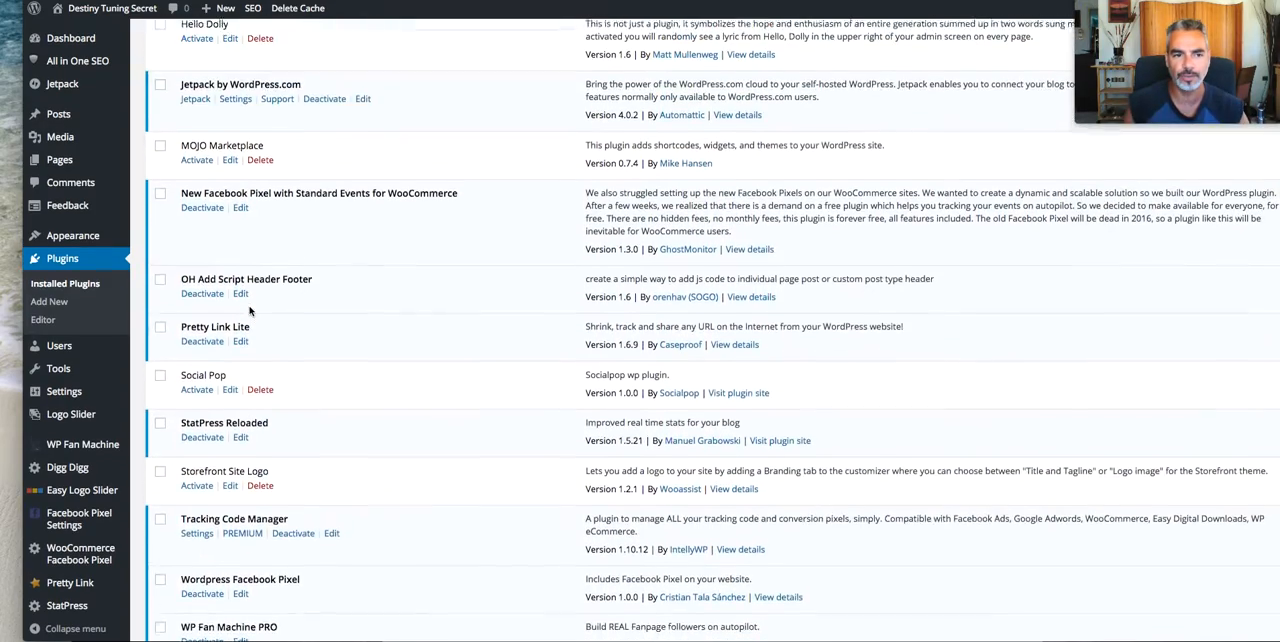
{"action": "scroll", "scroll_direction": "down", "scroll_amount": 3}
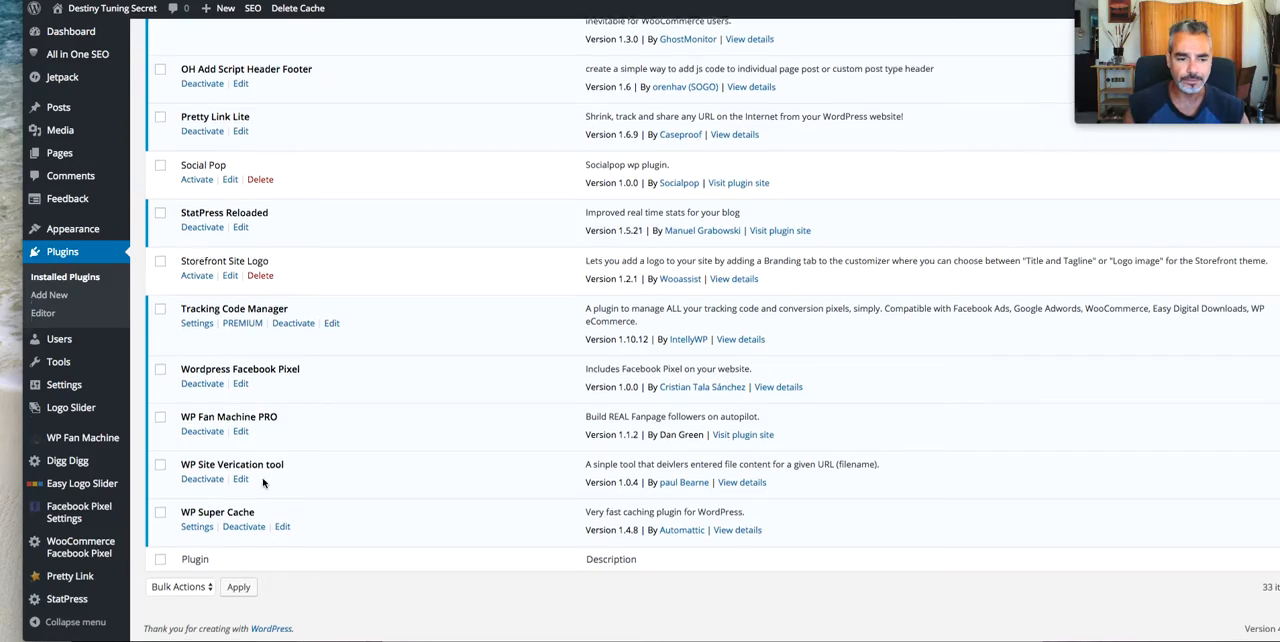
{"action": "scroll", "scroll_direction": "up", "scroll_amount": 3}
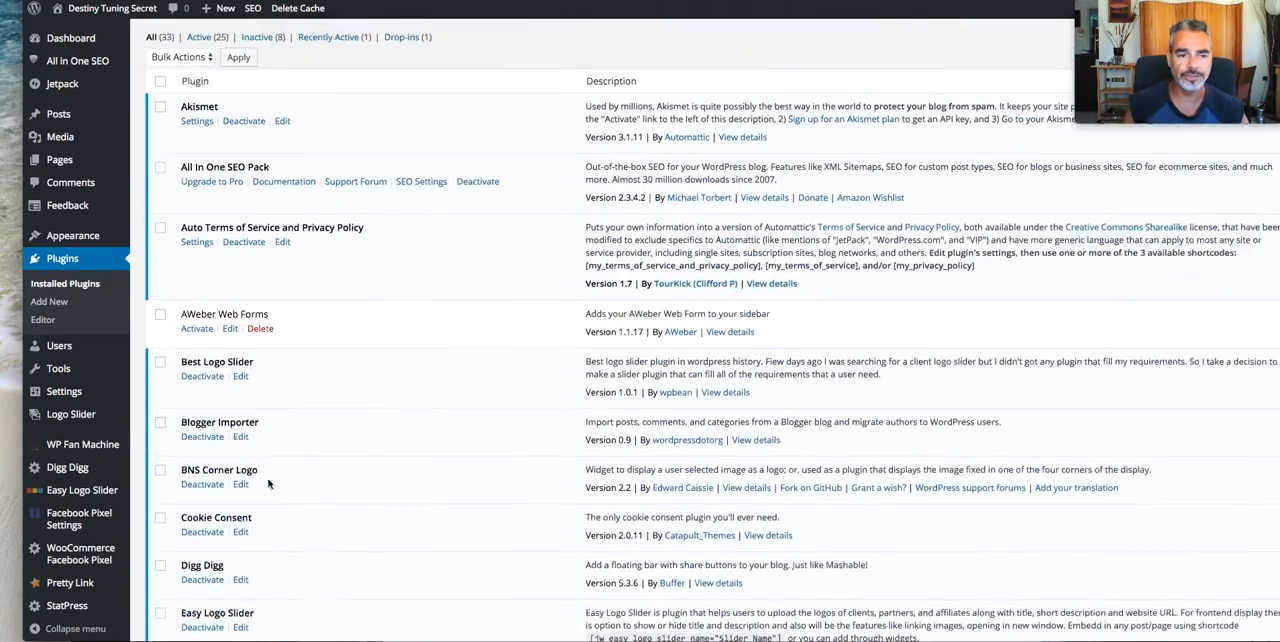
{"action": "scroll", "scroll_direction": "up", "scroll_amount": 3}
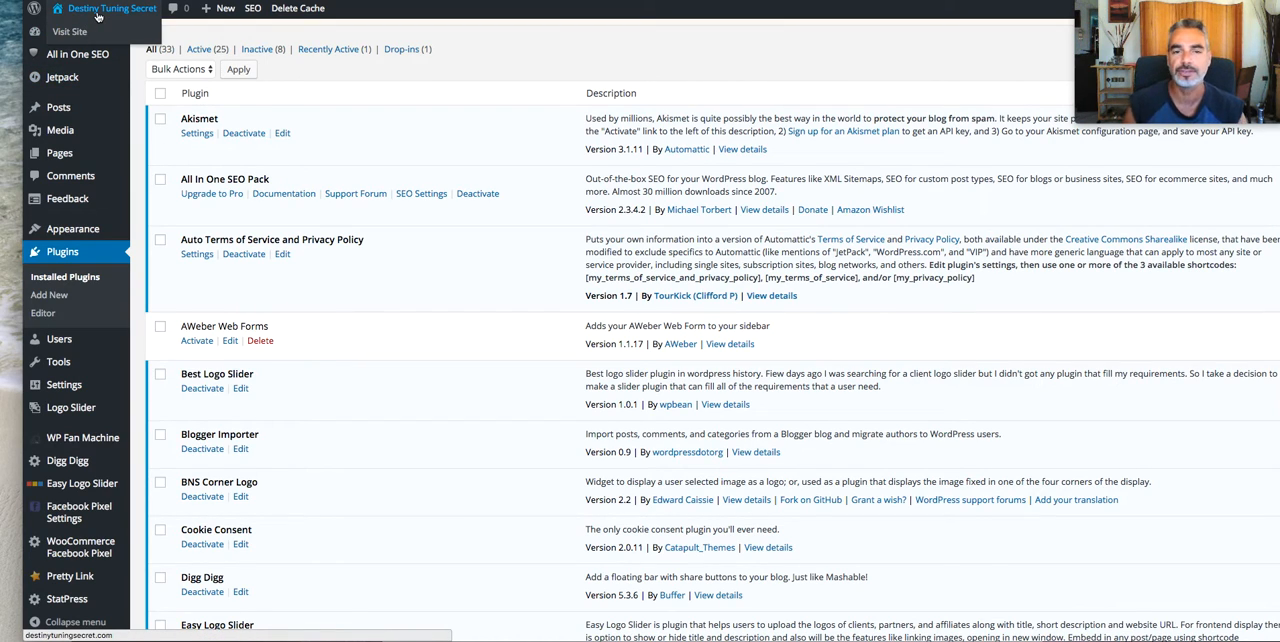
- Visit the live Destiny Tuning Secret site from the admin bar and scroll through the home page posts
{"action": "left_click", "coordinate": [68, 32]}
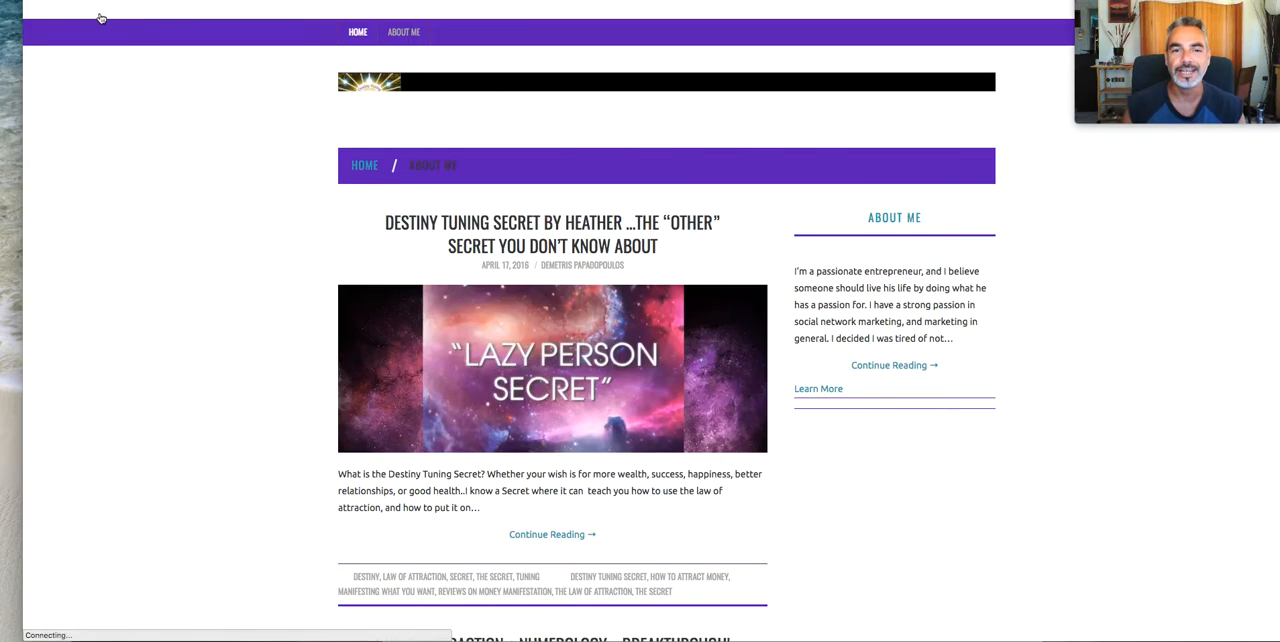
{"action": "scroll", "scroll_direction": "down", "scroll_amount": 3}
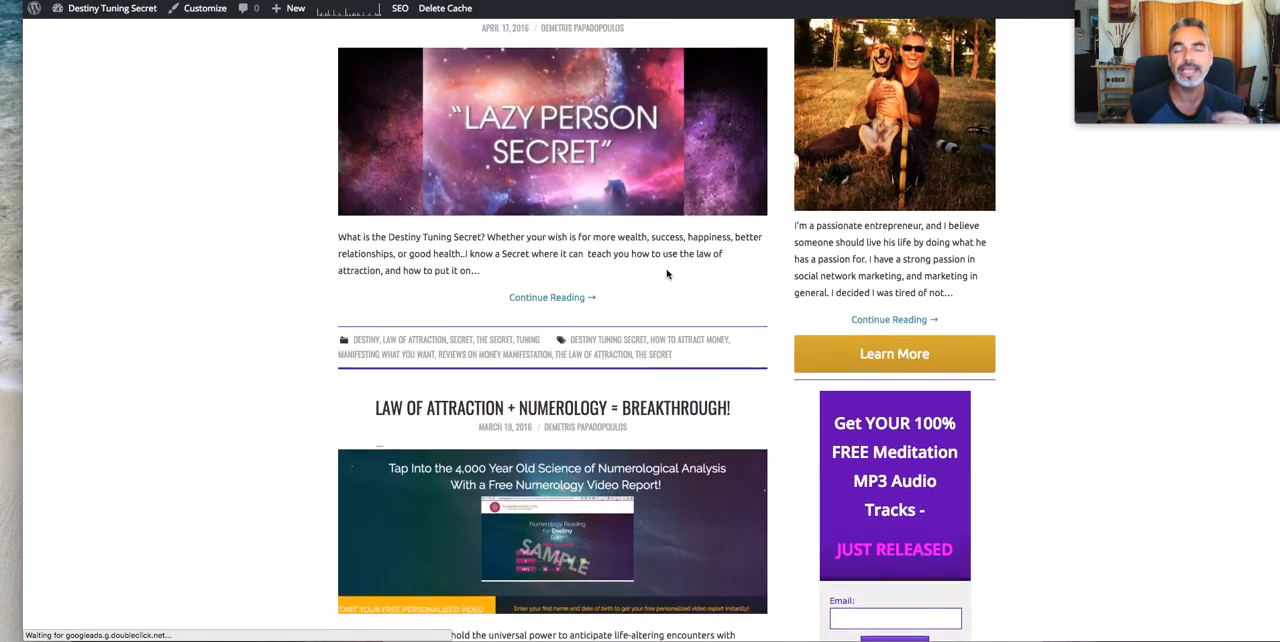
{"action": "scroll", "scroll_direction": "down", "scroll_amount": 3}
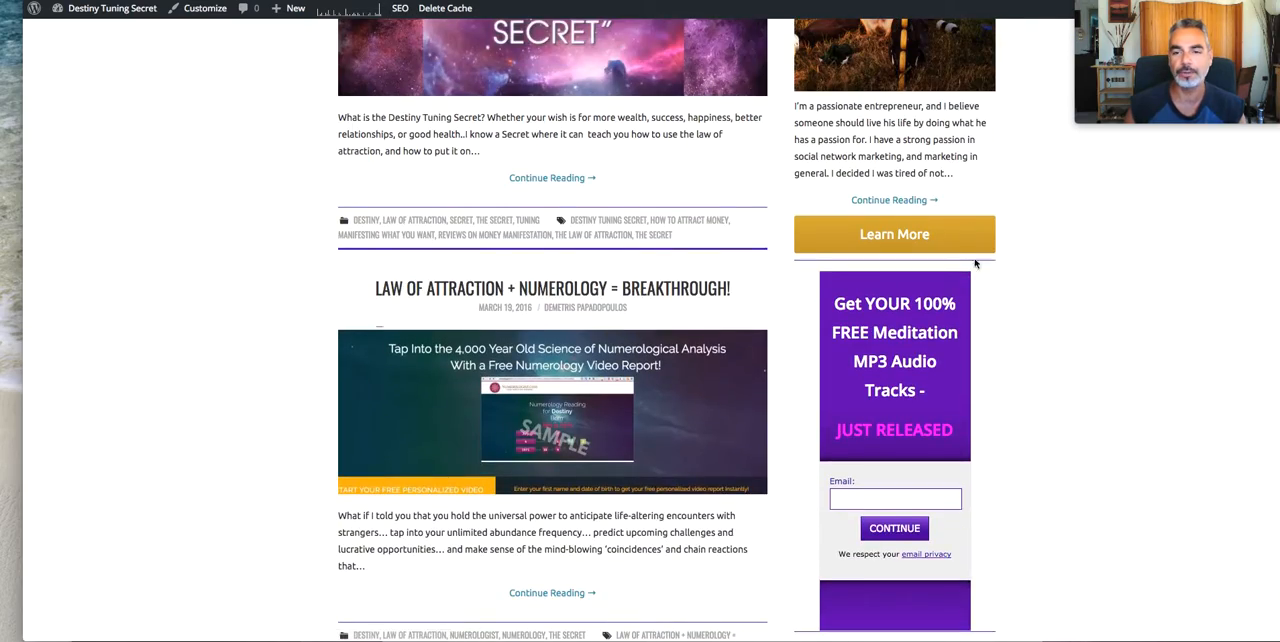
{"action": "scroll", "scroll_direction": "up", "scroll_amount": 3}
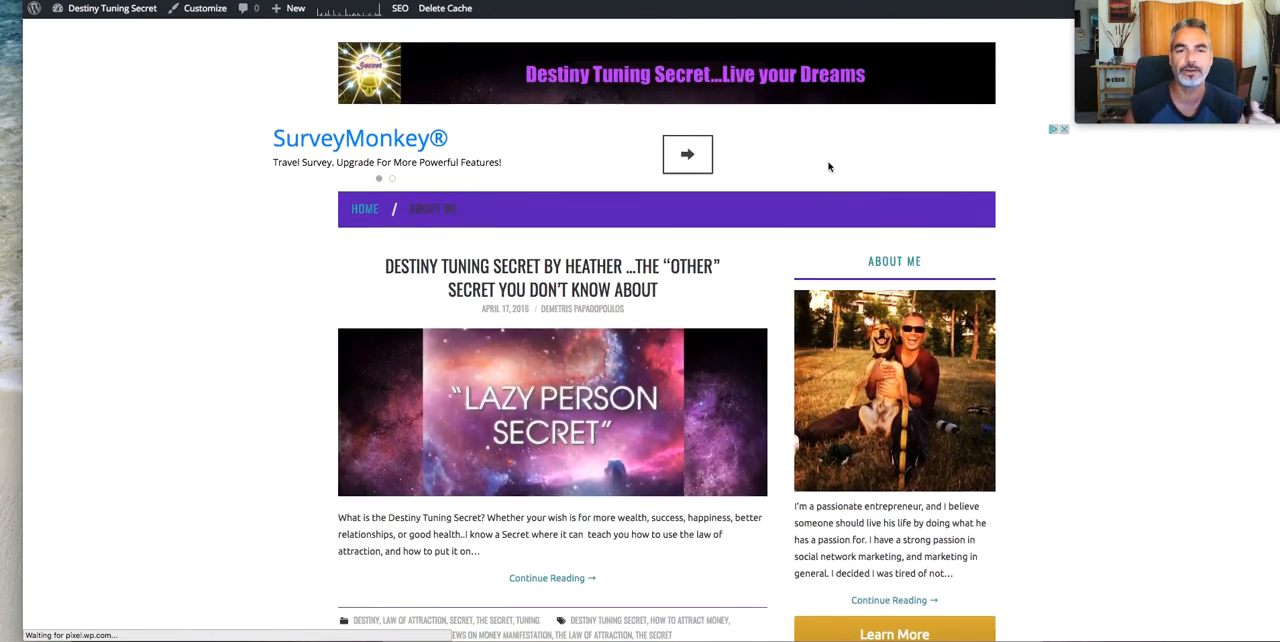
{"action": "scroll", "scroll_direction": "down", "scroll_amount": 3}
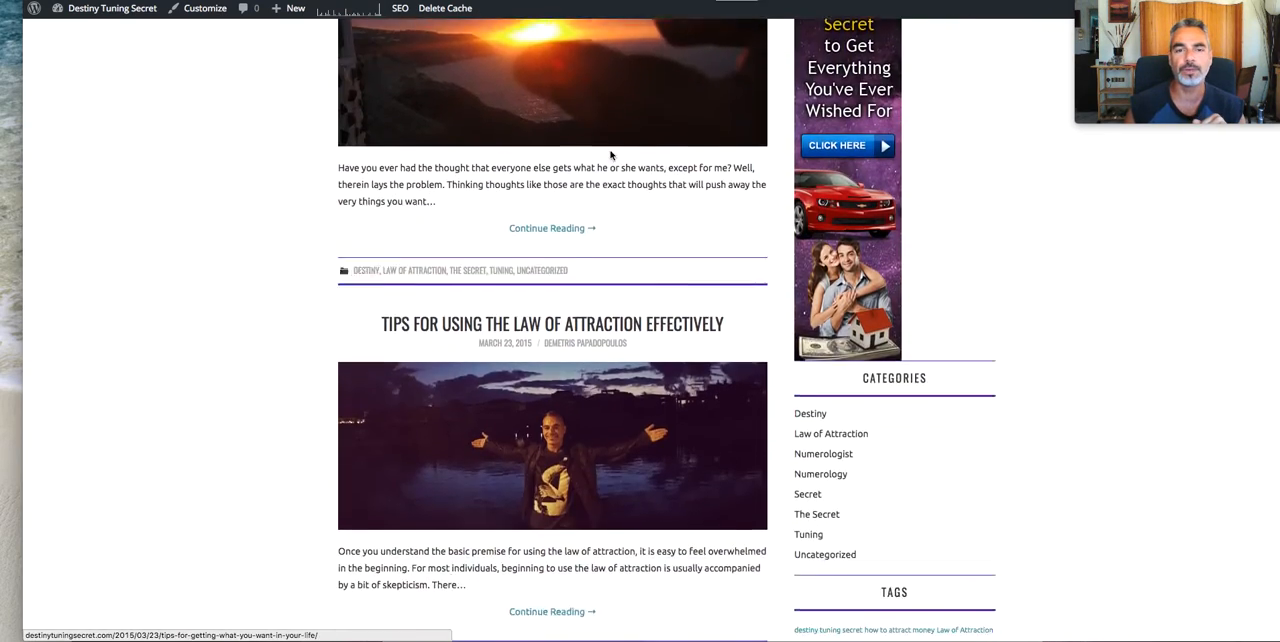
{"action": "scroll", "scroll_direction": "down", "scroll_amount": 3}
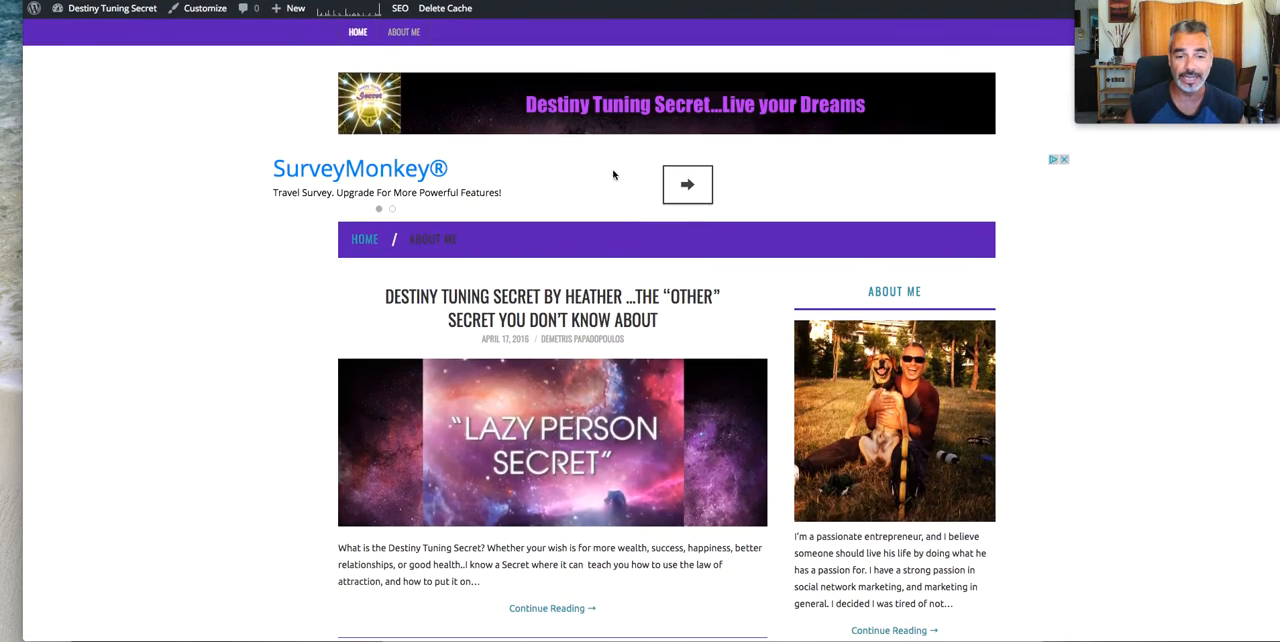
{"action": "scroll", "scroll_direction": "down", "scroll_amount": 3}
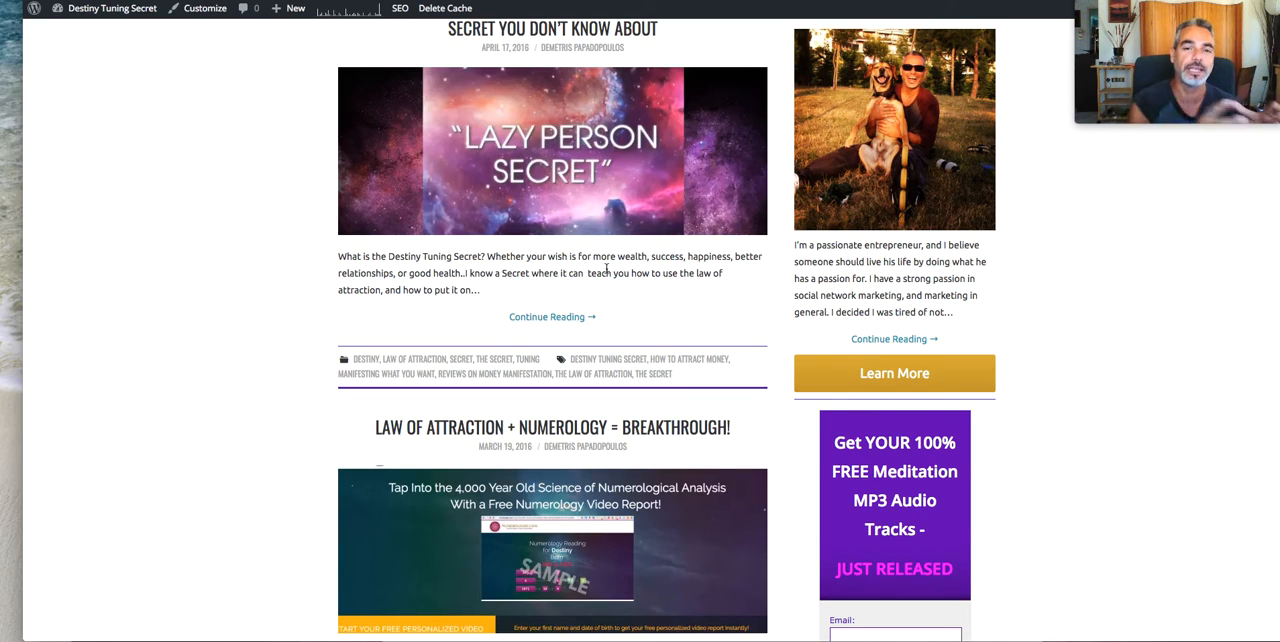
{"action": "mouse_move", "coordinate": [704, 180]}
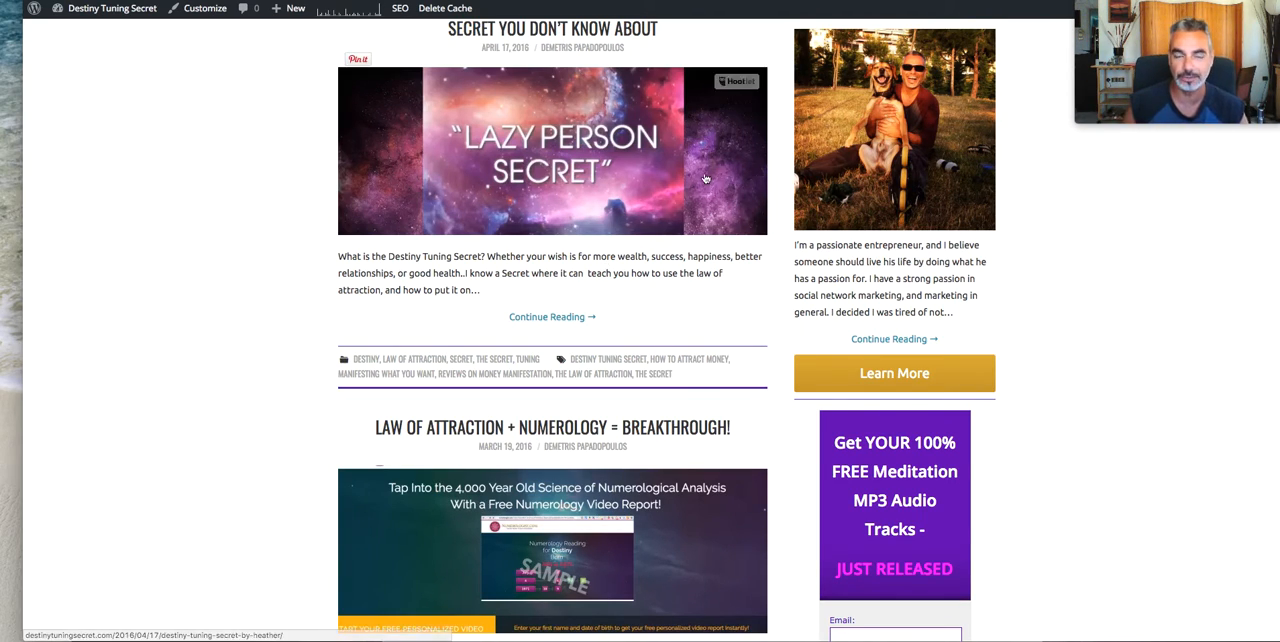